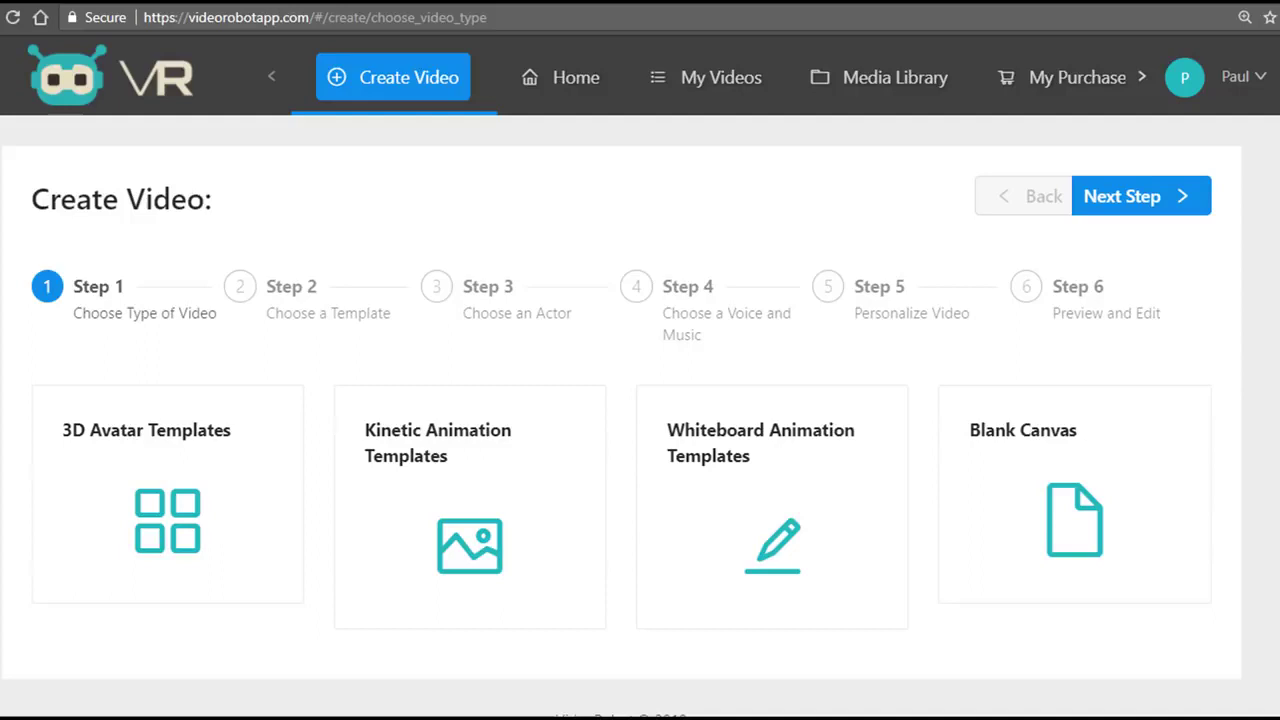
{"action": "mouse_move", "coordinate": [896, 488]}
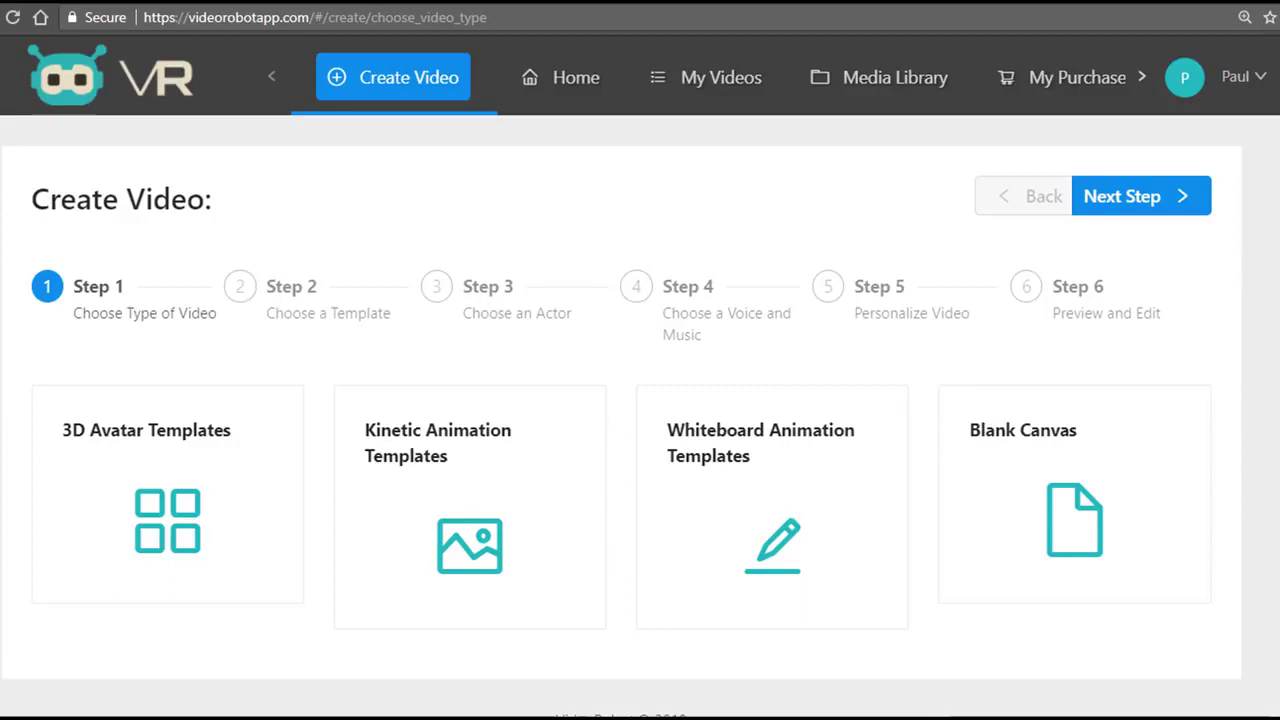
{"action": "mouse_move", "coordinate": [1248, 486]}
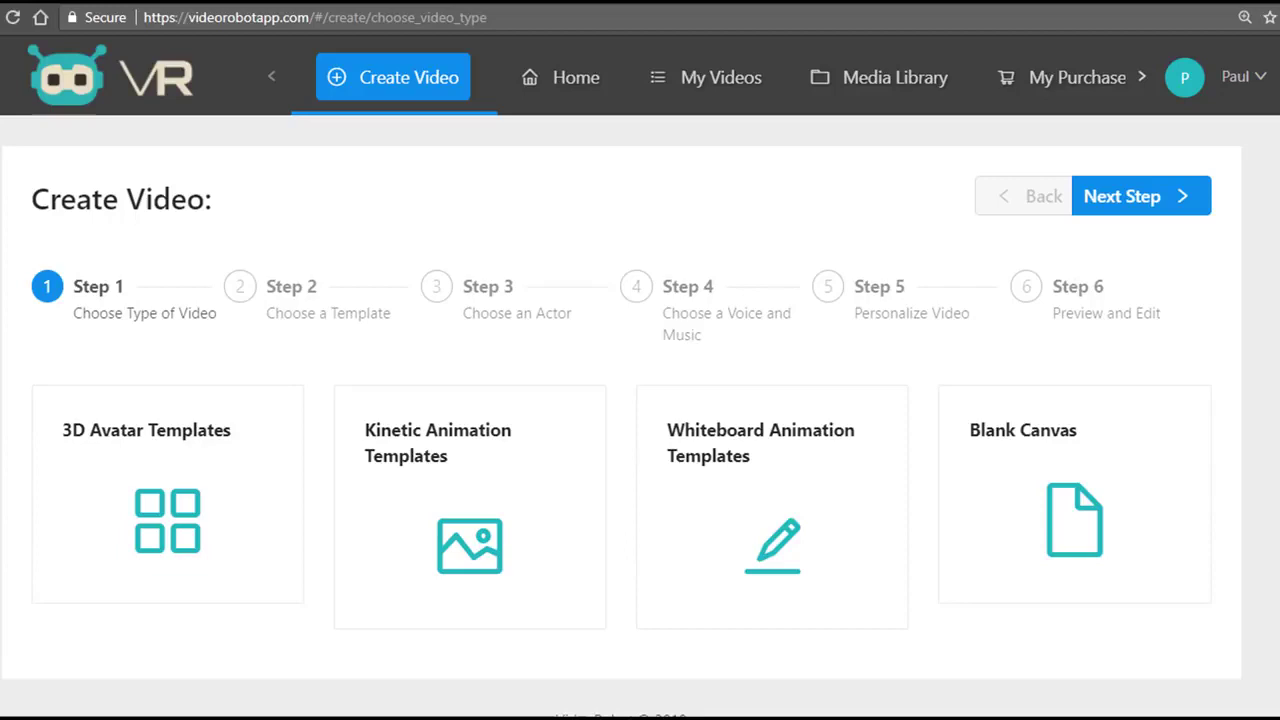
{"action": "mouse_move", "coordinate": [1184, 184]}
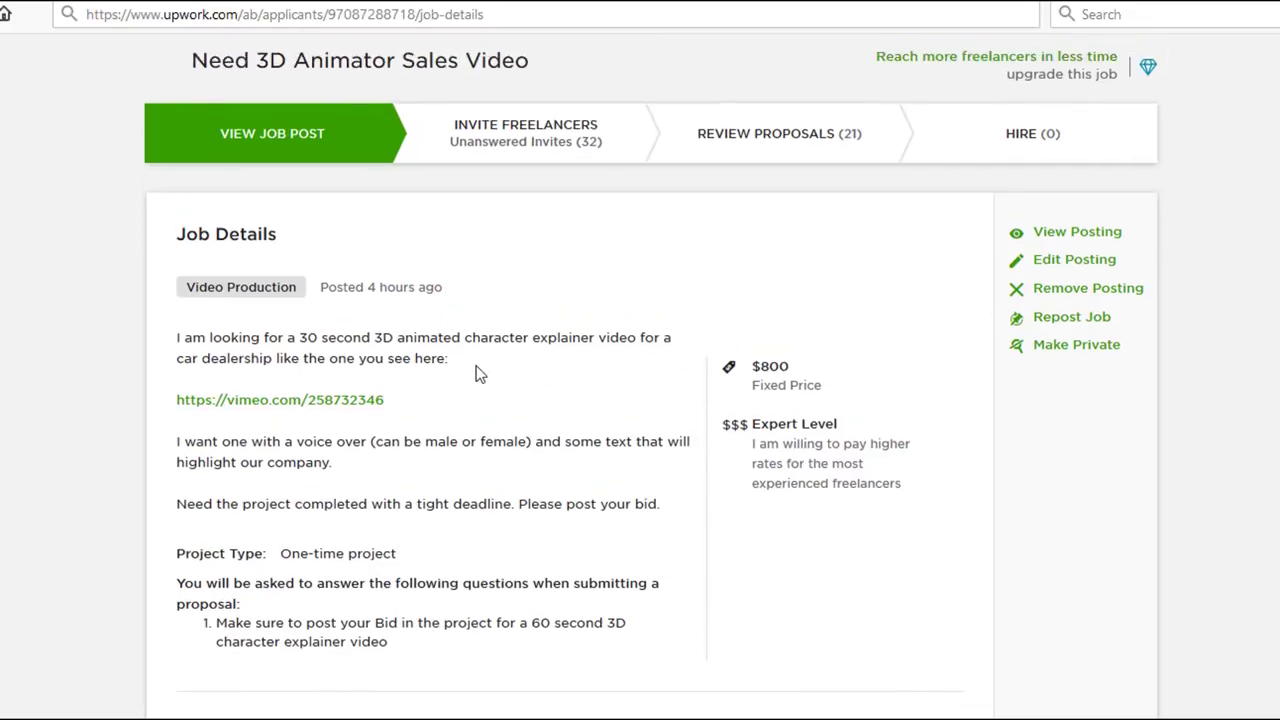
{"action": "mouse_move", "coordinate": [558, 430]}
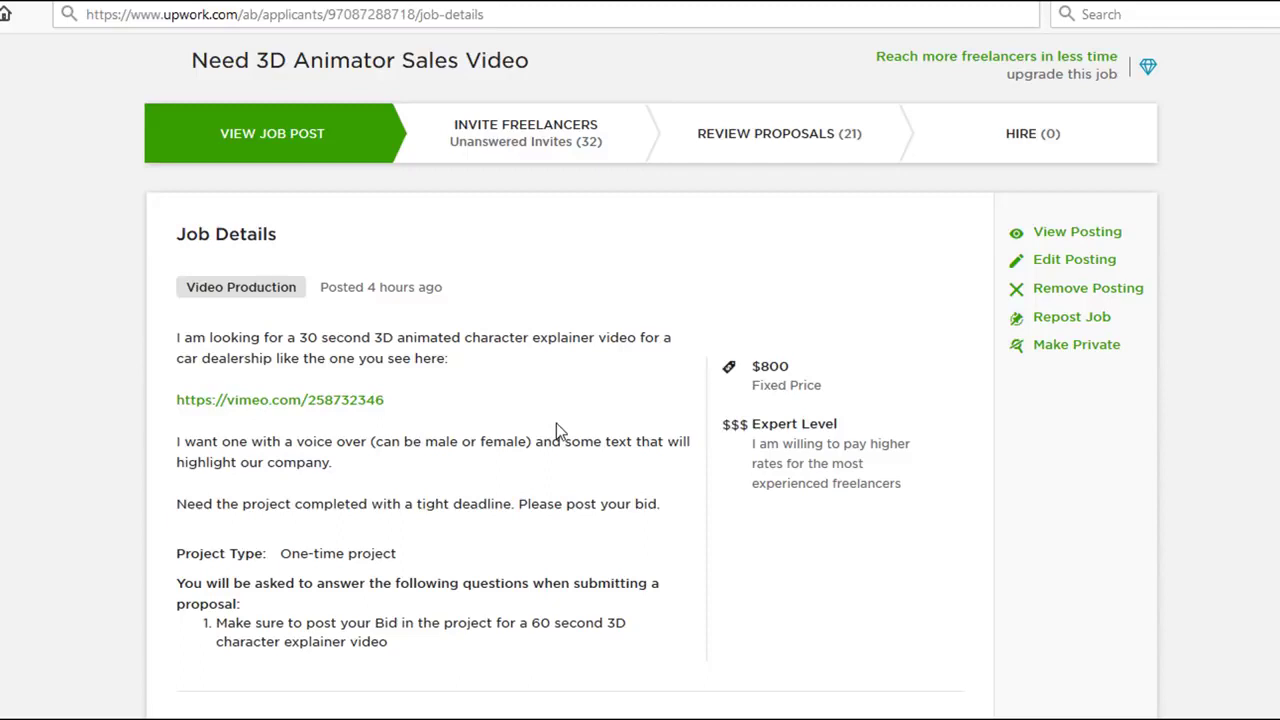
Review the job's $750–$2,500 bid range and bring up the applicants' proposals list.
{"action": "scroll", "scroll_direction": "down", "scroll_amount": 3}
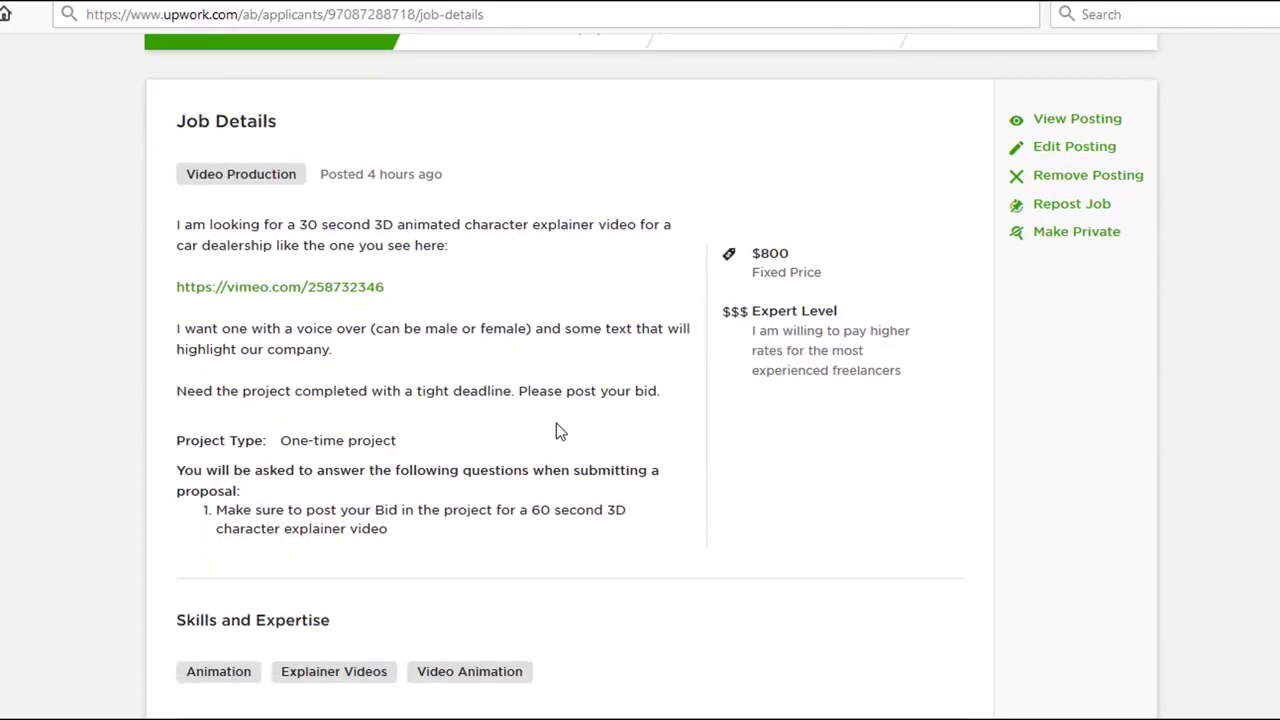
{"action": "mouse_move", "coordinate": [362, 388]}
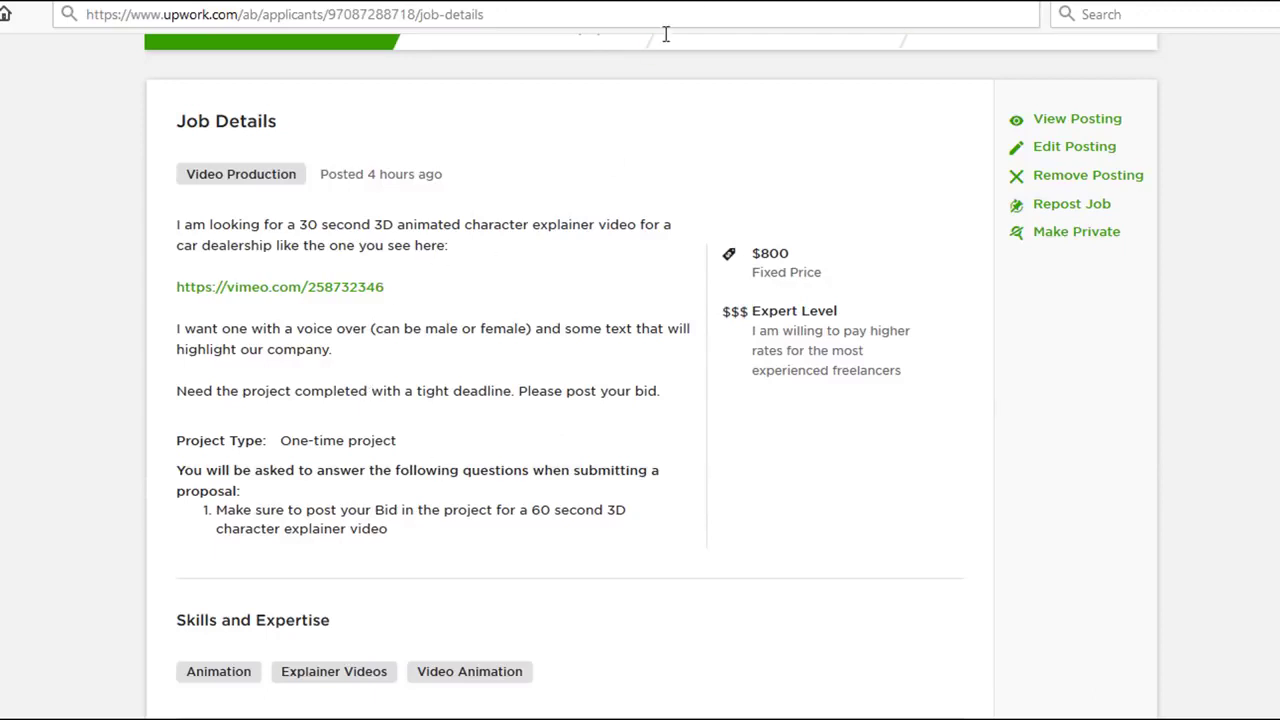
{"action": "scroll", "scroll_direction": "down", "scroll_amount": 3}
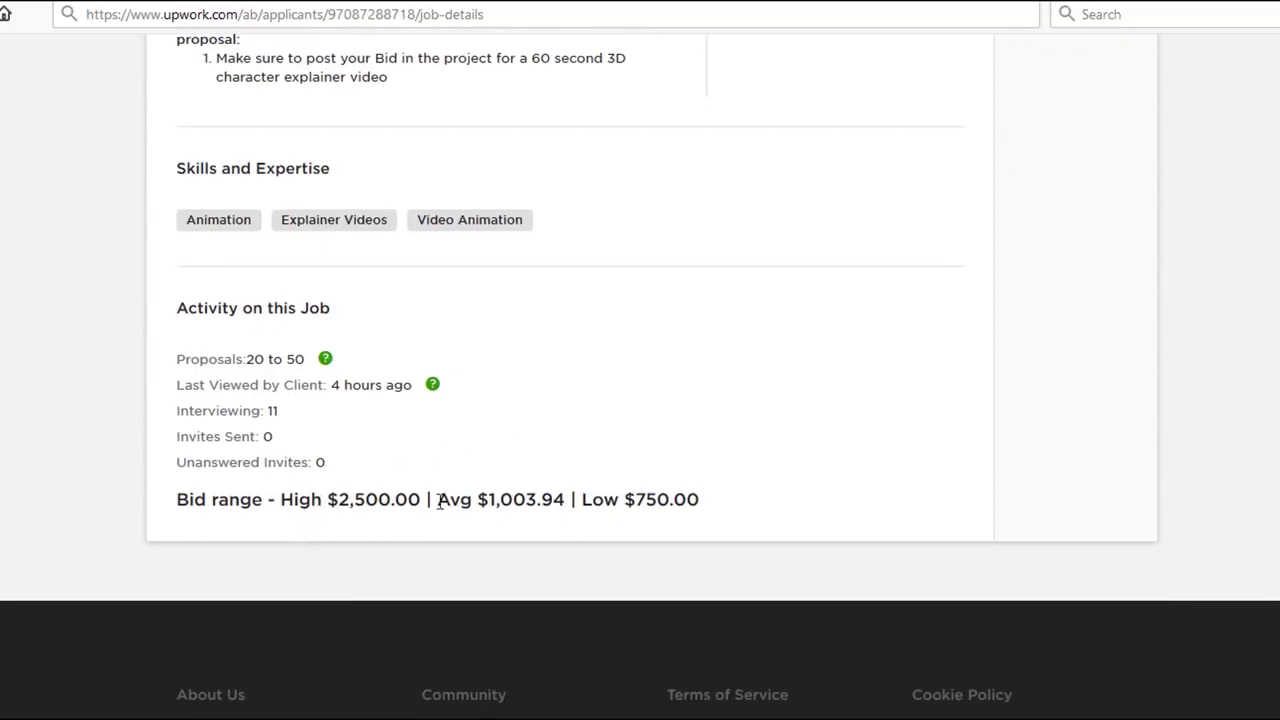
{"action": "double_click", "coordinate": [660, 500]}
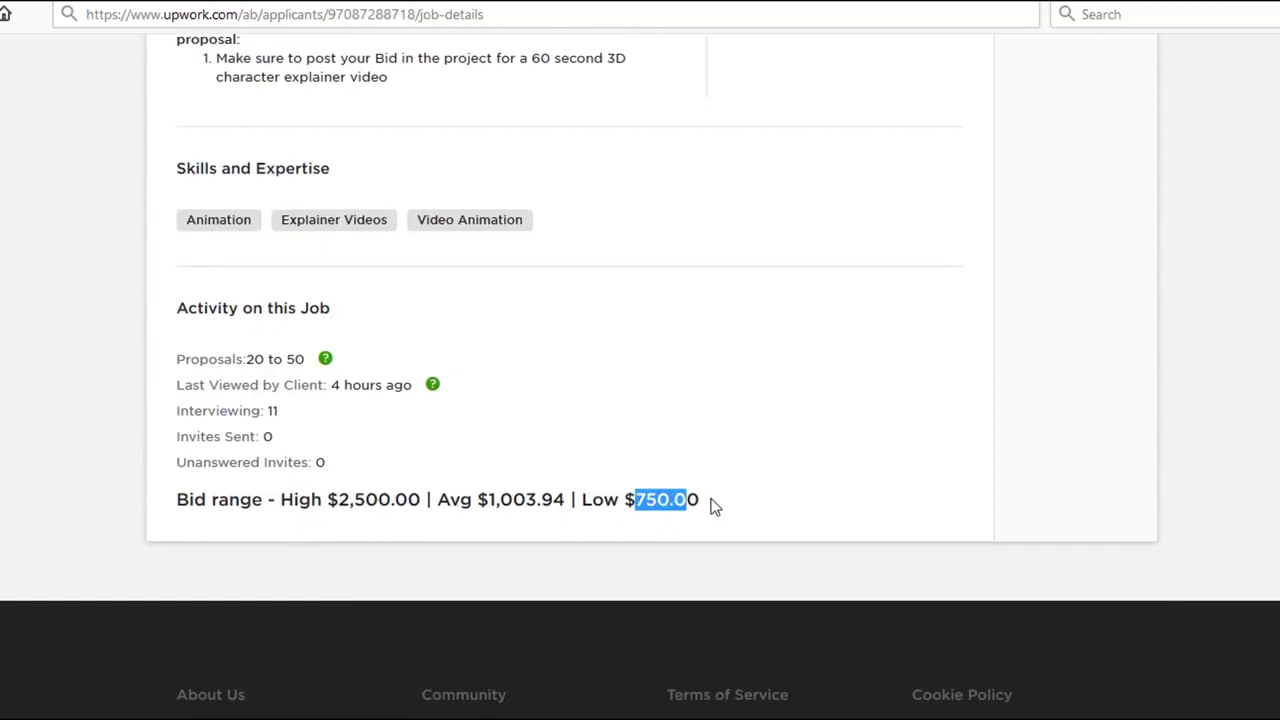
{"action": "left_click", "coordinate": [700, 500]}
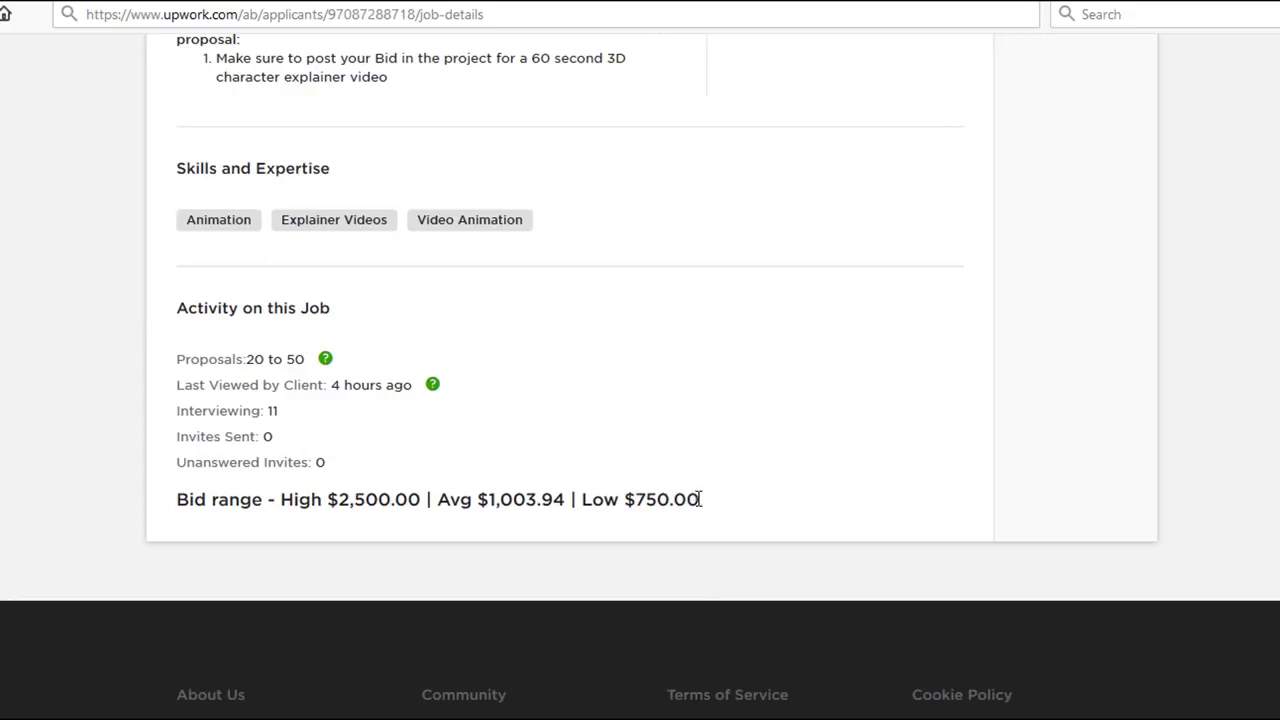
{"action": "mouse_move", "coordinate": [338, 500]}
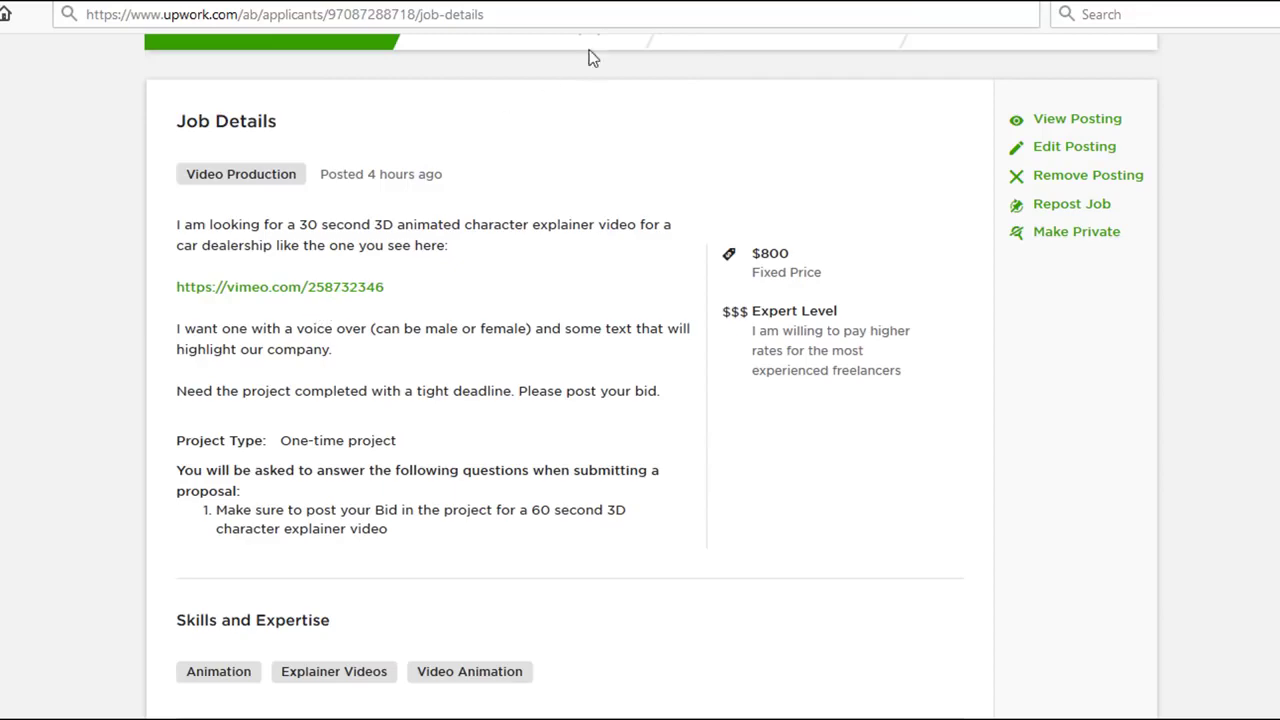
{"action": "left_click", "coordinate": [280, 288]}
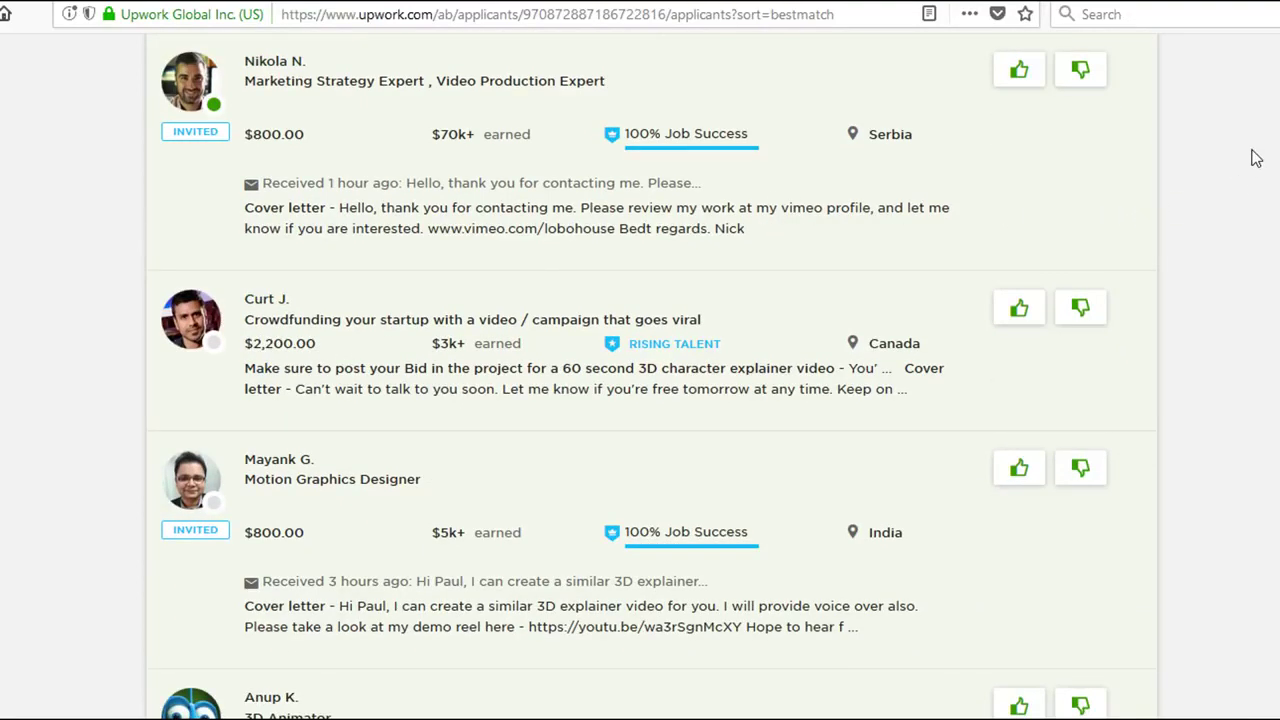
{"action": "mouse_move", "coordinate": [1262, 158]}
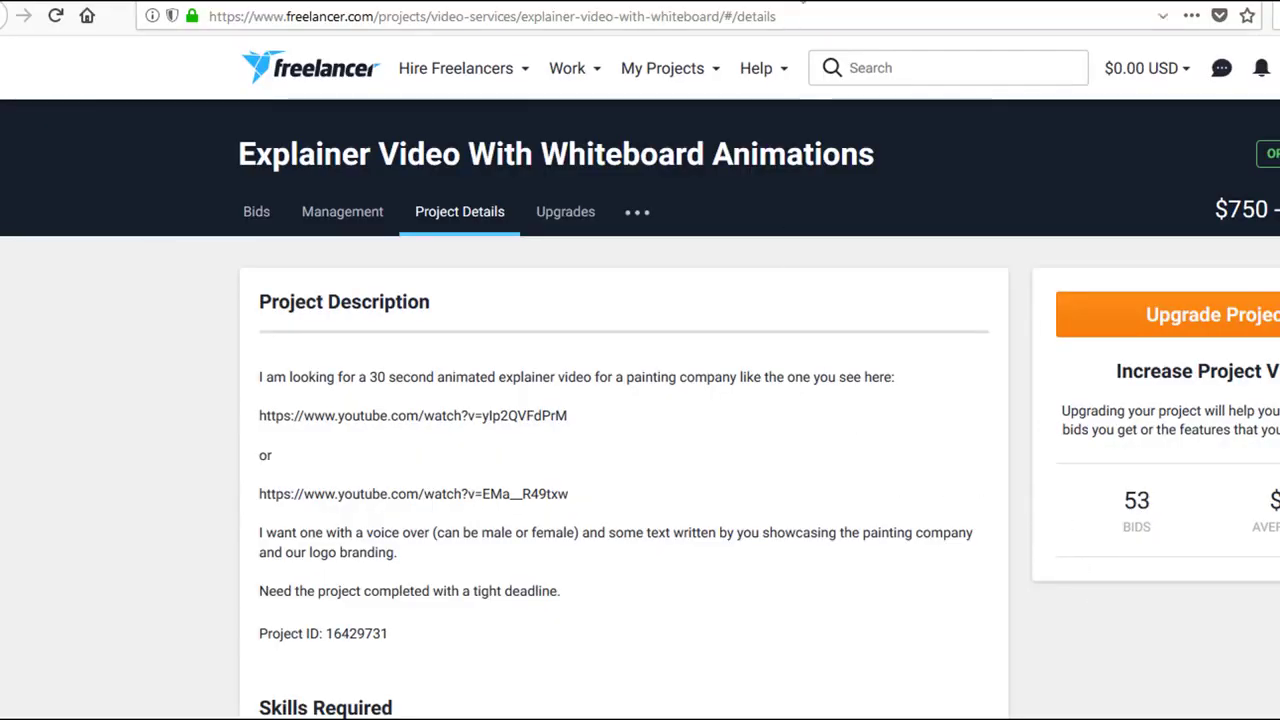
Watch the sample painting company video, then list the whiteboard project's bids.
{"action": "left_click", "coordinate": [412, 492]}
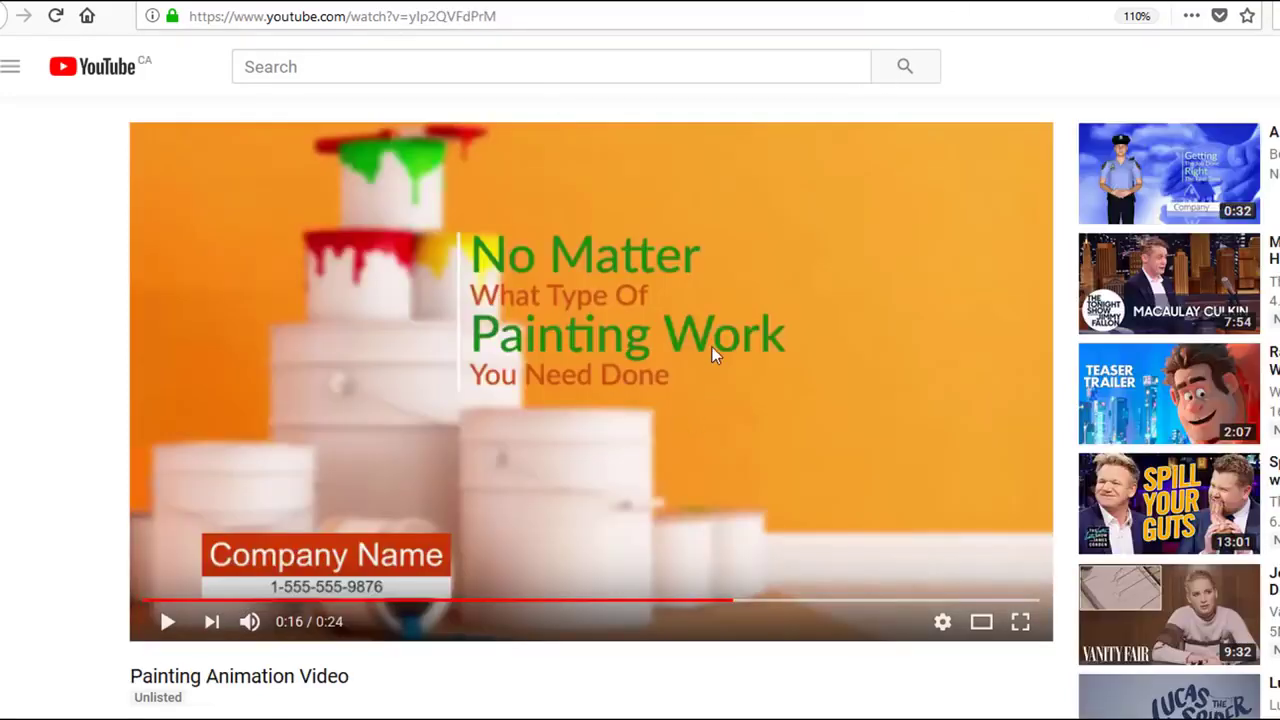
{"action": "left_click", "coordinate": [342, 16]}
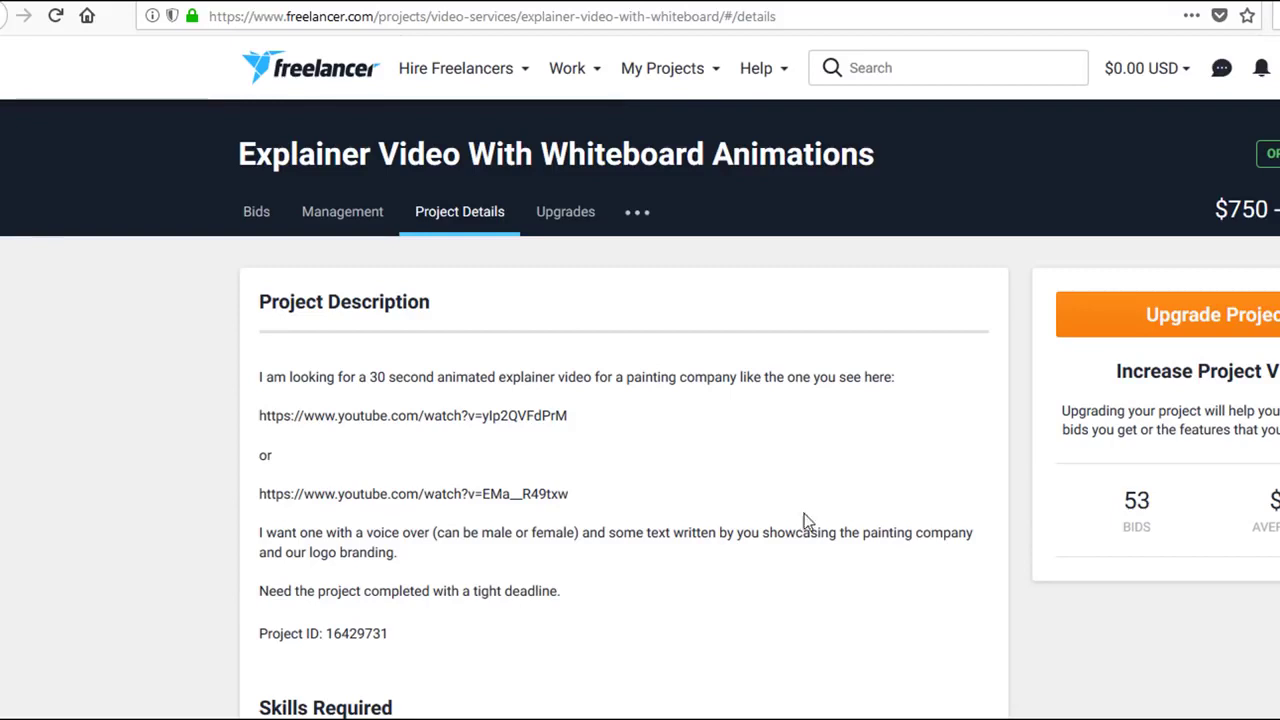
{"action": "mouse_move", "coordinate": [280, 250]}
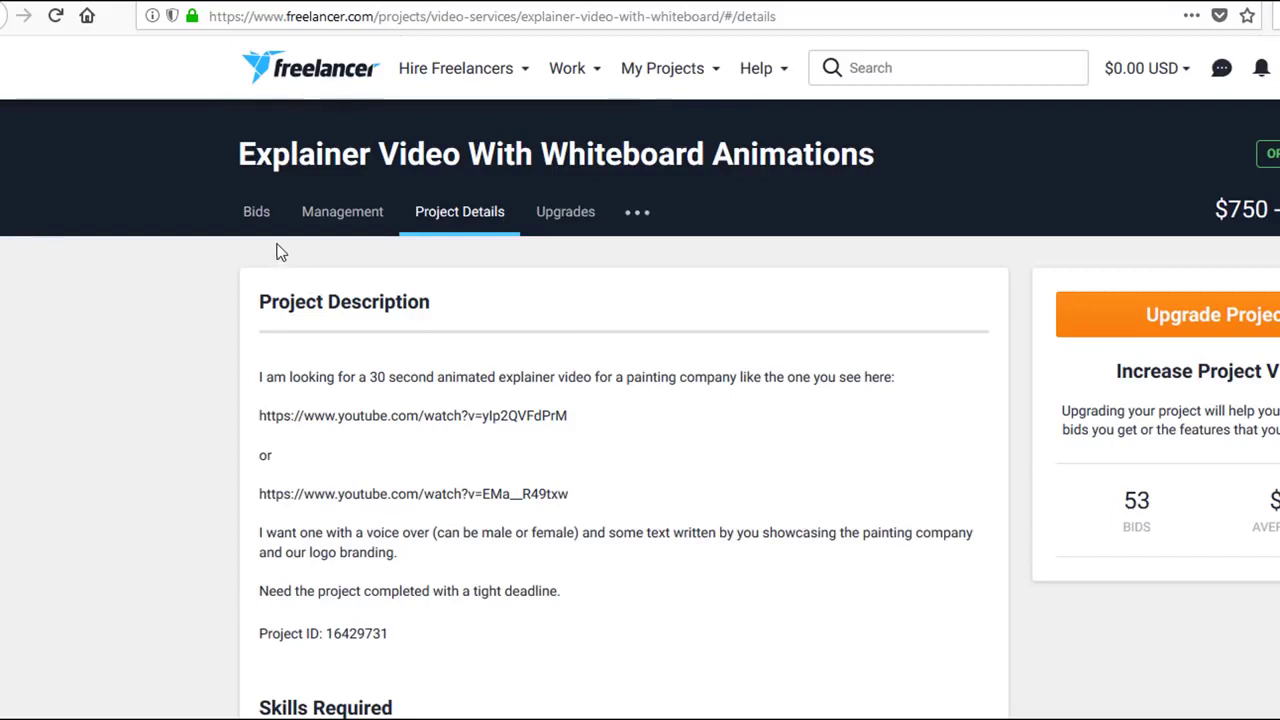
{"action": "left_click", "coordinate": [256, 212]}
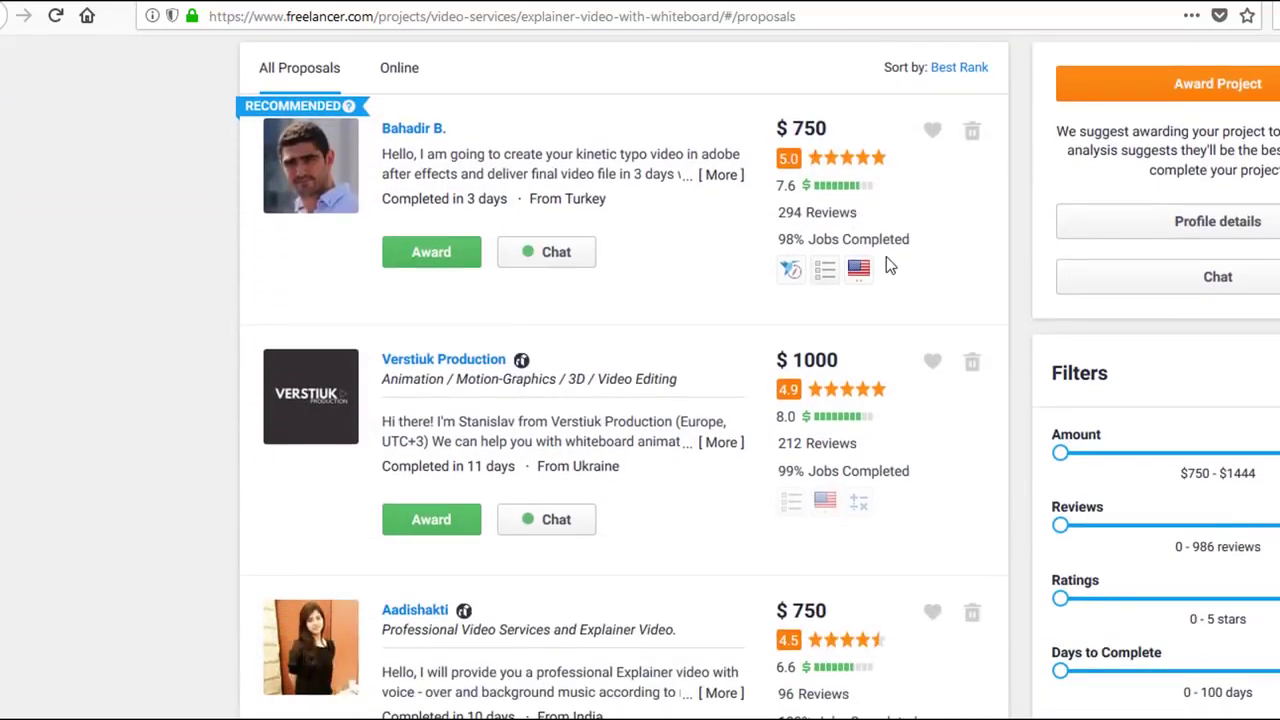
{"action": "scroll", "scroll_direction": "down", "scroll_amount": 3}
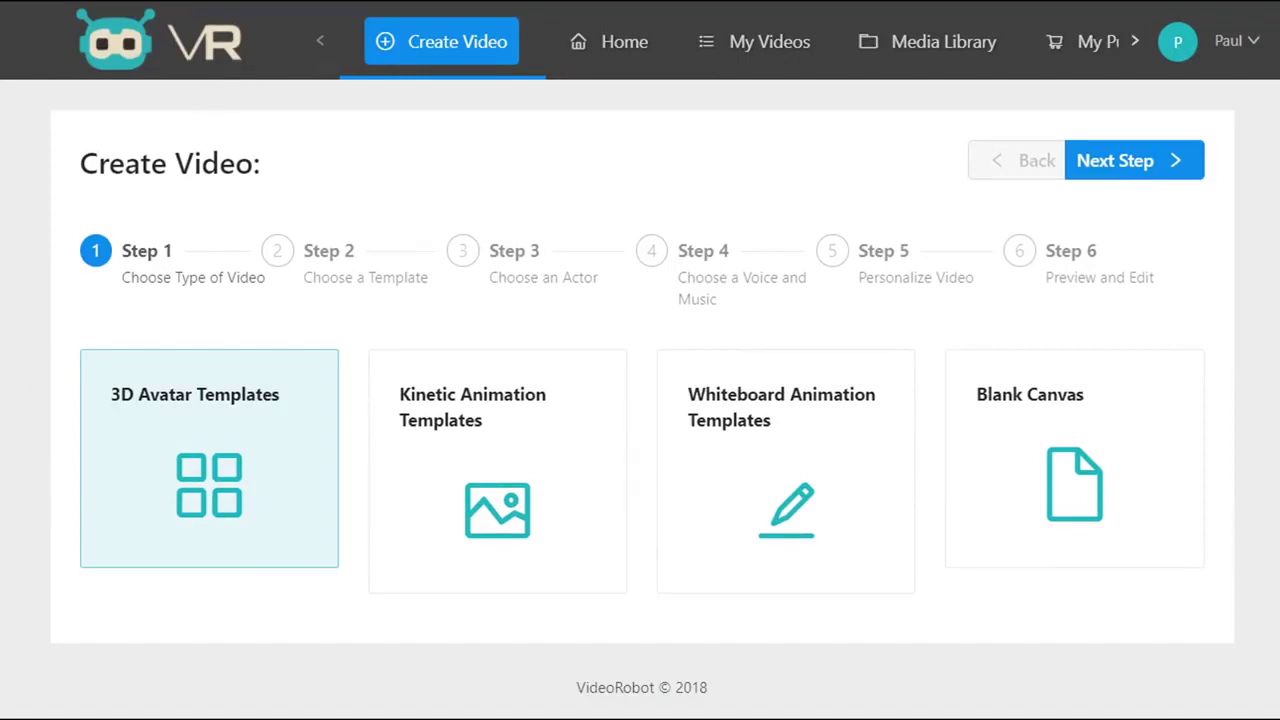
Advance to Step 2 and browse the whiteboard template gallery.
{"action": "left_click", "coordinate": [1132, 160]}
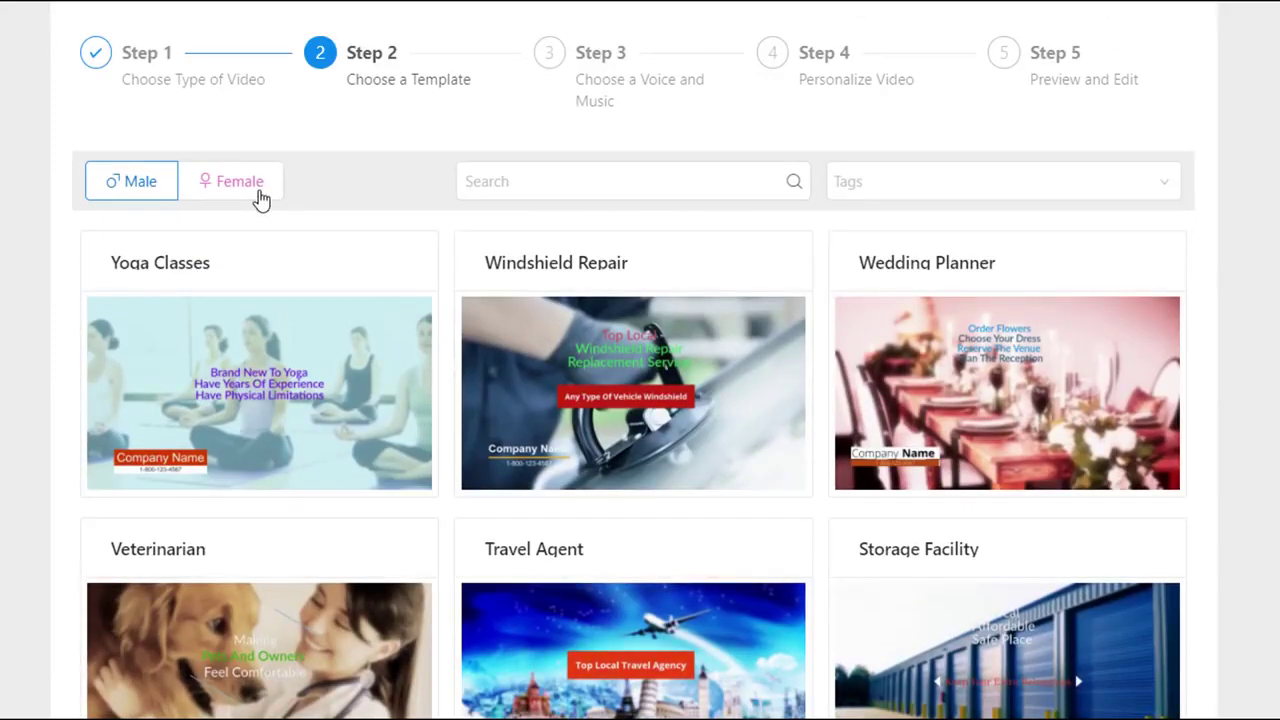
{"action": "mouse_move", "coordinate": [348, 214]}
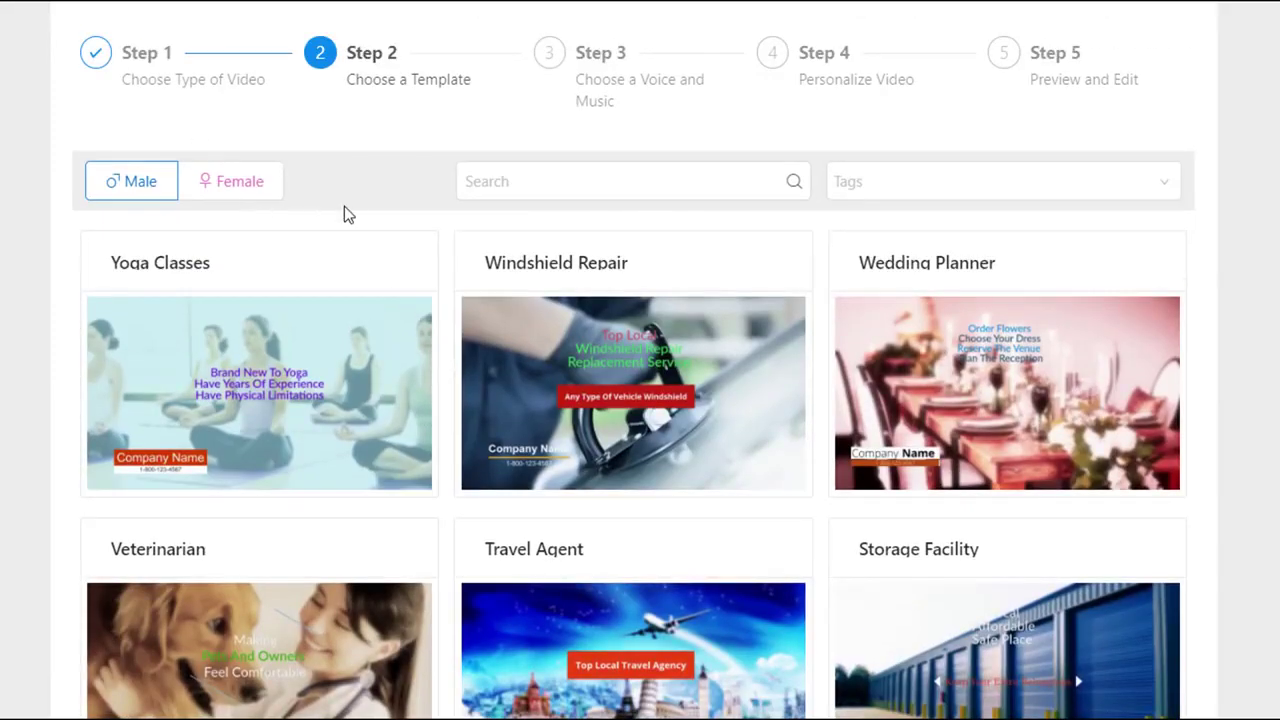
{"action": "mouse_move", "coordinate": [368, 196]}
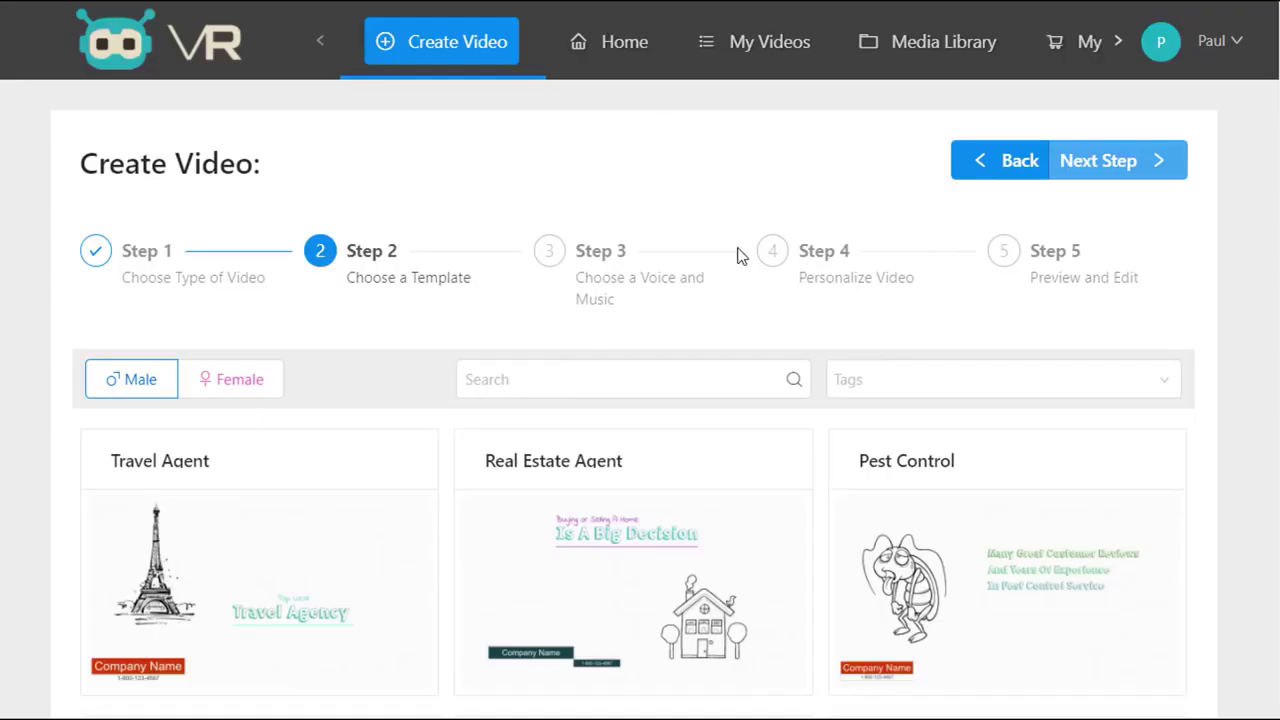
{"action": "scroll", "scroll_direction": "down", "scroll_amount": 3}
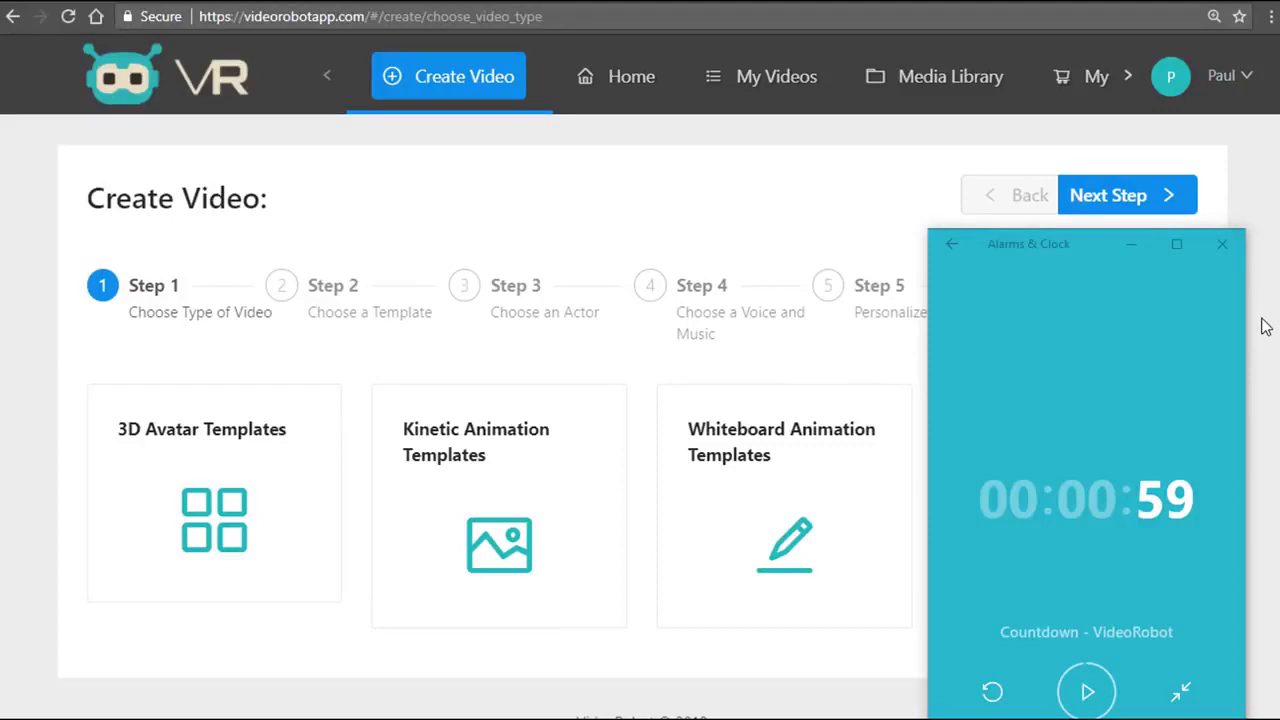
{"action": "mouse_move", "coordinate": [956, 324]}
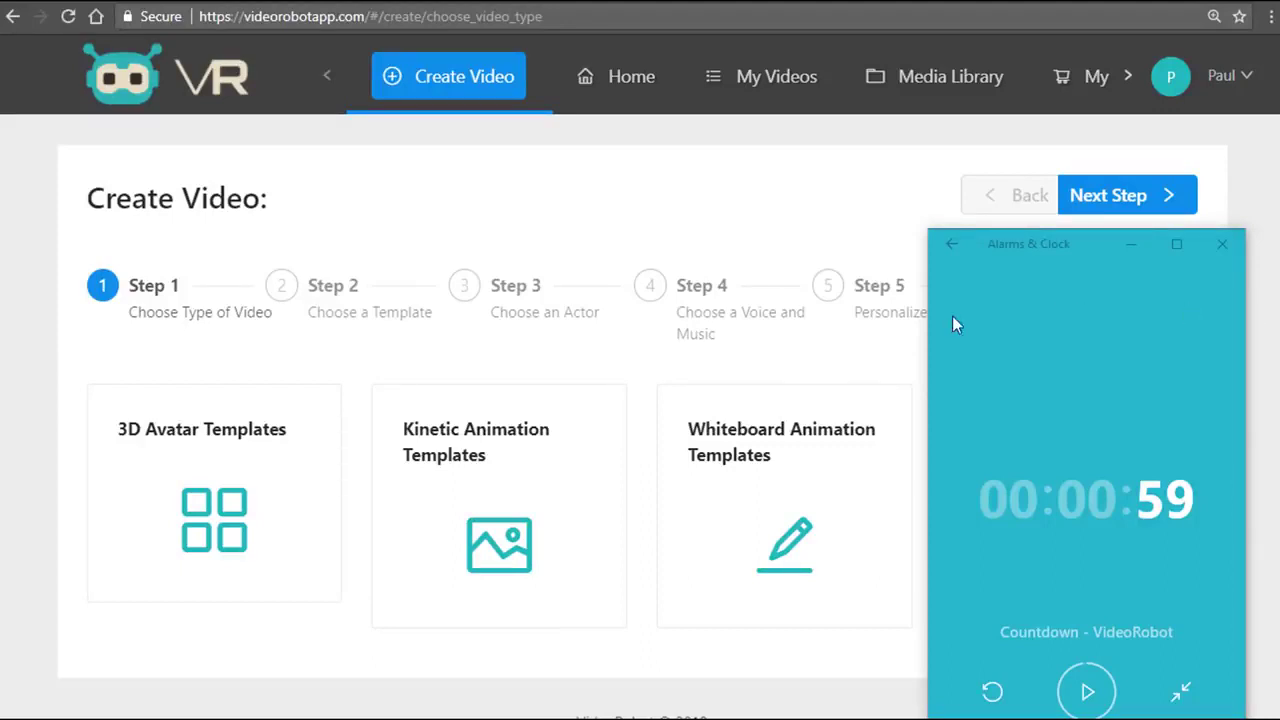
{"action": "mouse_move", "coordinate": [488, 450]}
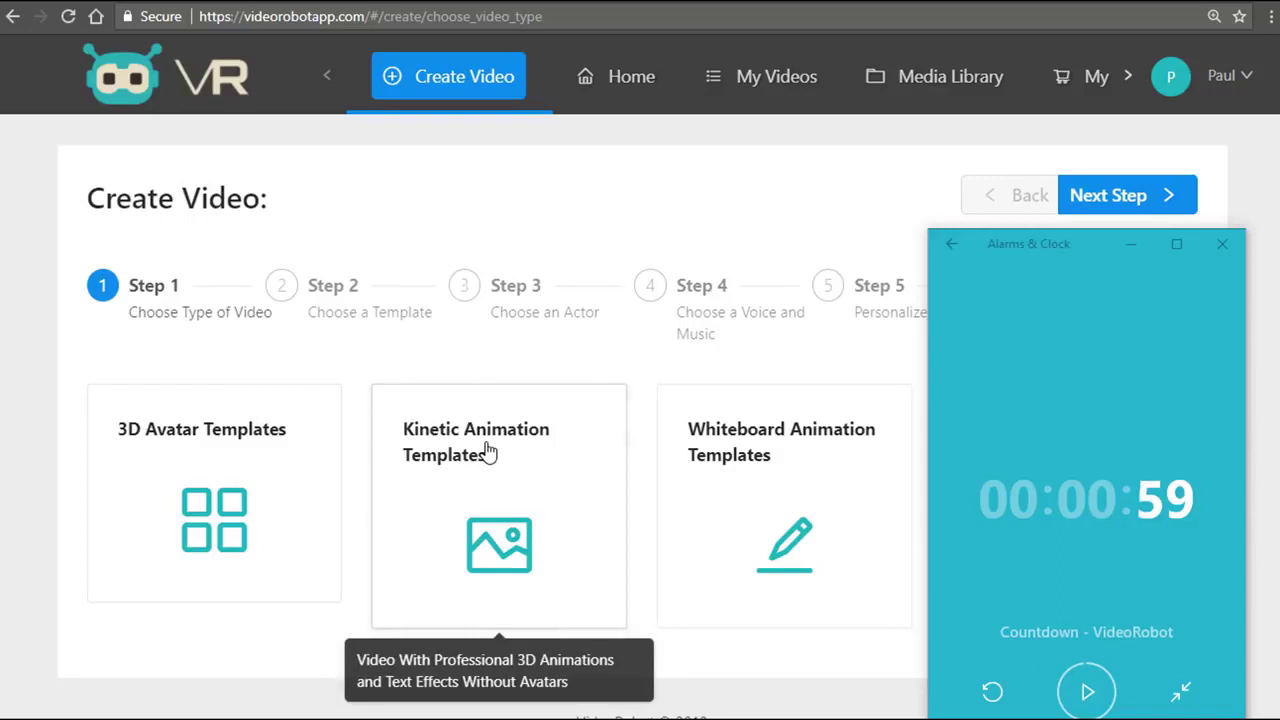
{"action": "mouse_move", "coordinate": [830, 464]}
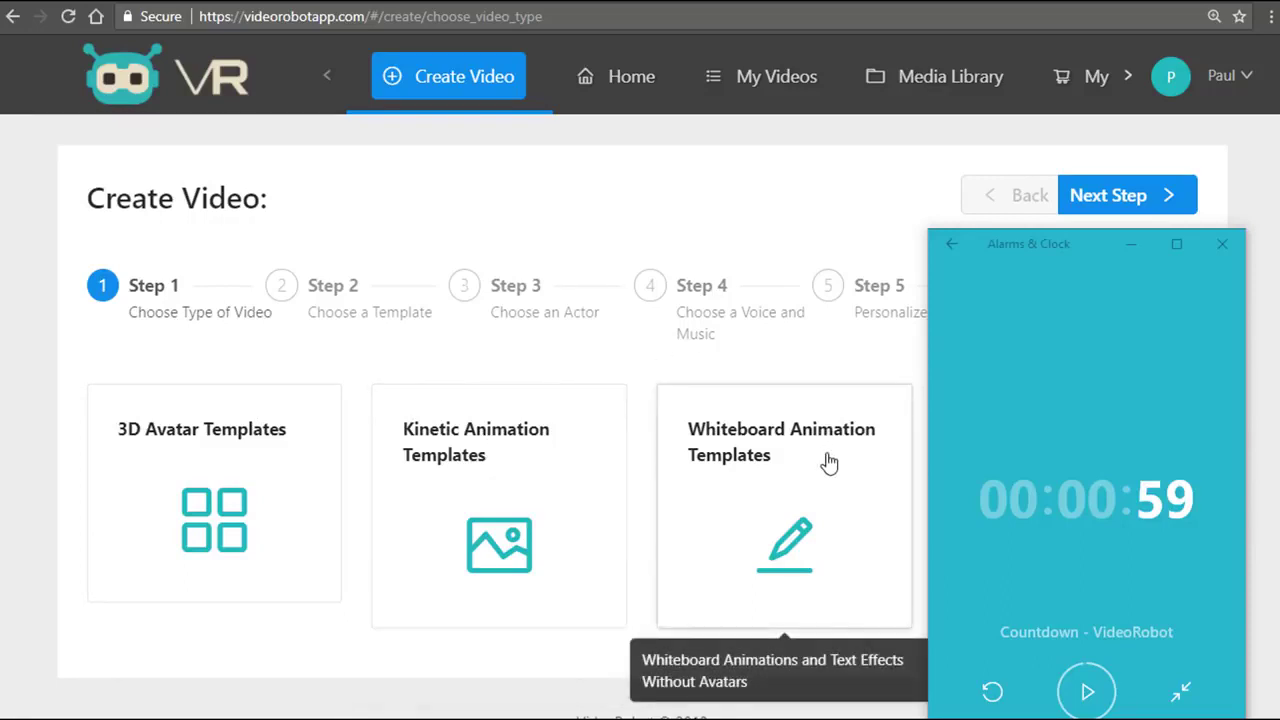
{"action": "mouse_move", "coordinate": [1024, 280]}
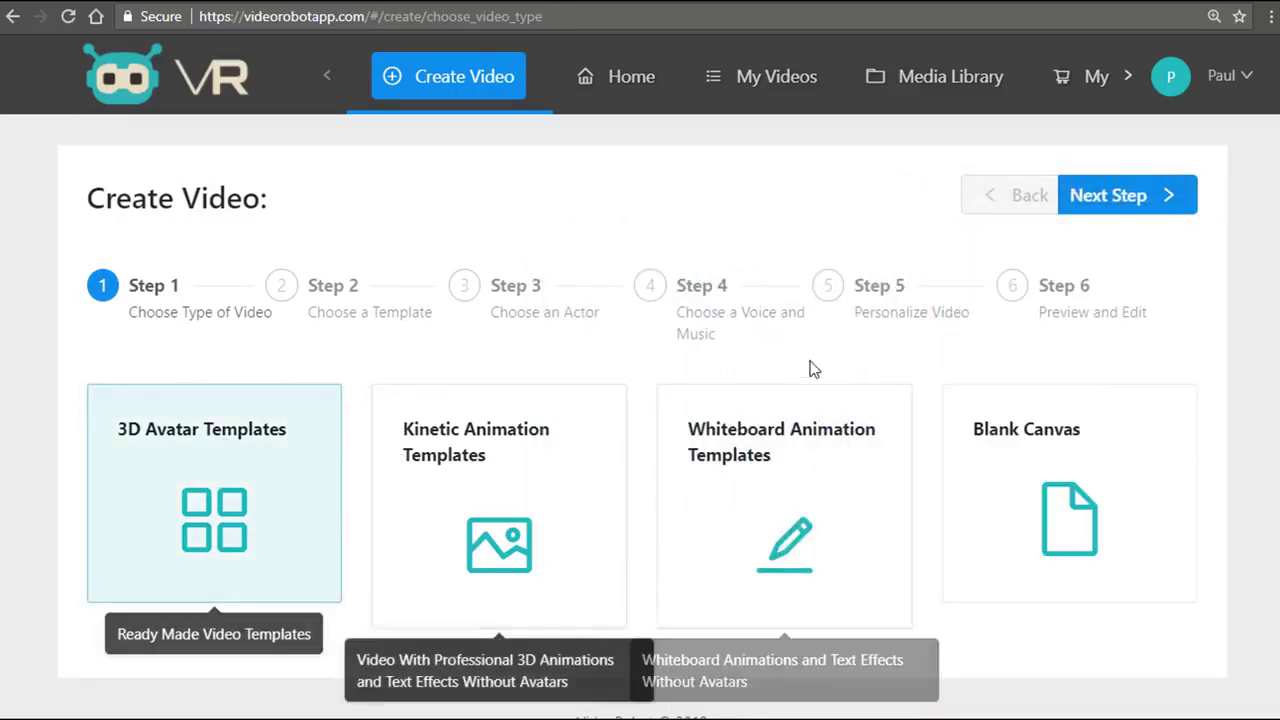
{"action": "mouse_move", "coordinate": [1120, 196]}
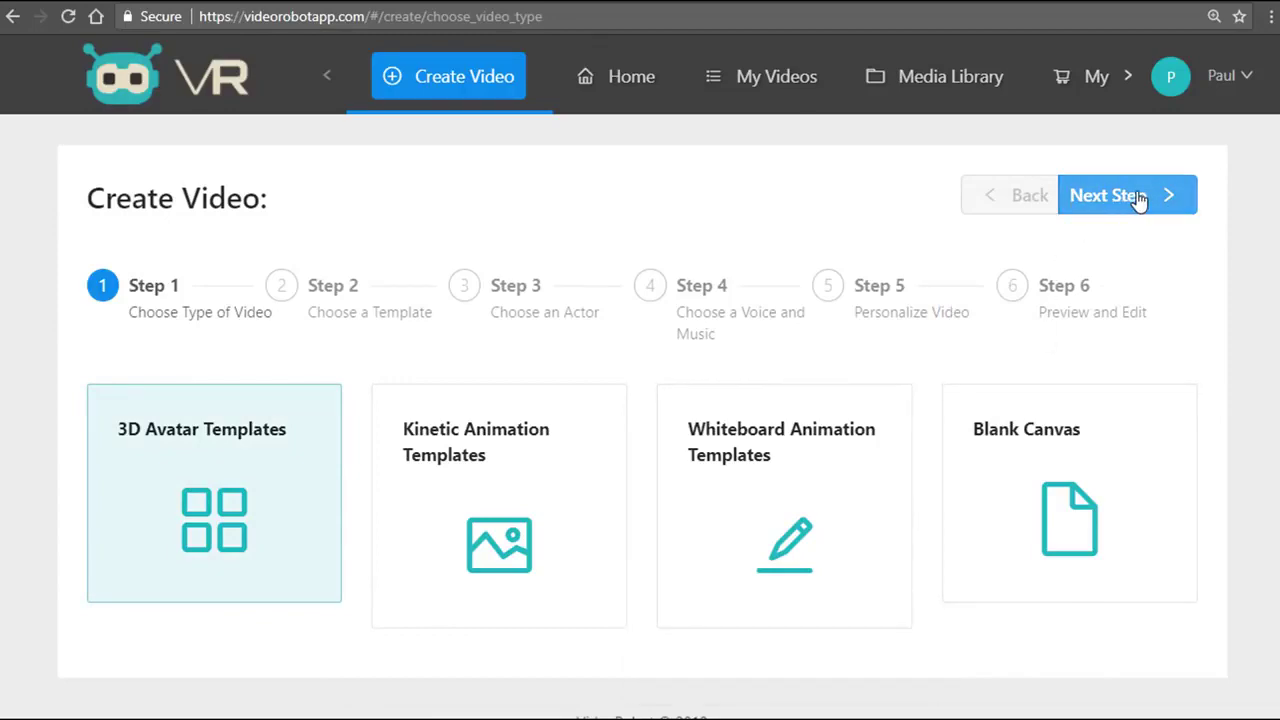
Continue past 3D Avatar Templates to the template choice step.
{"action": "left_click", "coordinate": [1108, 196]}
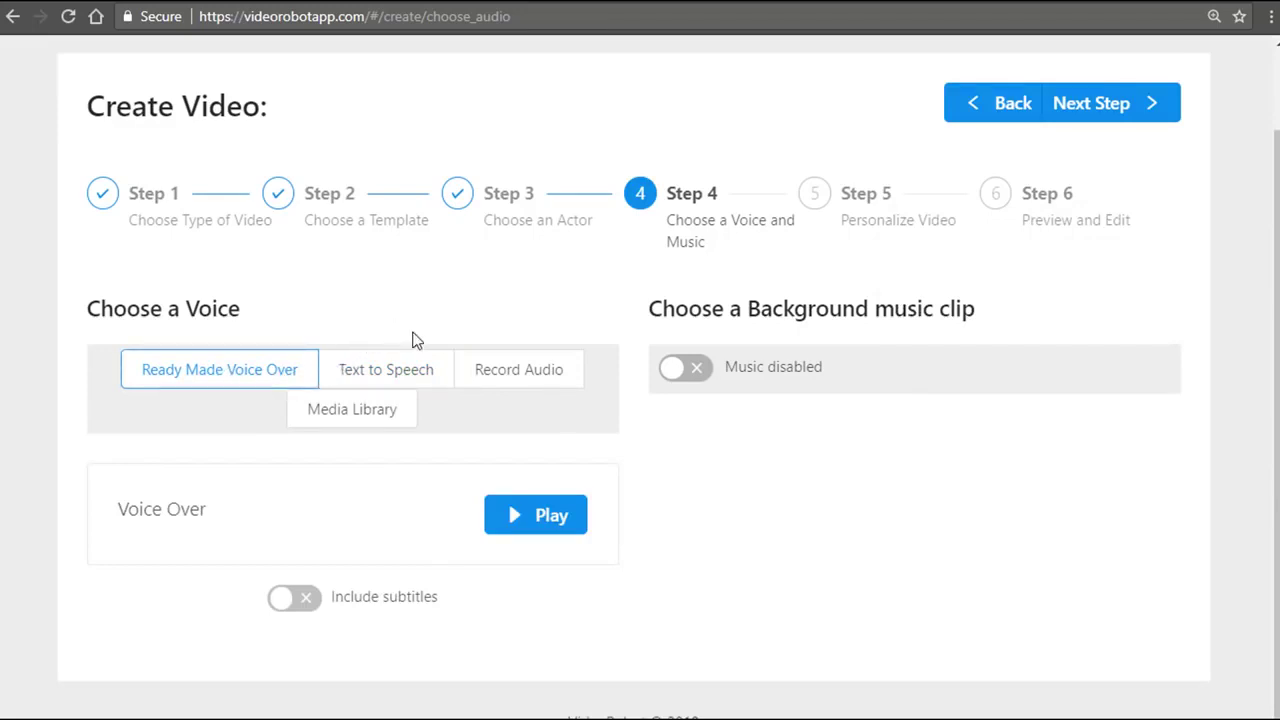
{"action": "left_click", "coordinate": [384, 368]}
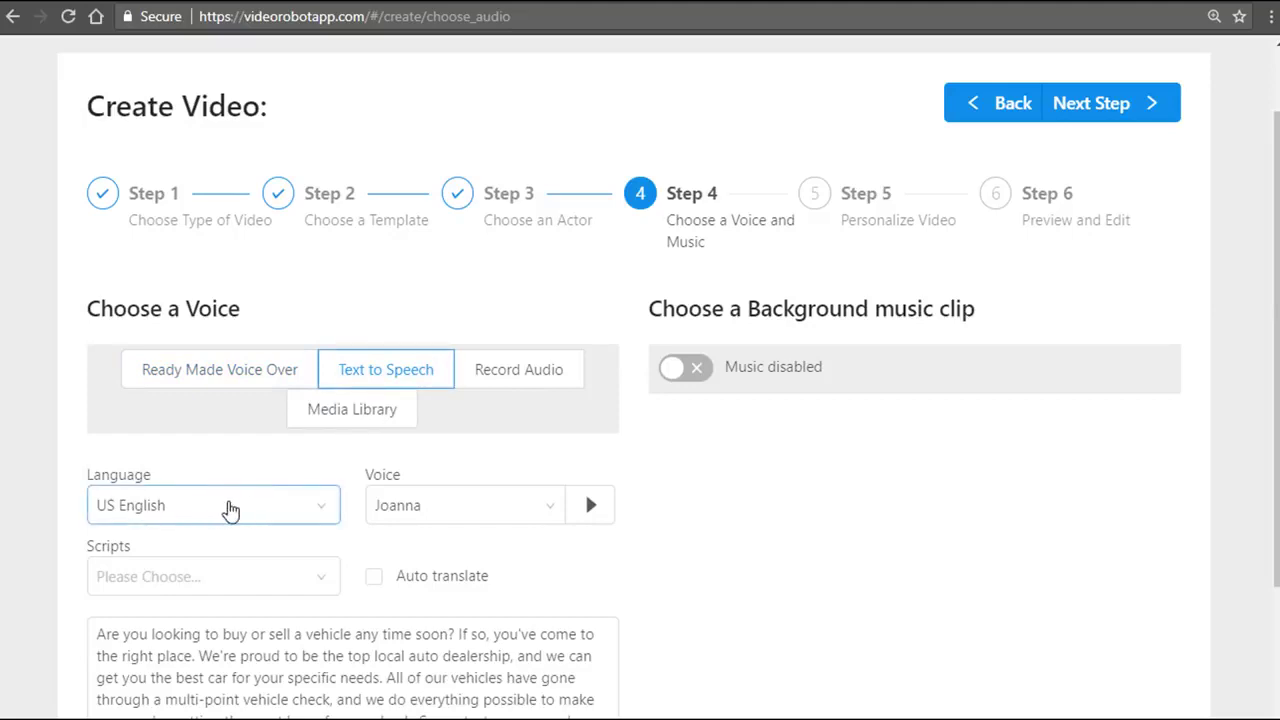
{"action": "mouse_move", "coordinate": [310, 508]}
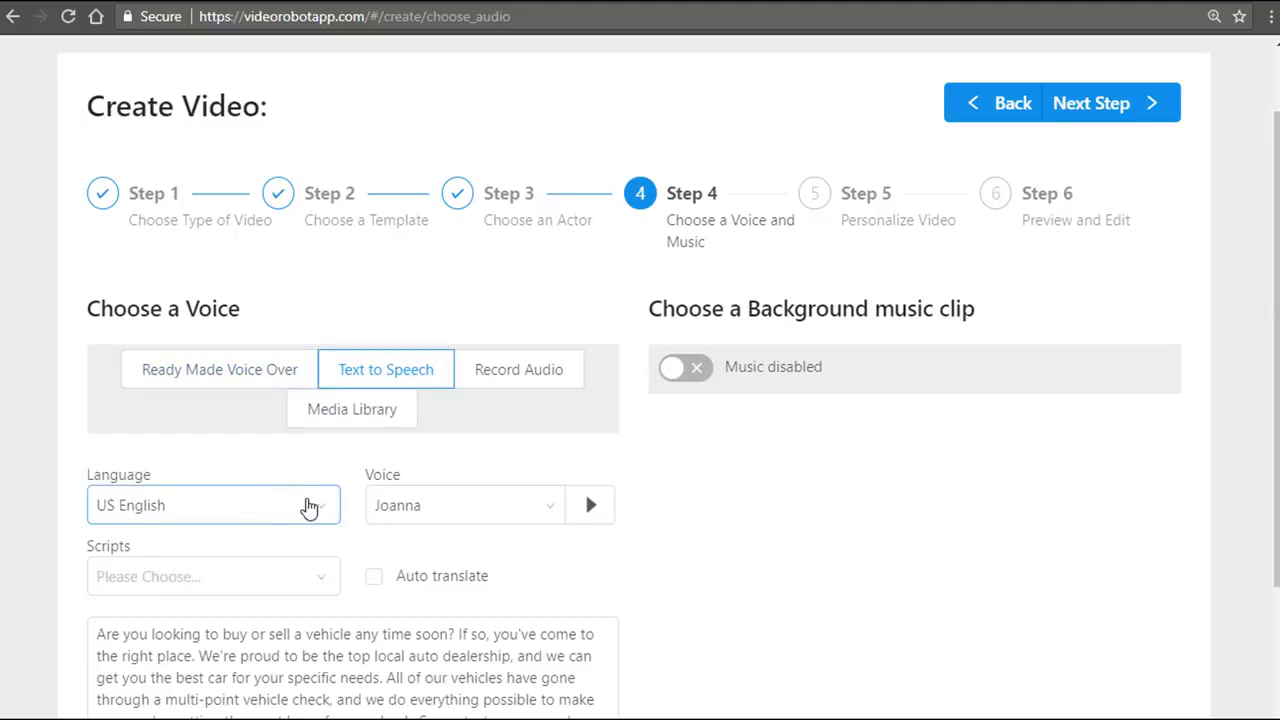
{"action": "mouse_move", "coordinate": [332, 500]}
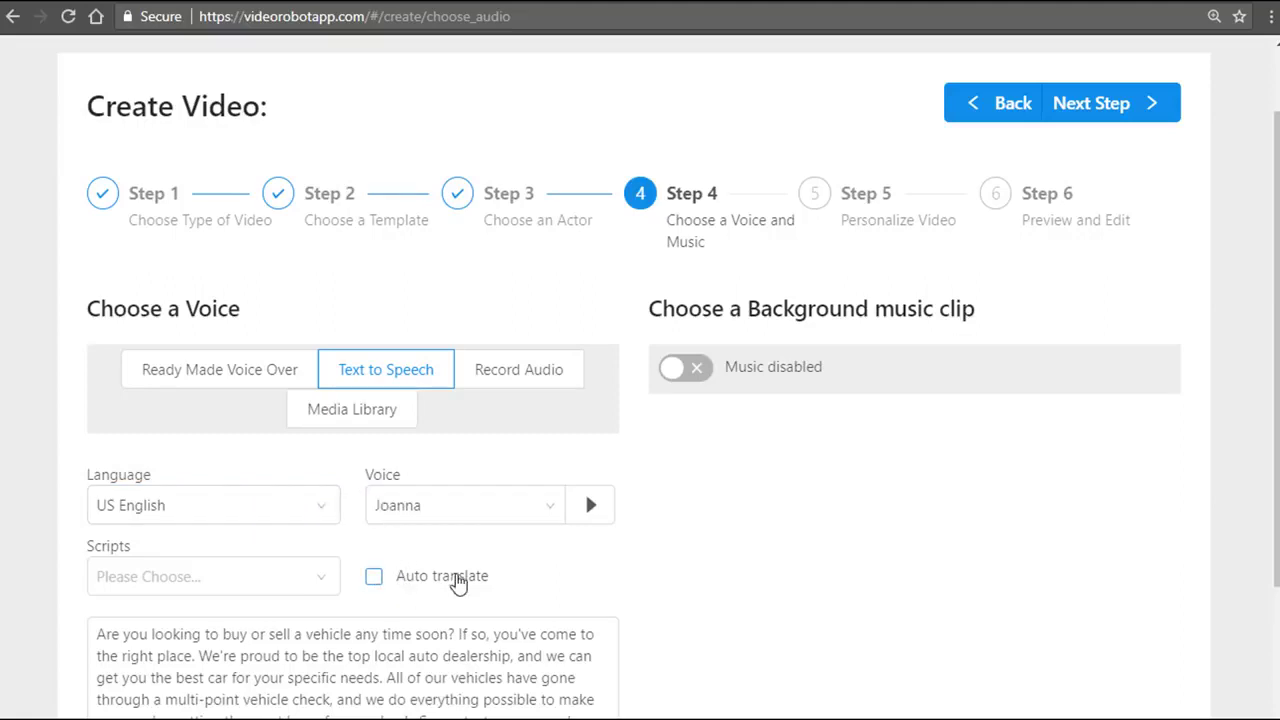
{"action": "mouse_move", "coordinate": [490, 468]}
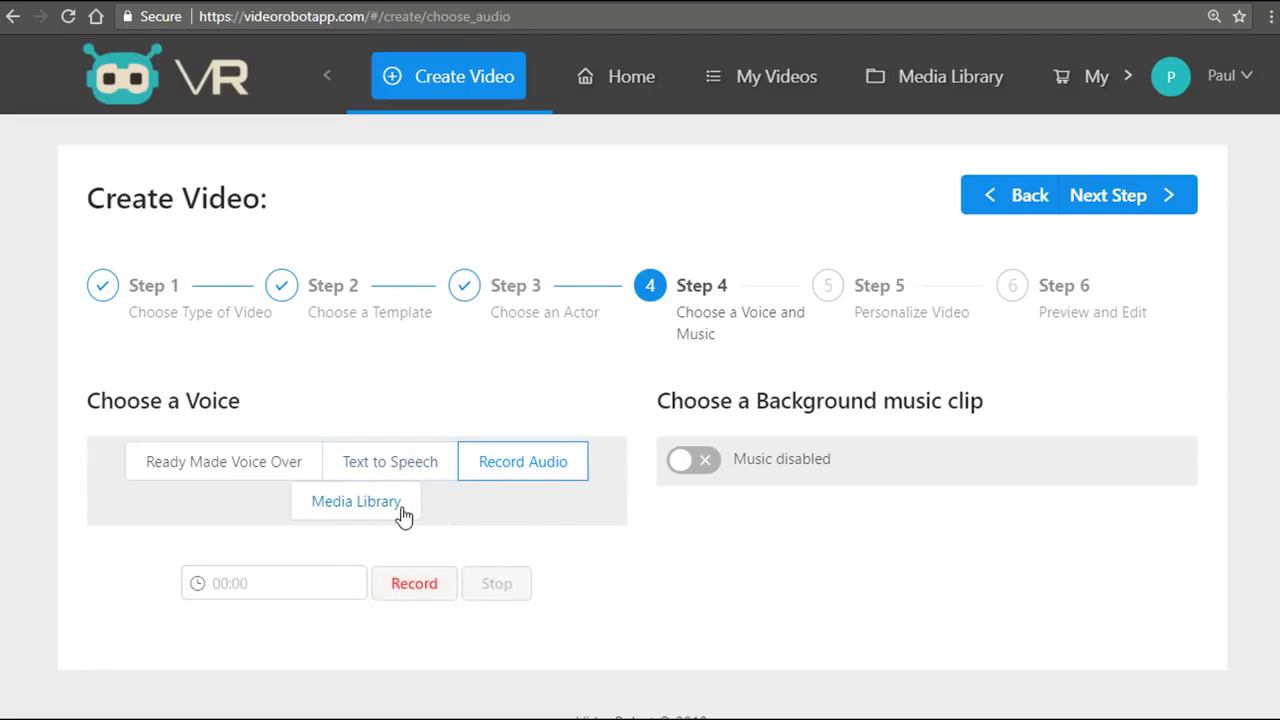
{"action": "mouse_move", "coordinate": [370, 500]}
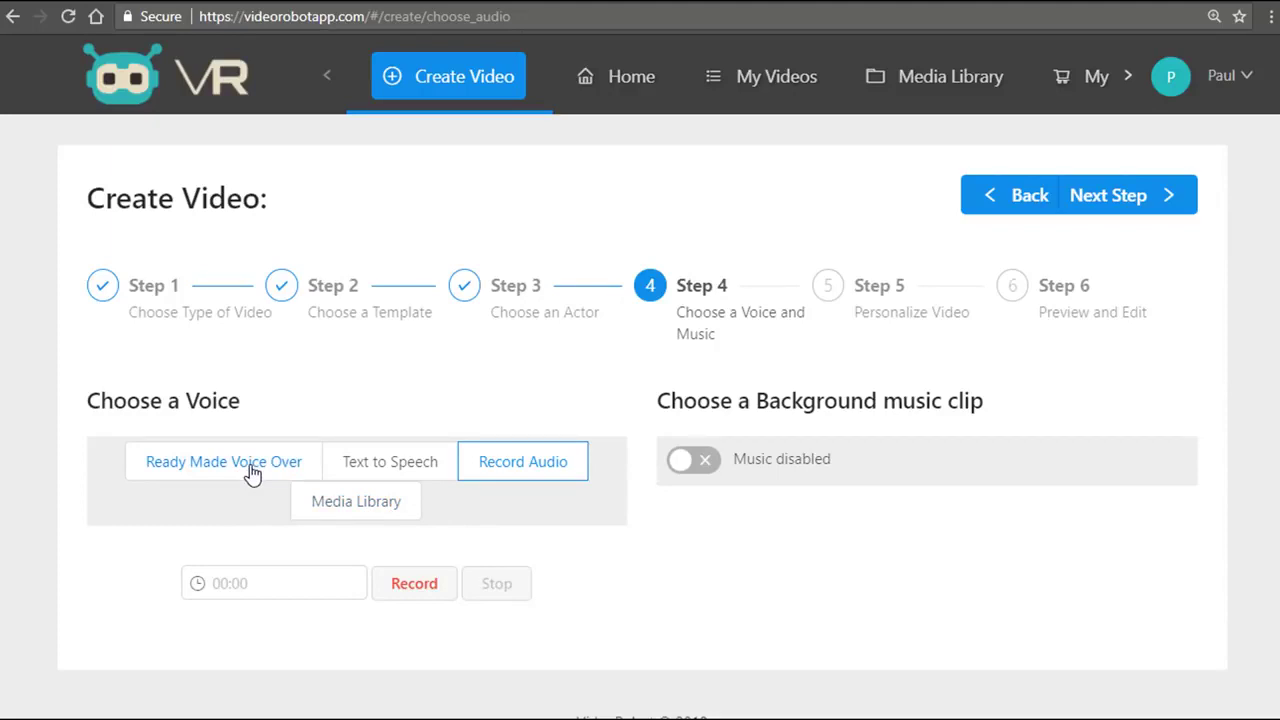
{"action": "left_click", "coordinate": [224, 460]}
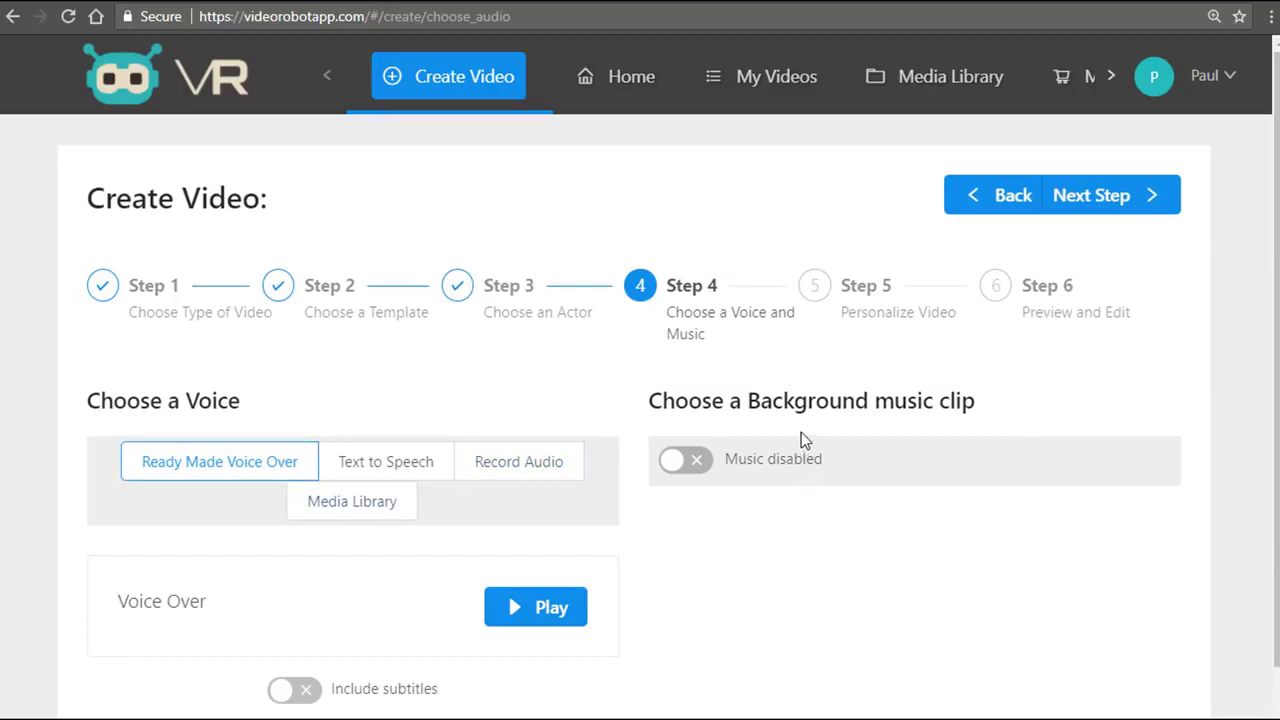
{"action": "mouse_move", "coordinate": [796, 410]}
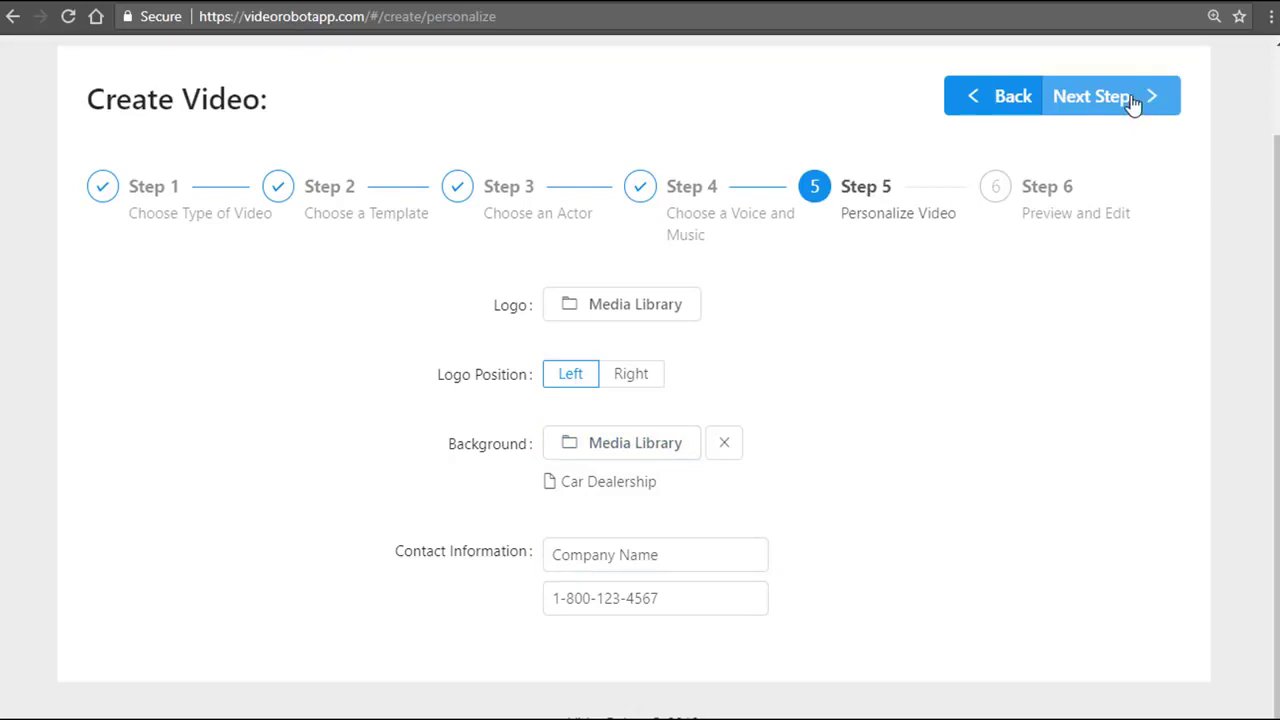
Keep the Car Dealership background and move on to Preview and Edit.
{"action": "left_click", "coordinate": [1096, 96]}
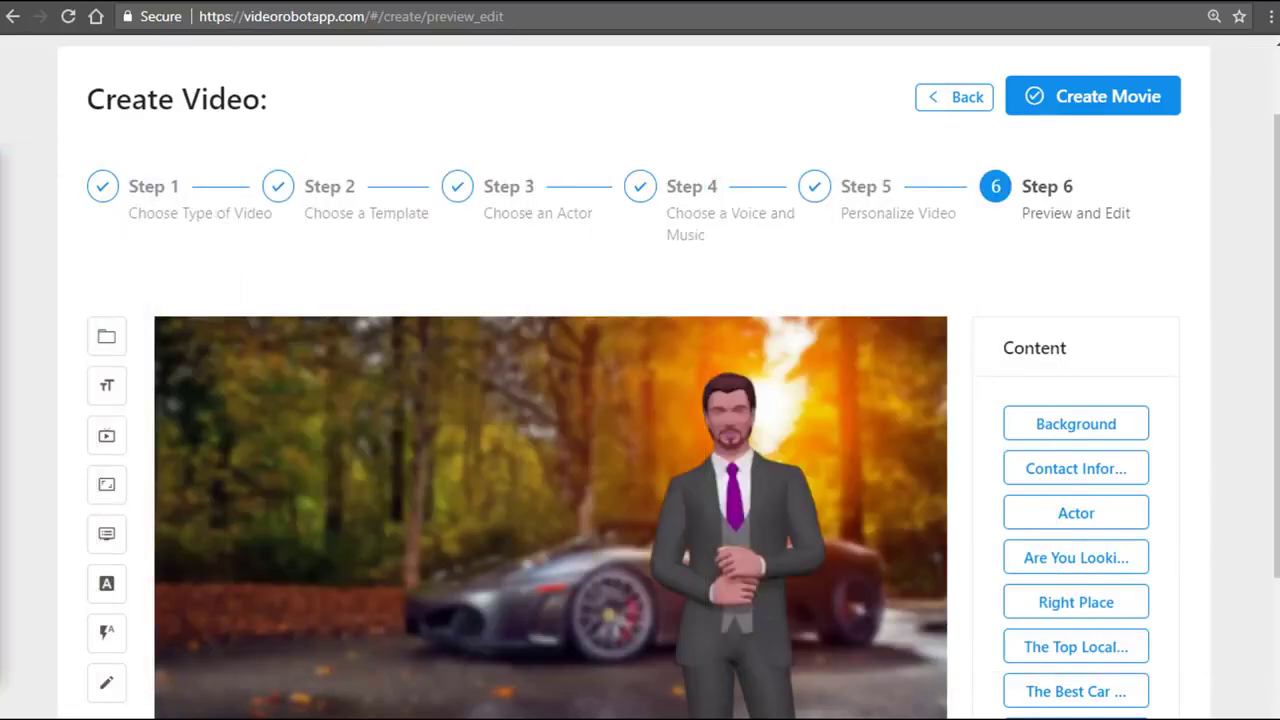
Select the Actor, reposition it to the right of the scene, and apply.
{"action": "scroll", "scroll_direction": "down", "scroll_amount": 3}
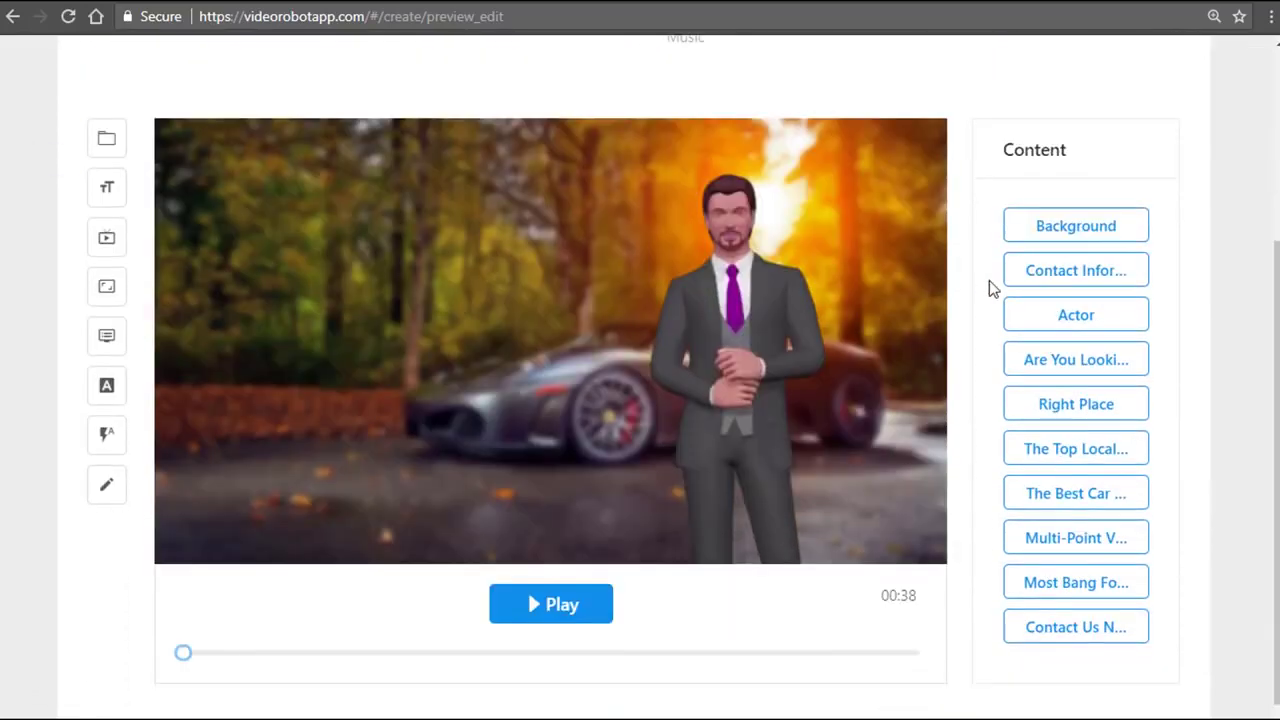
{"action": "left_click", "coordinate": [1076, 314]}
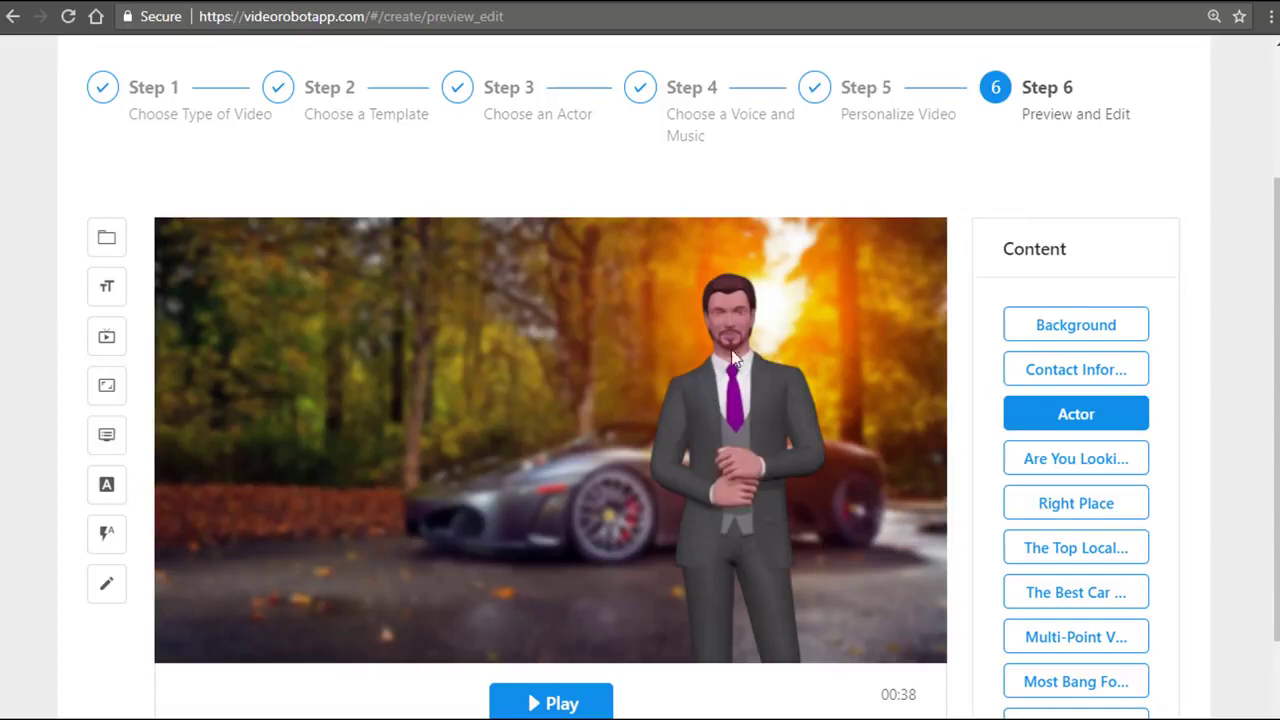
{"action": "mouse_move", "coordinate": [744, 412]}
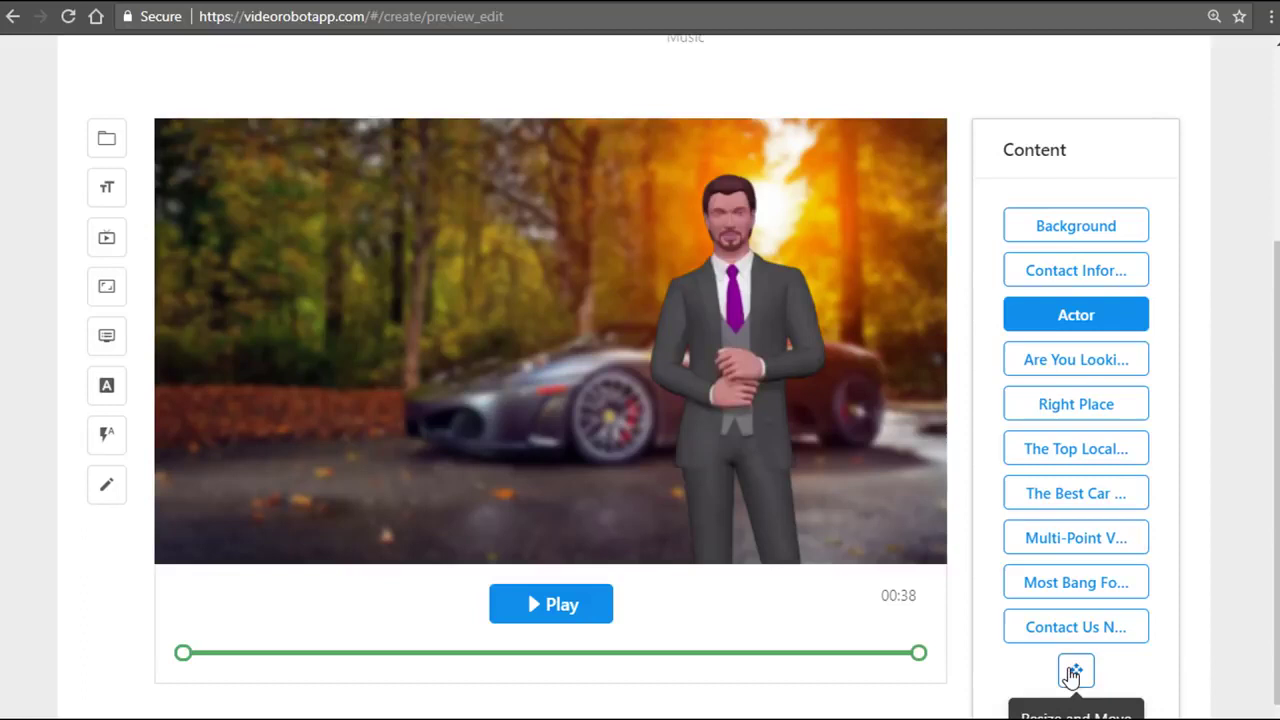
{"action": "left_click", "coordinate": [1076, 670]}
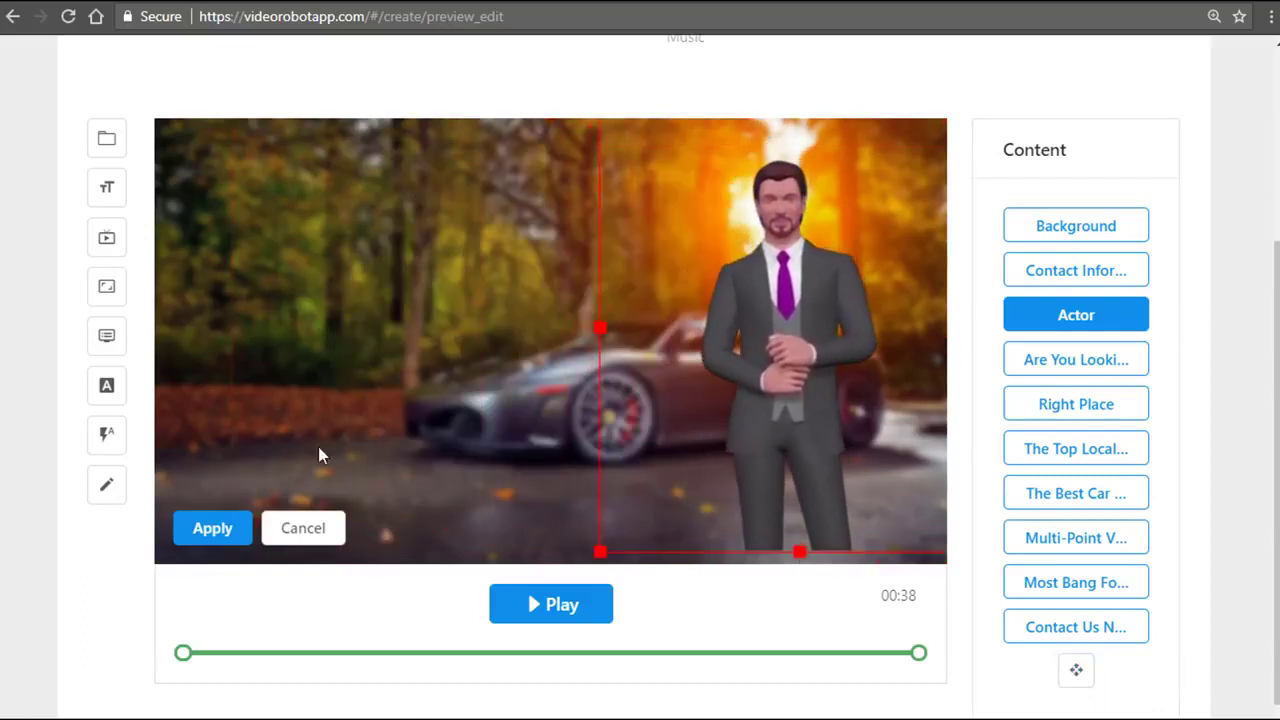
{"action": "left_click", "coordinate": [212, 528]}
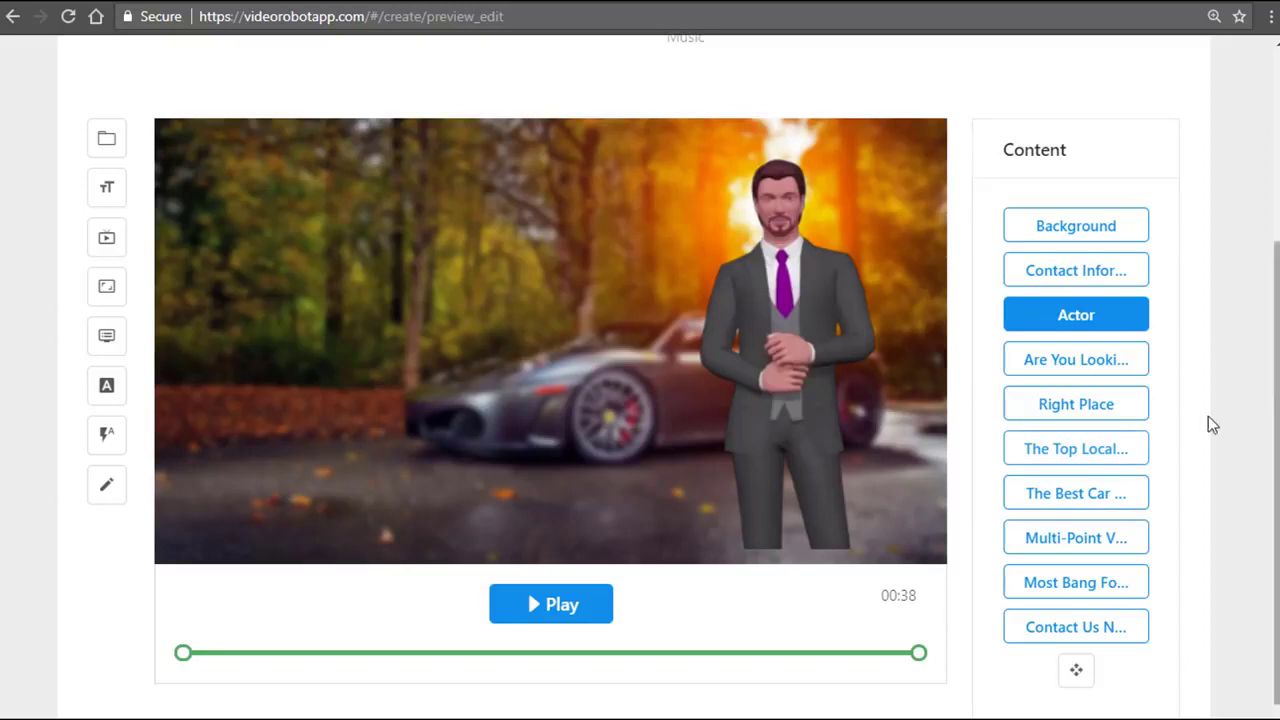
{"action": "mouse_move", "coordinate": [108, 188]}
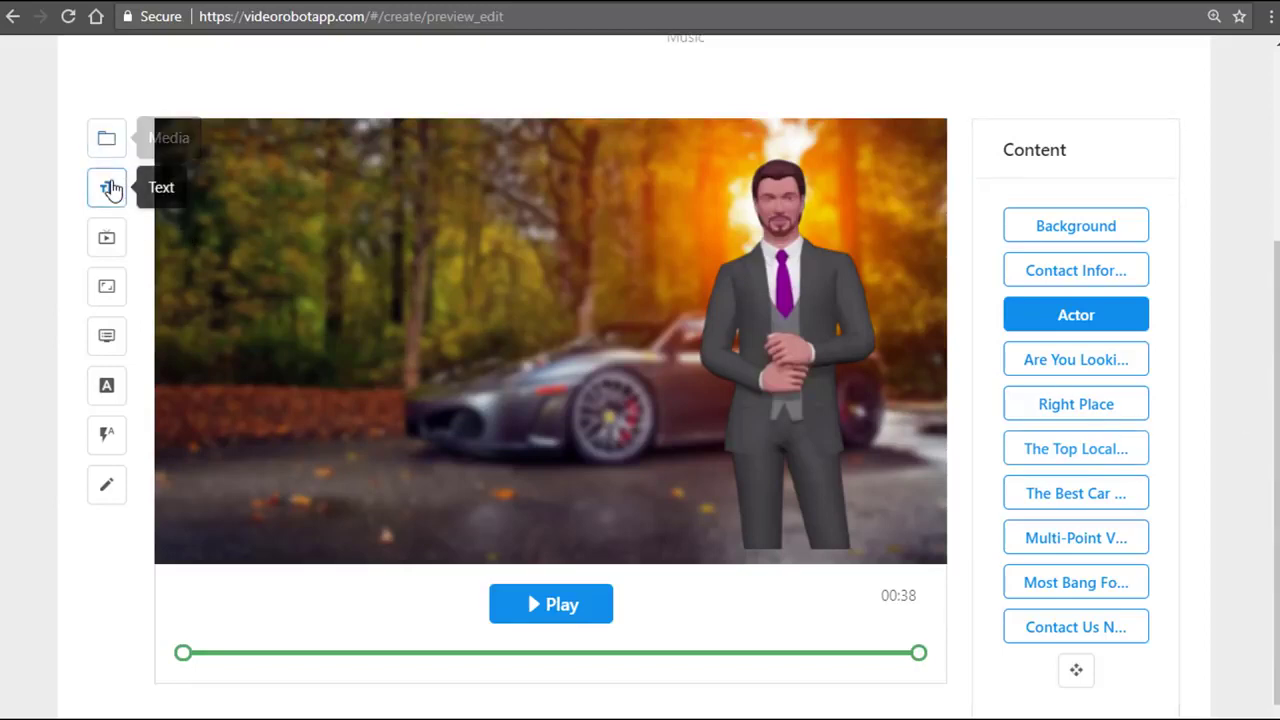
{"action": "left_click", "coordinate": [106, 188]}
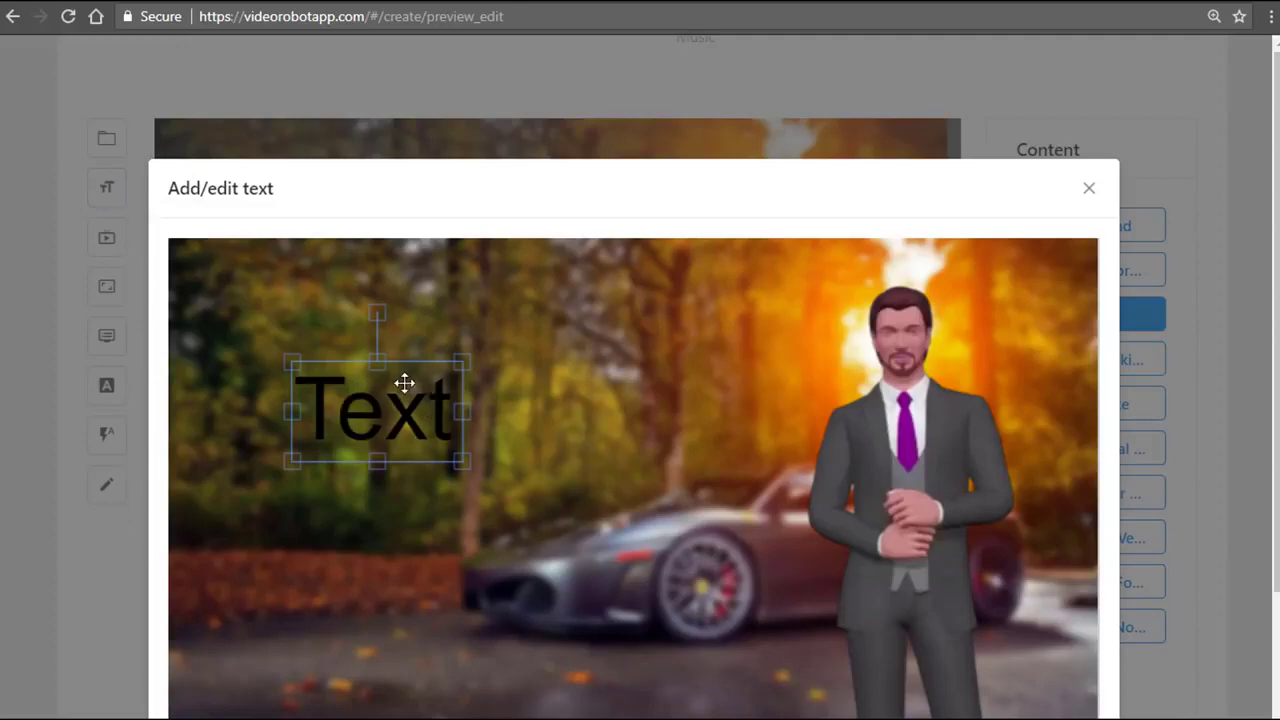
{"action": "mouse_move", "coordinate": [1088, 188]}
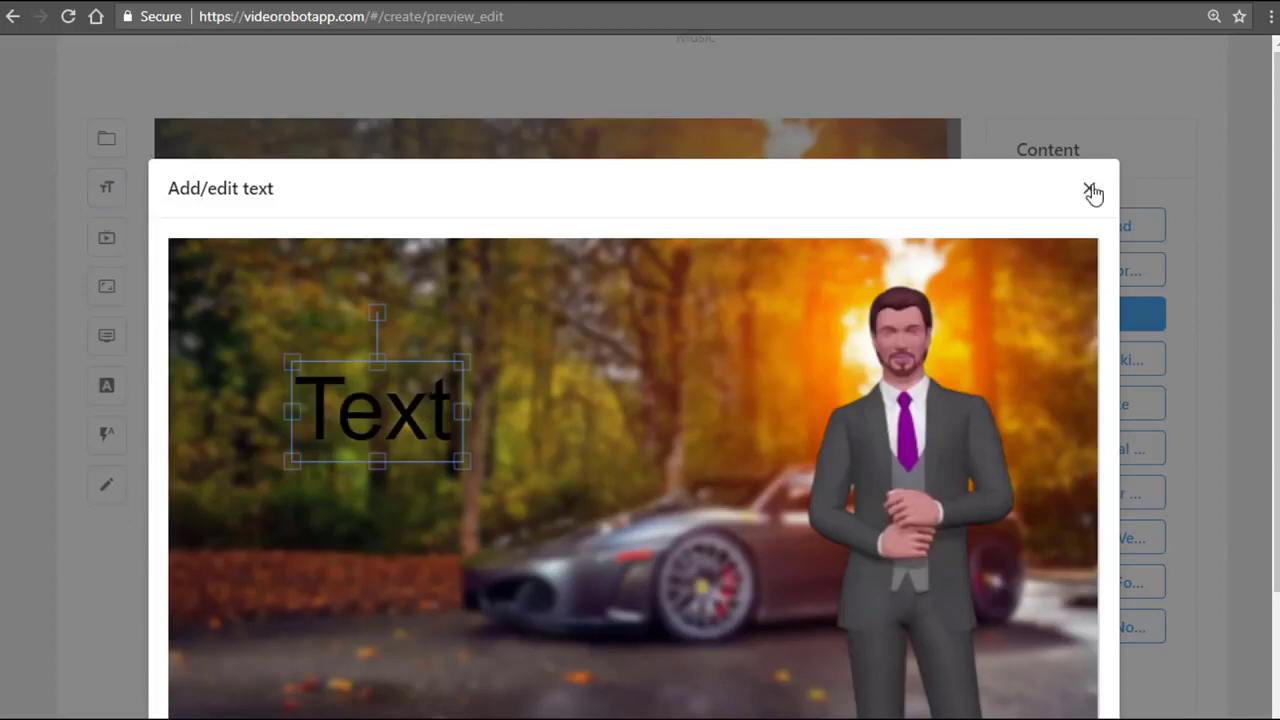
{"action": "left_click", "coordinate": [106, 236]}
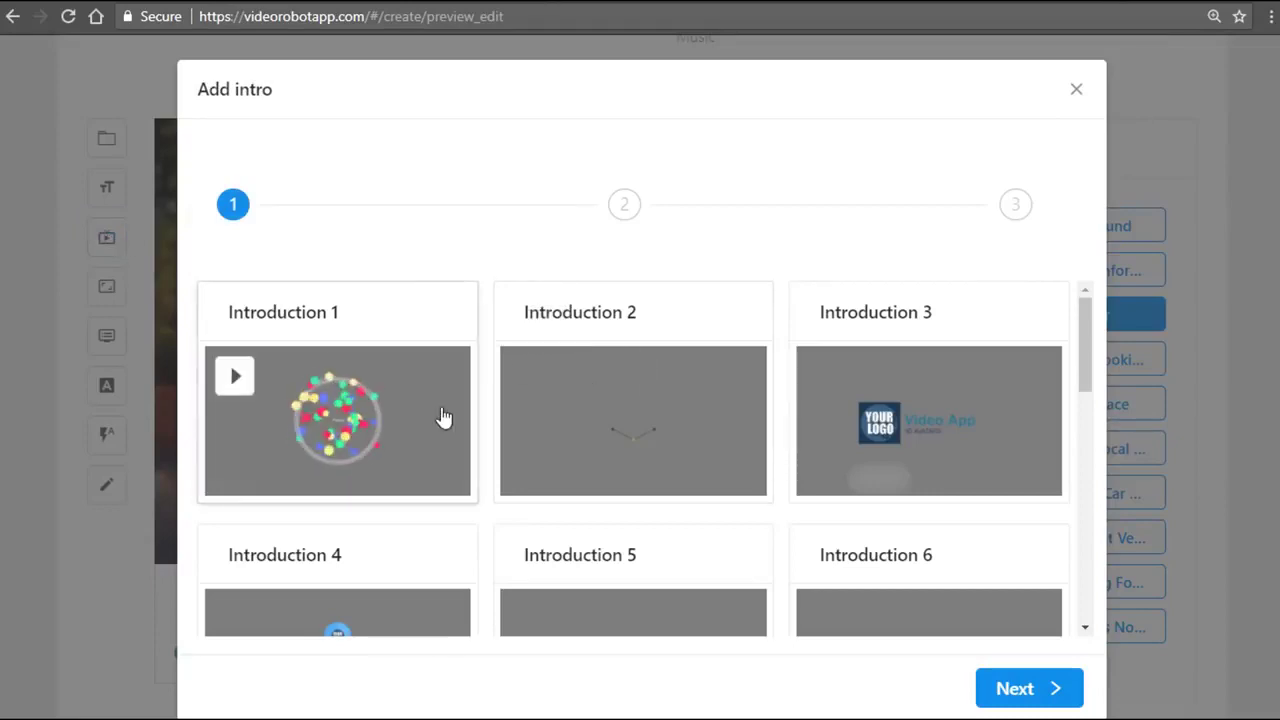
{"action": "scroll", "scroll_direction": "down", "scroll_amount": 3}
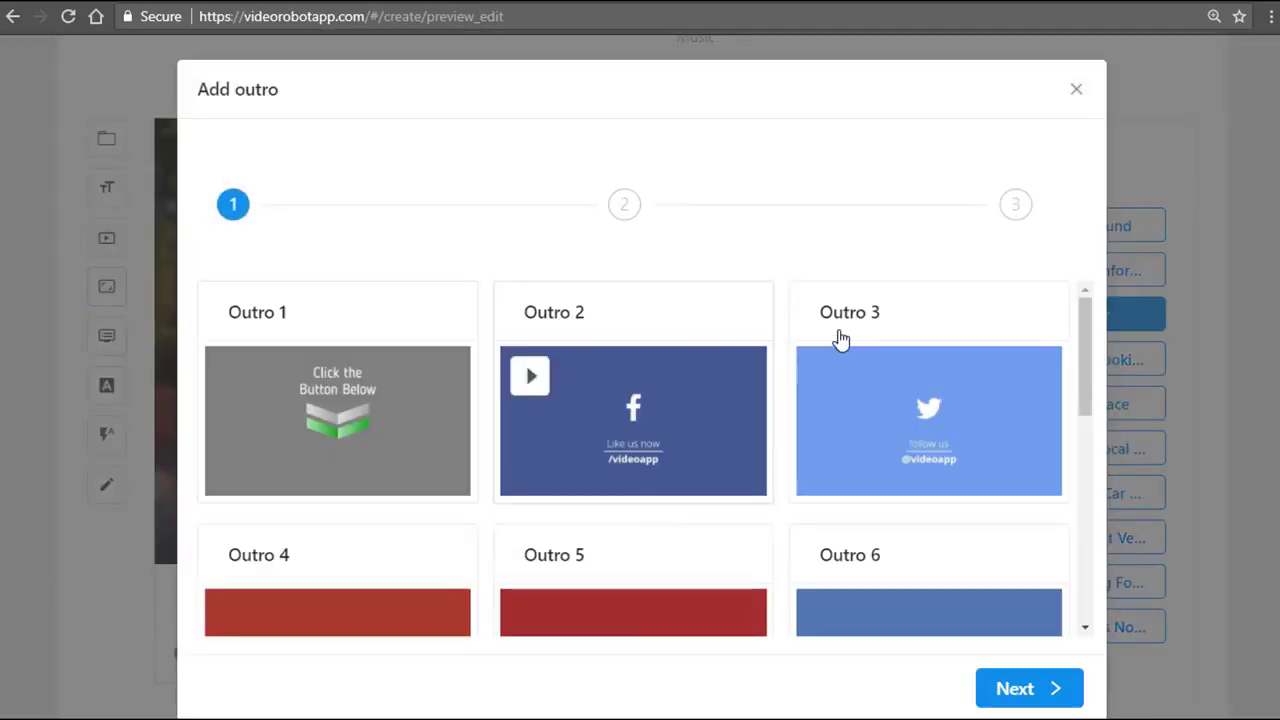
{"action": "mouse_move", "coordinate": [1080, 90]}
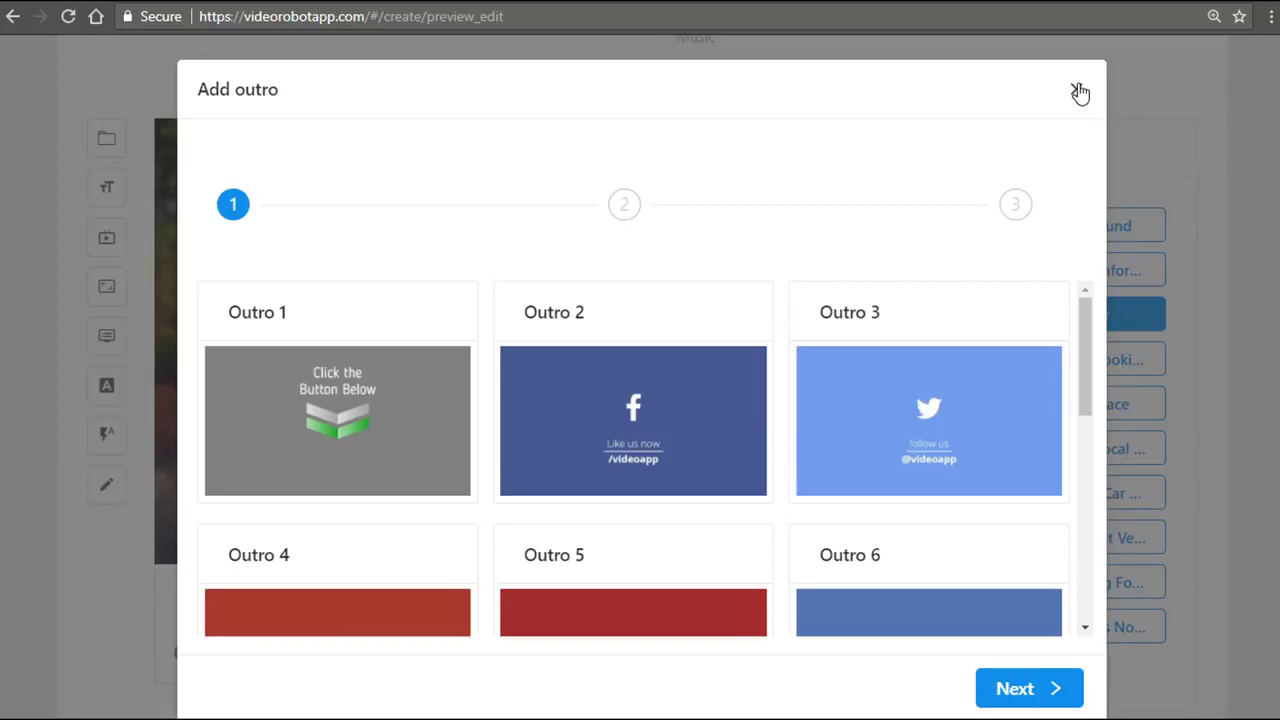
{"action": "left_click", "coordinate": [1080, 90]}
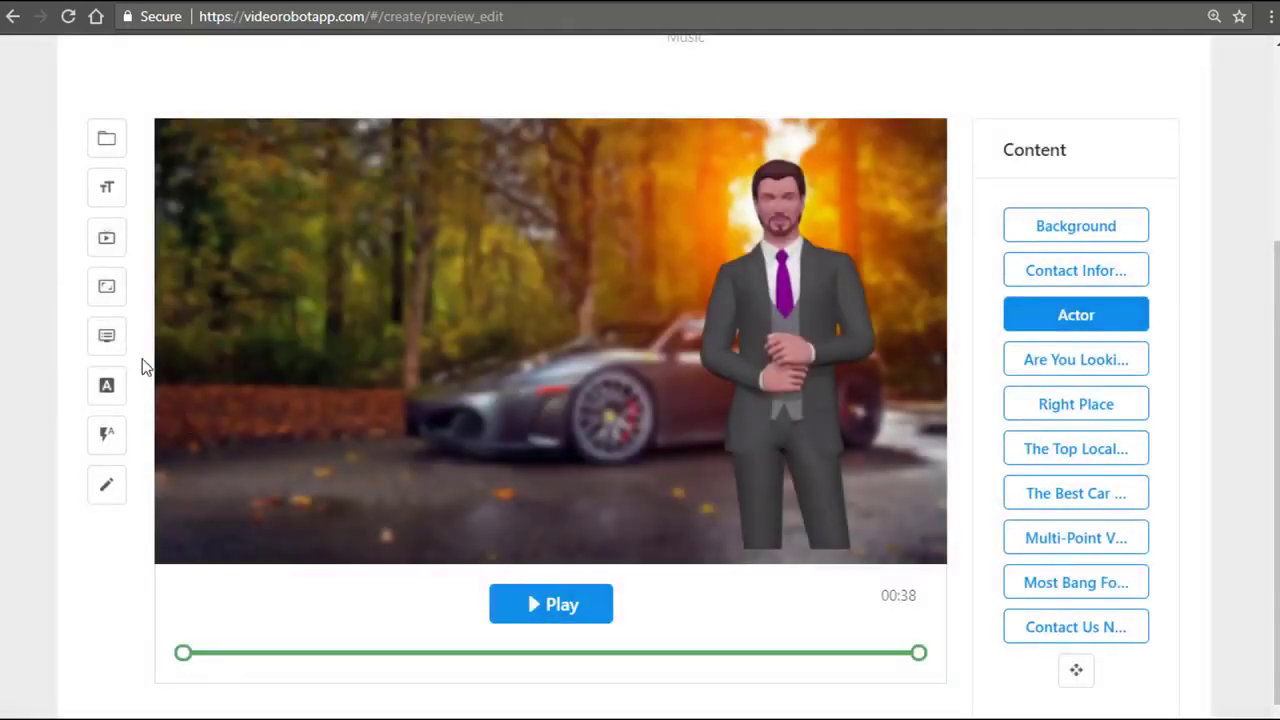
{"action": "left_click", "coordinate": [108, 336]}
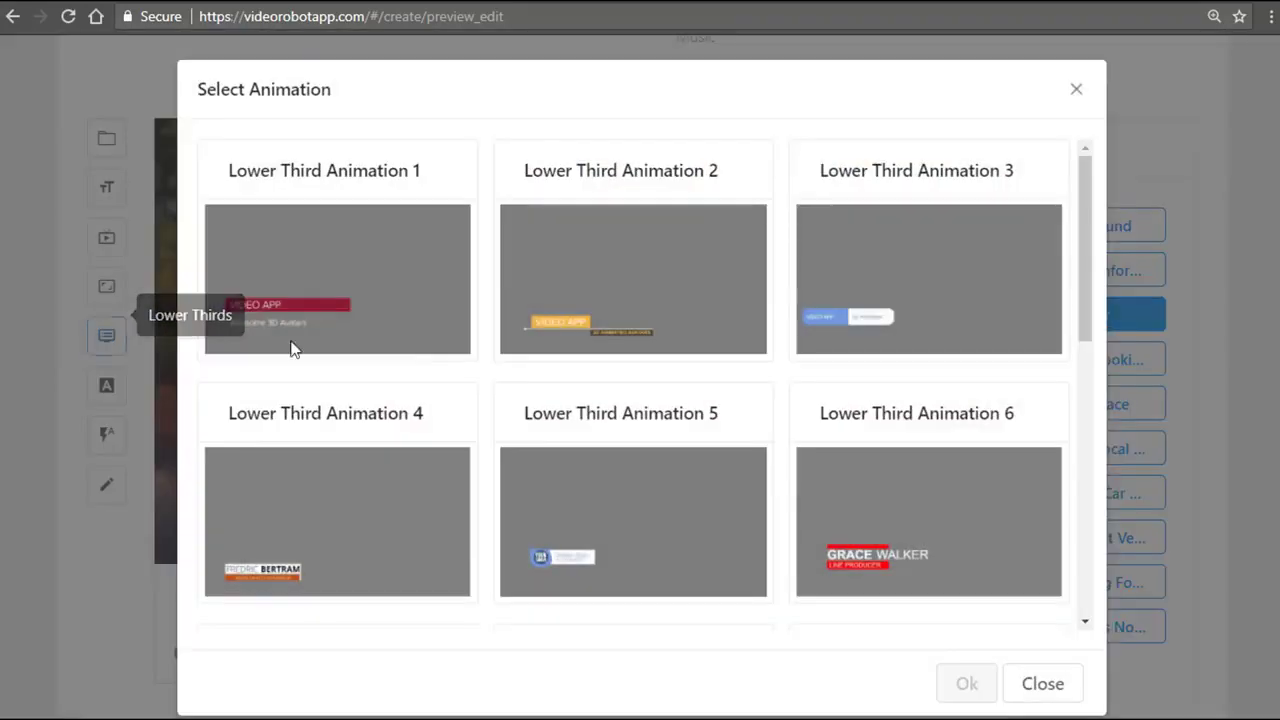
{"action": "scroll", "scroll_direction": "down", "scroll_amount": 3}
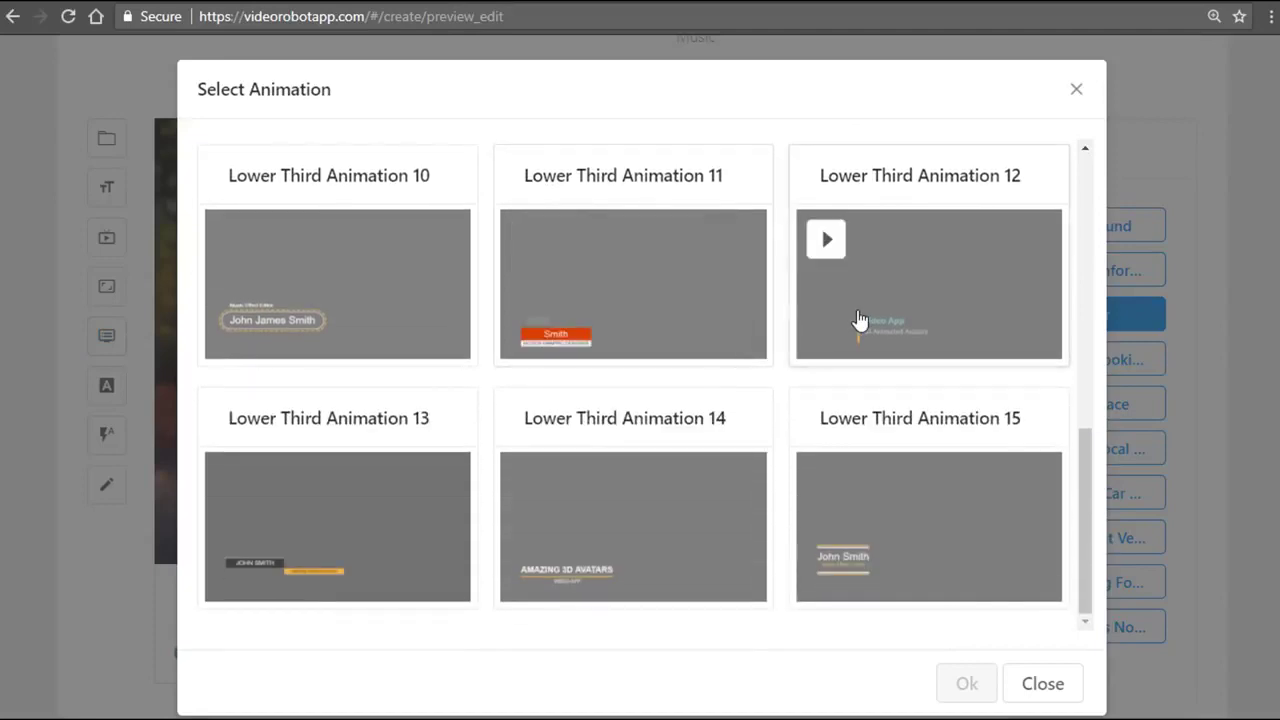
{"action": "left_click", "coordinate": [1042, 684]}
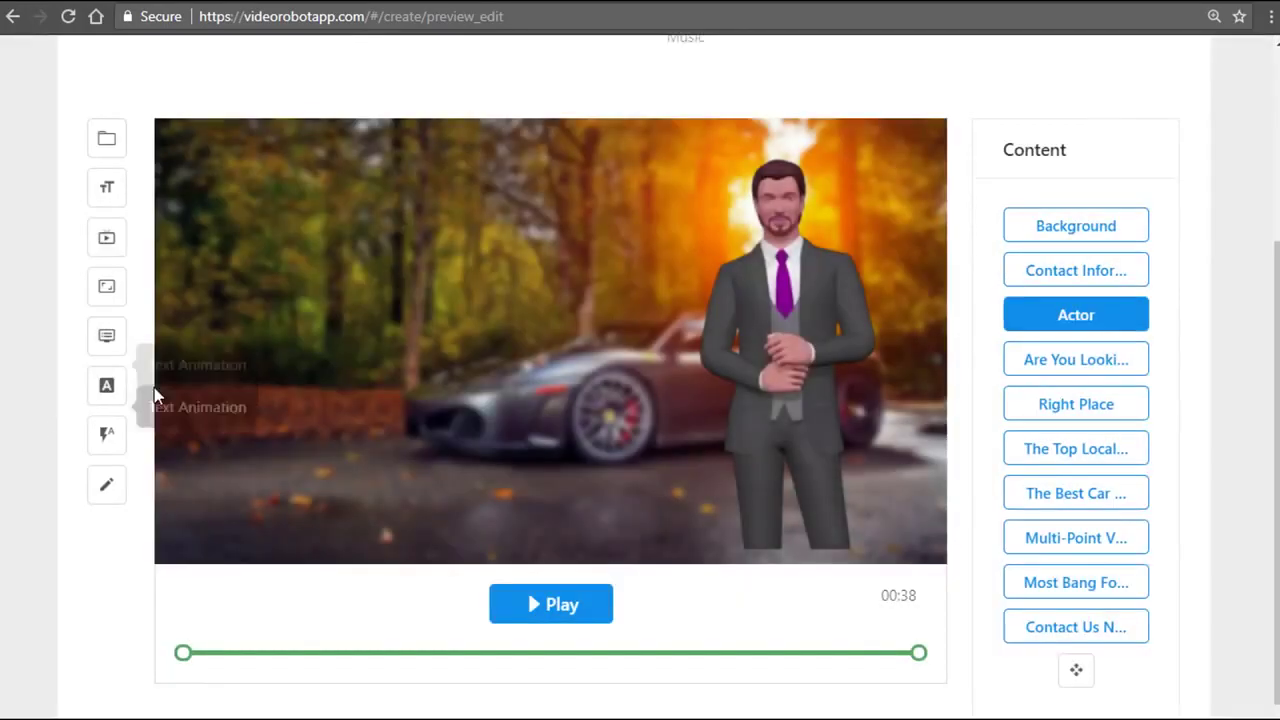
{"action": "left_click", "coordinate": [106, 384]}
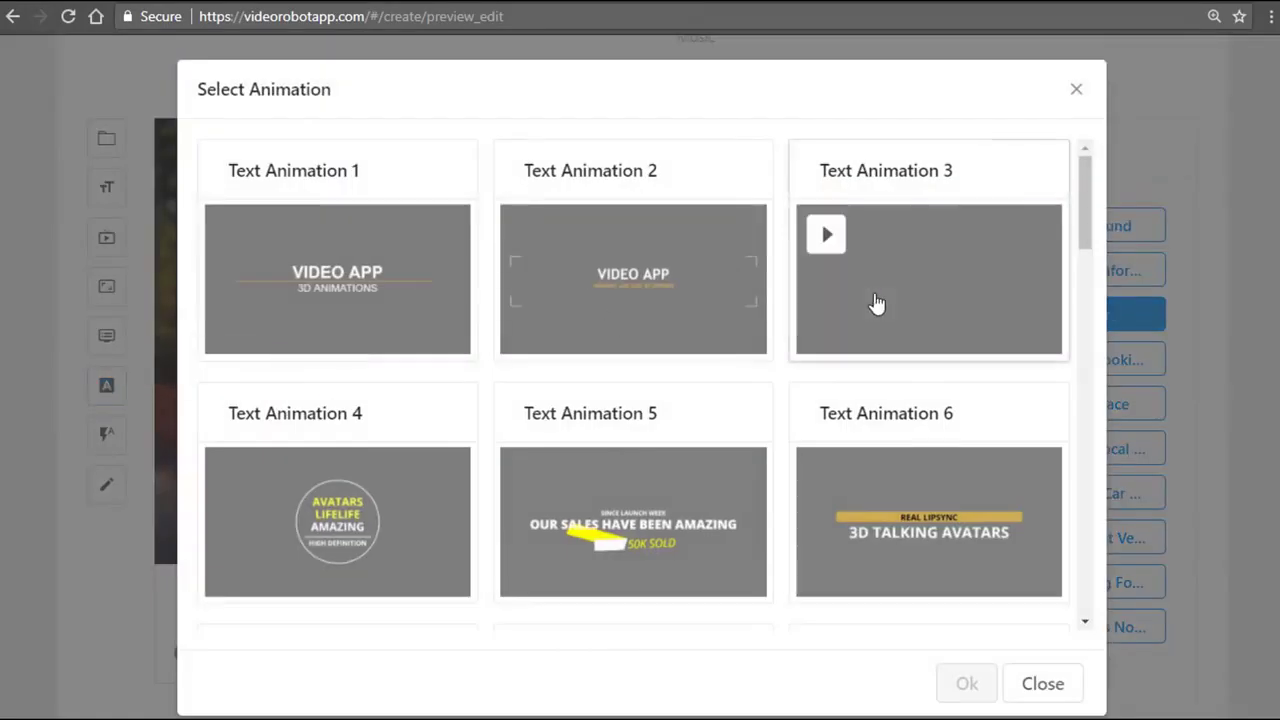
{"action": "scroll", "scroll_direction": "down", "scroll_amount": 3}
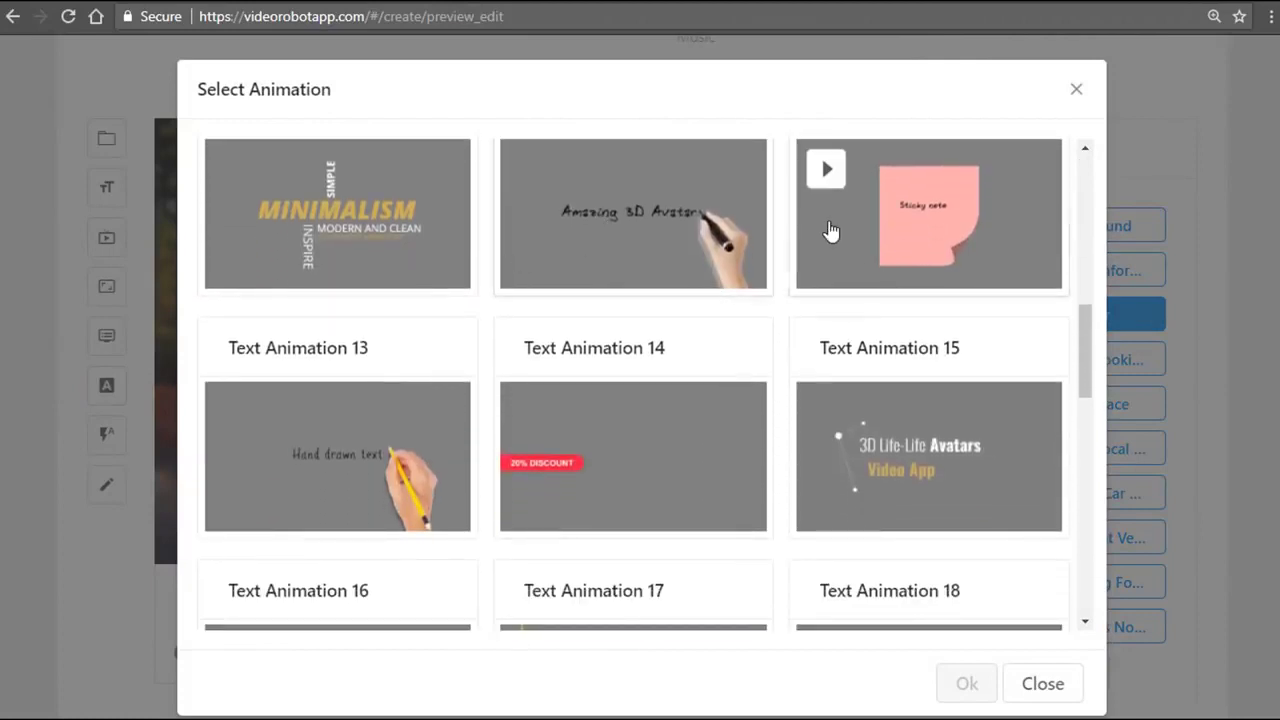
{"action": "mouse_move", "coordinate": [540, 256]}
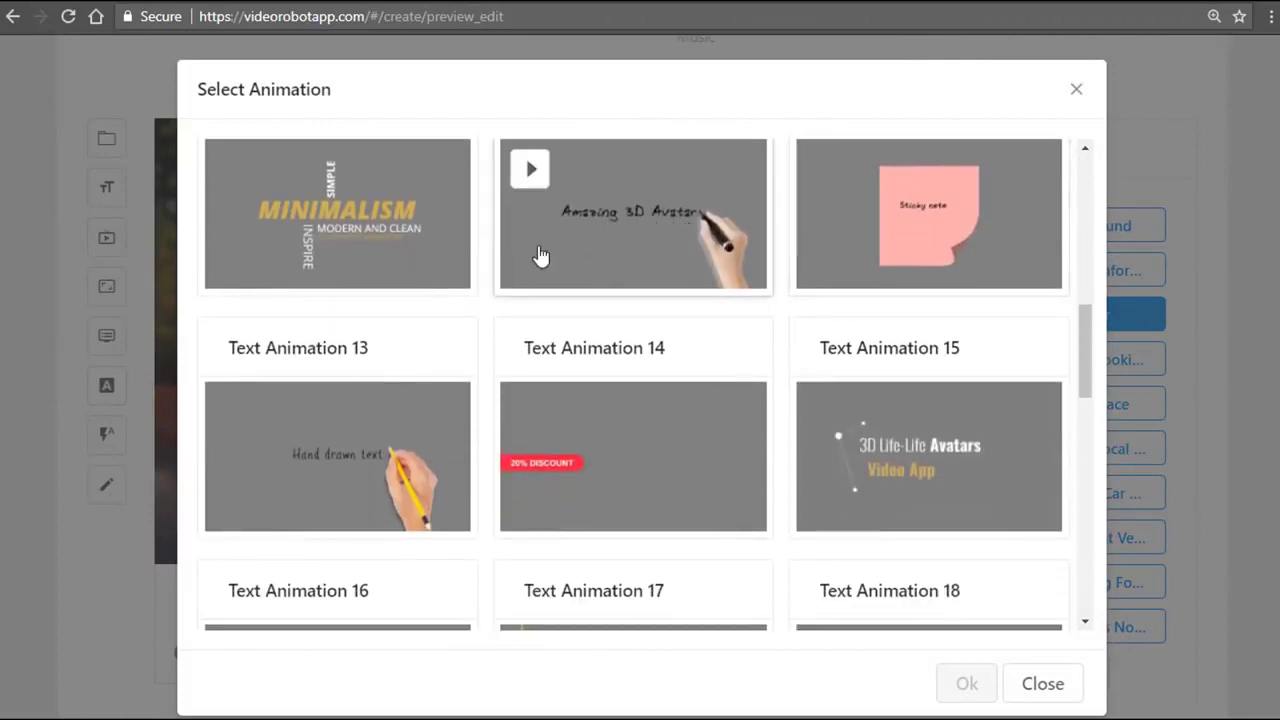
{"action": "mouse_move", "coordinate": [1014, 188]}
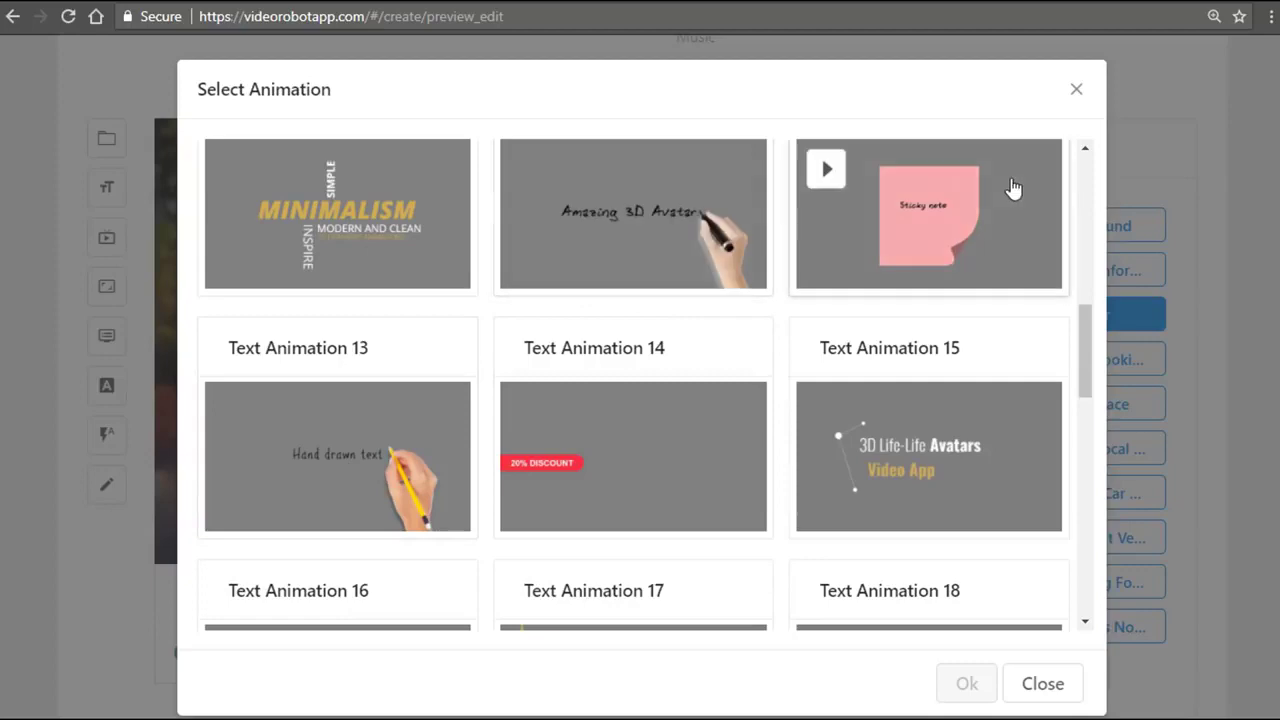
{"action": "scroll", "scroll_direction": "down", "scroll_amount": 3}
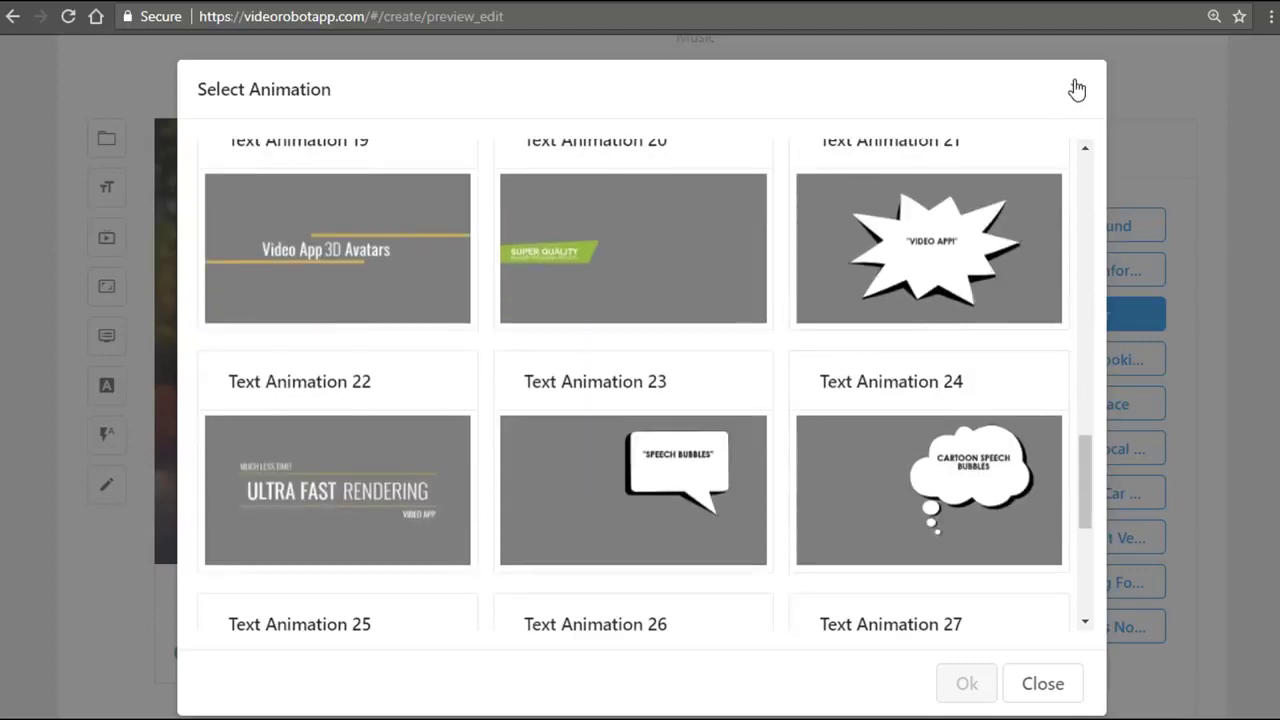
{"action": "left_click", "coordinate": [1042, 684]}
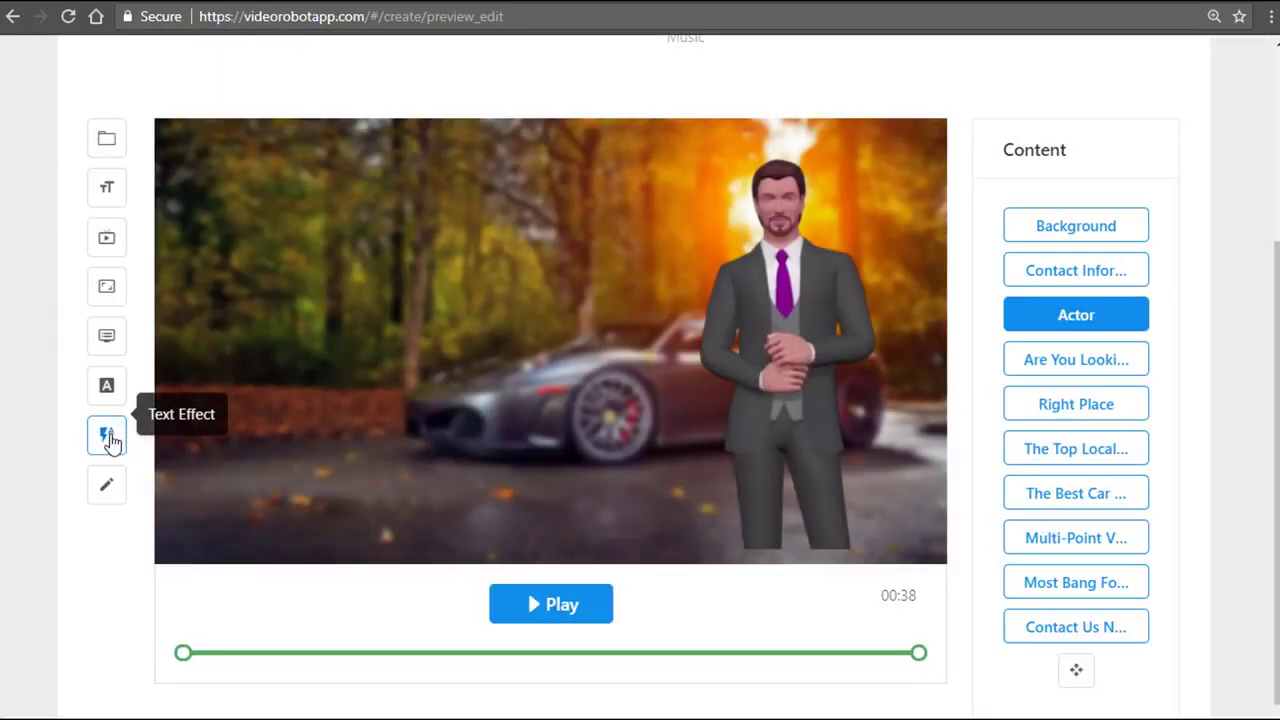
{"action": "left_click", "coordinate": [106, 434]}
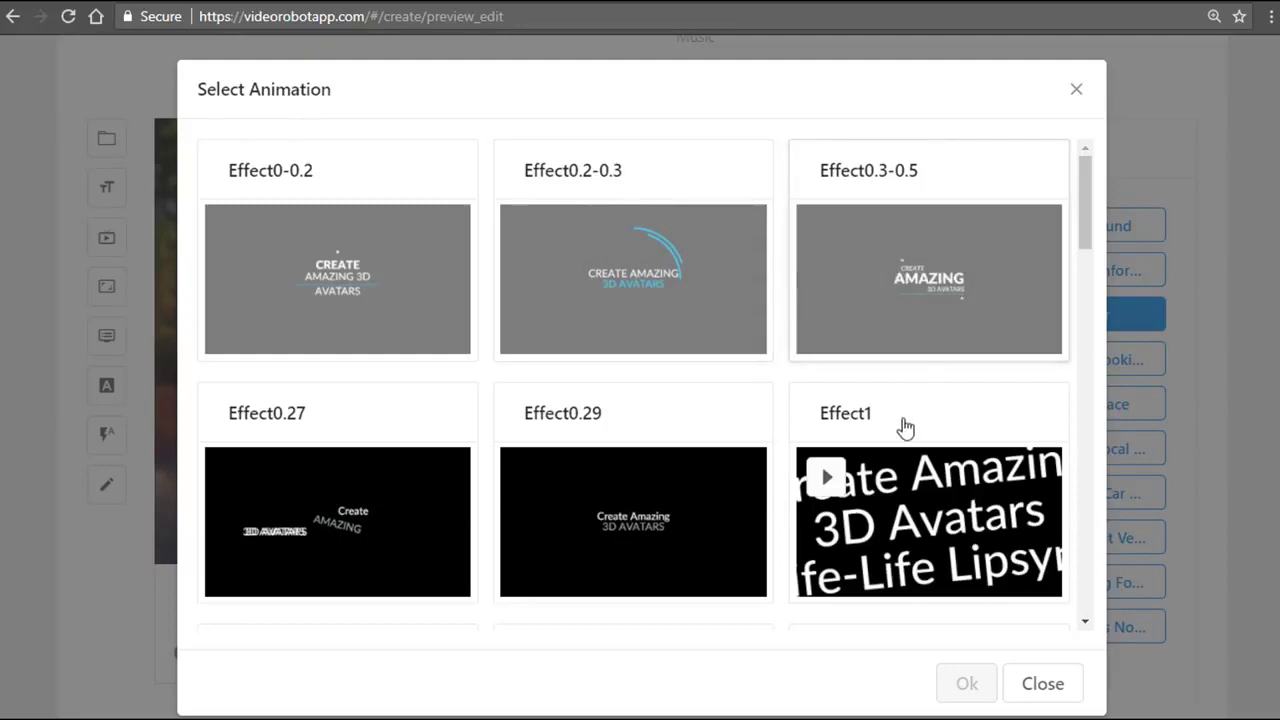
{"action": "scroll", "scroll_direction": "down", "scroll_amount": 3}
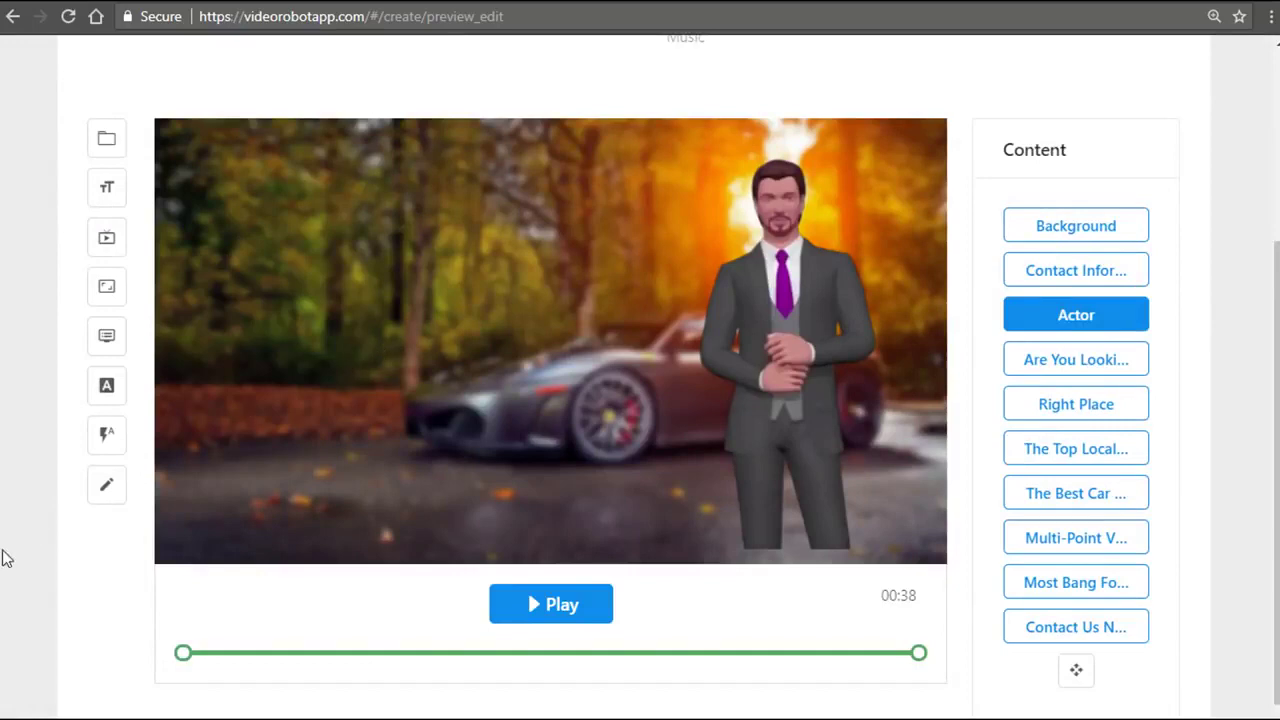
{"action": "left_click", "coordinate": [108, 486]}
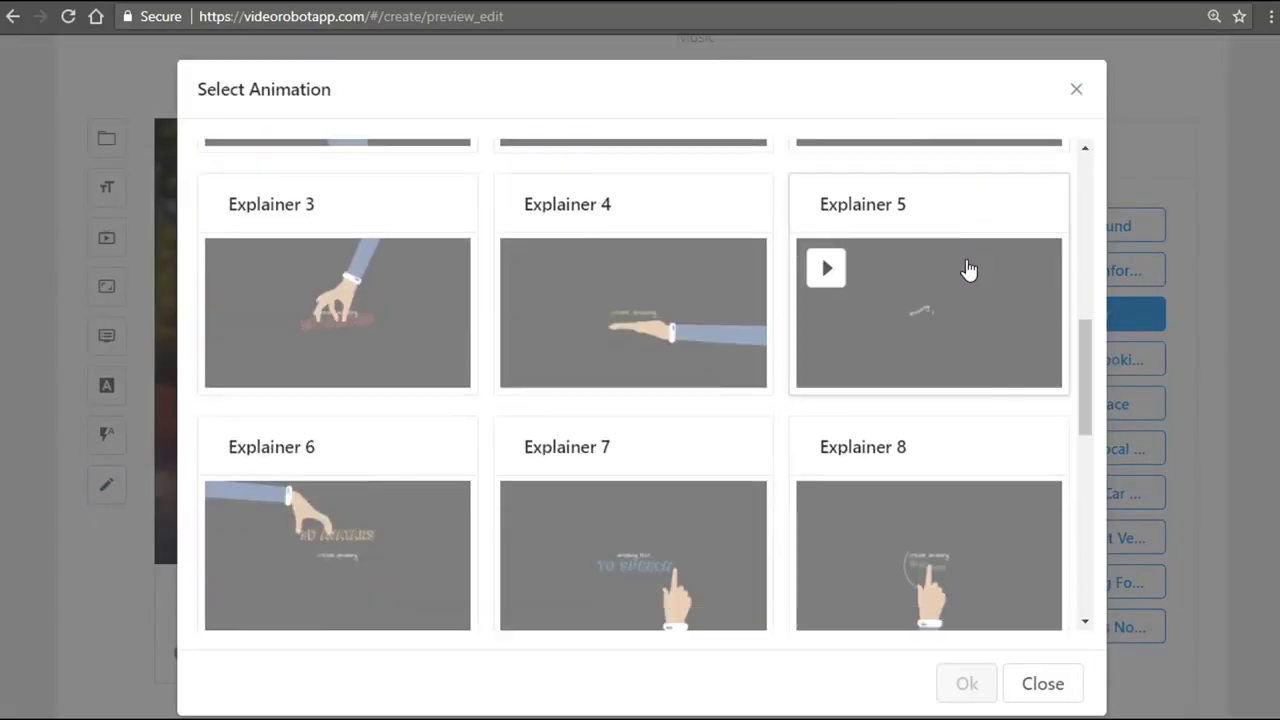
{"action": "scroll", "scroll_direction": "down", "scroll_amount": 3}
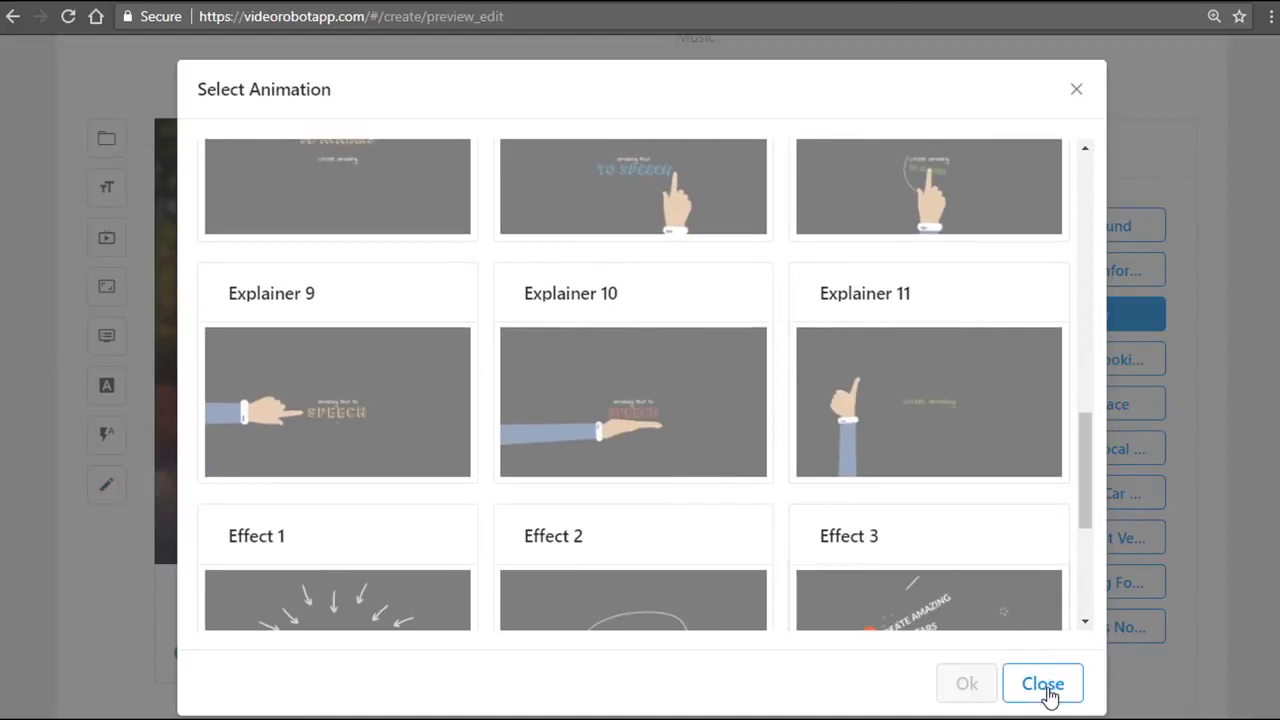
{"action": "left_click", "coordinate": [1042, 684]}
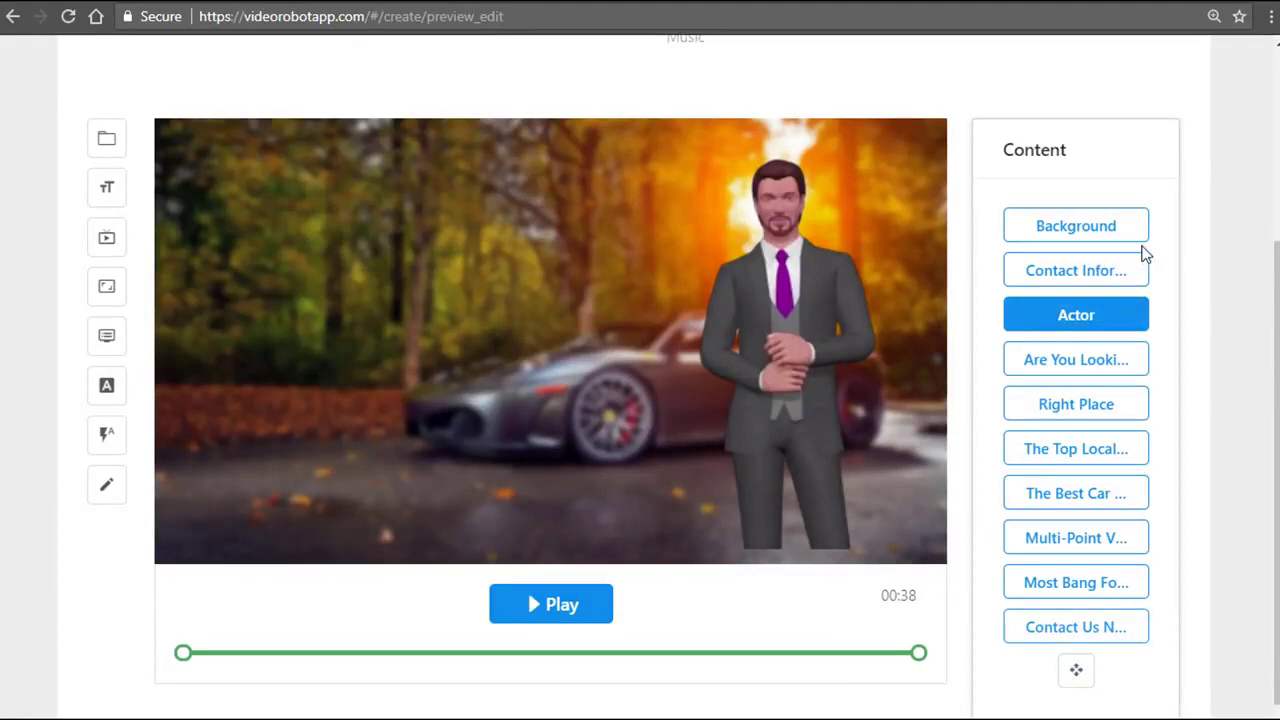
{"action": "mouse_move", "coordinate": [1096, 410]}
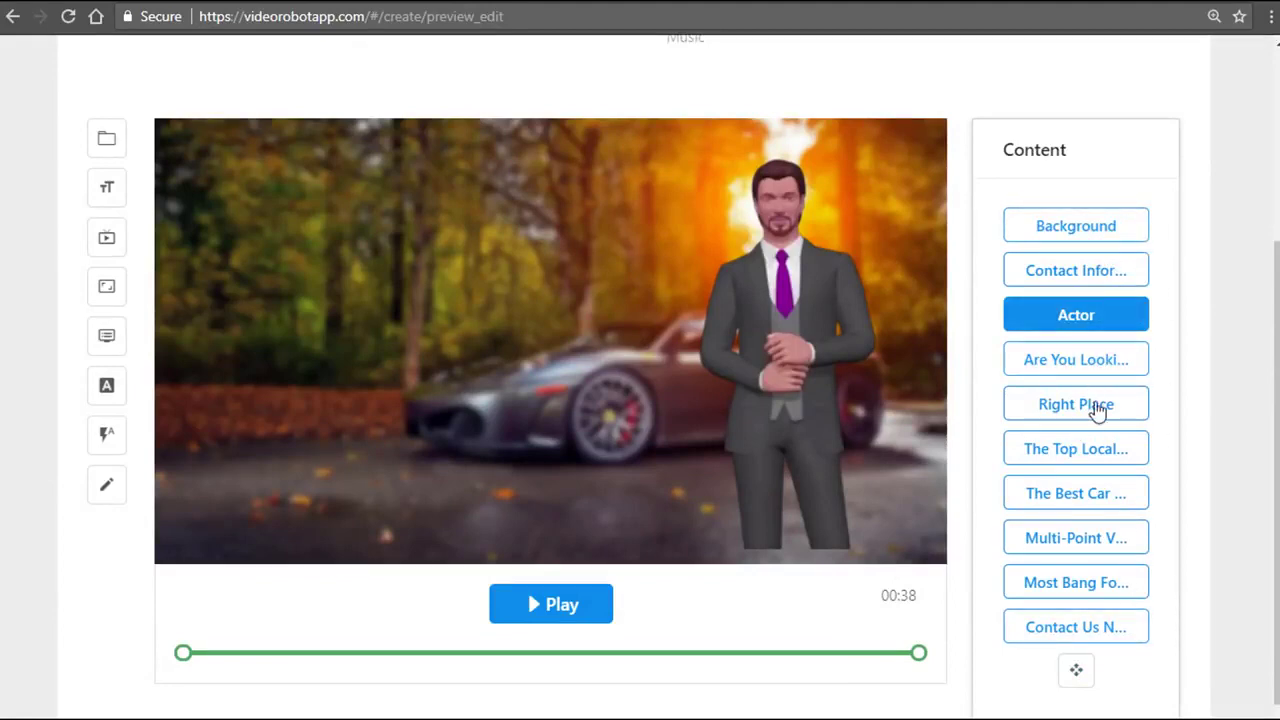
Review the question scene's Text 1/Text 2 and colours, then apply them.
{"action": "left_click", "coordinate": [1076, 360]}
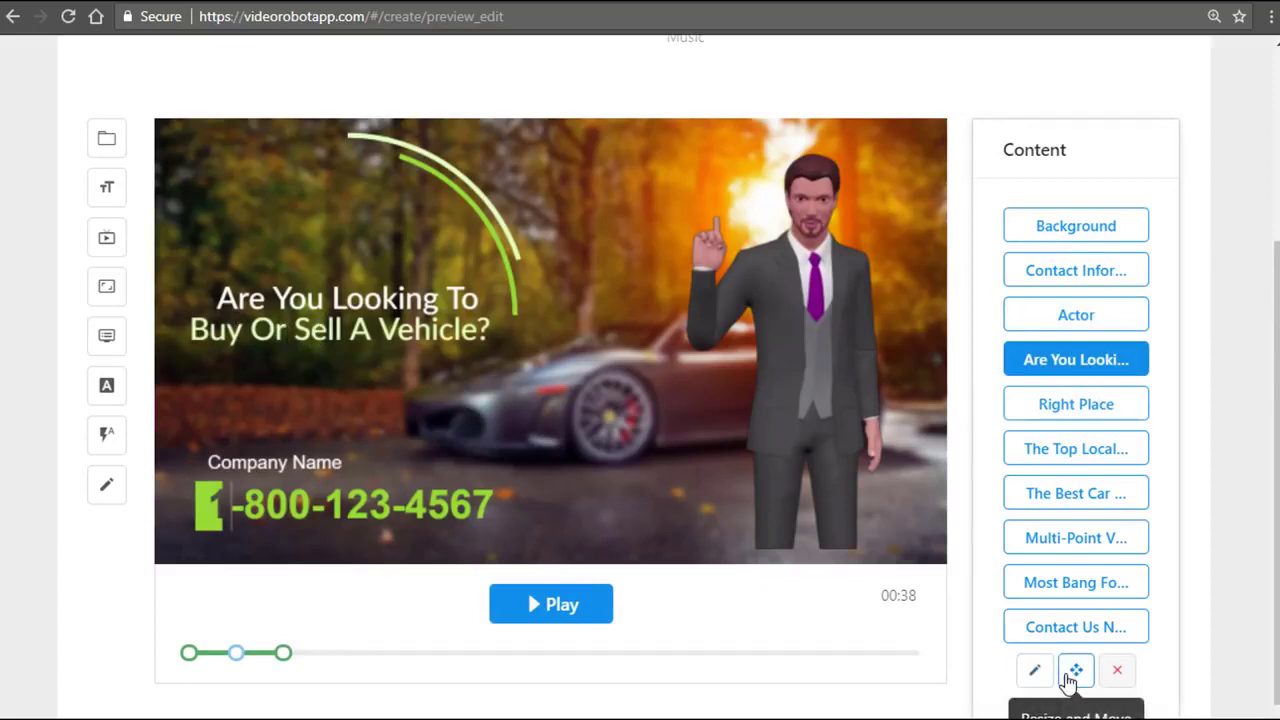
{"action": "left_click", "coordinate": [1076, 670]}
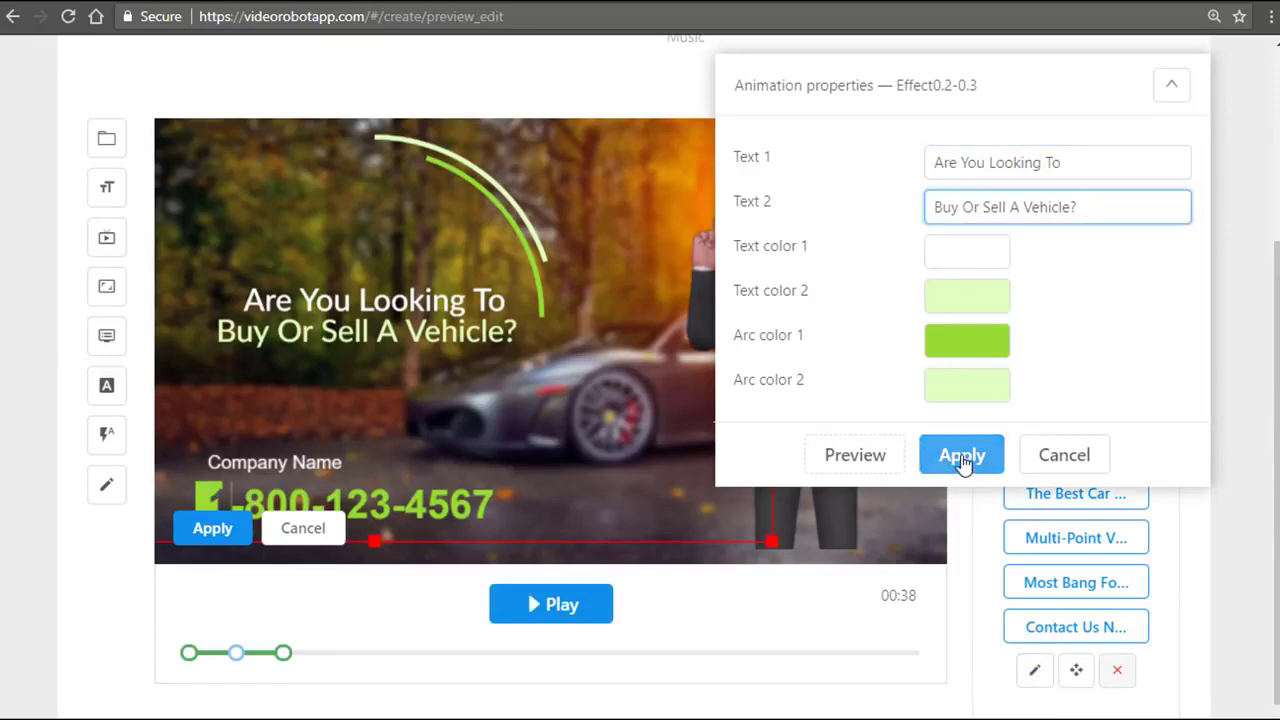
{"action": "left_click", "coordinate": [960, 456]}
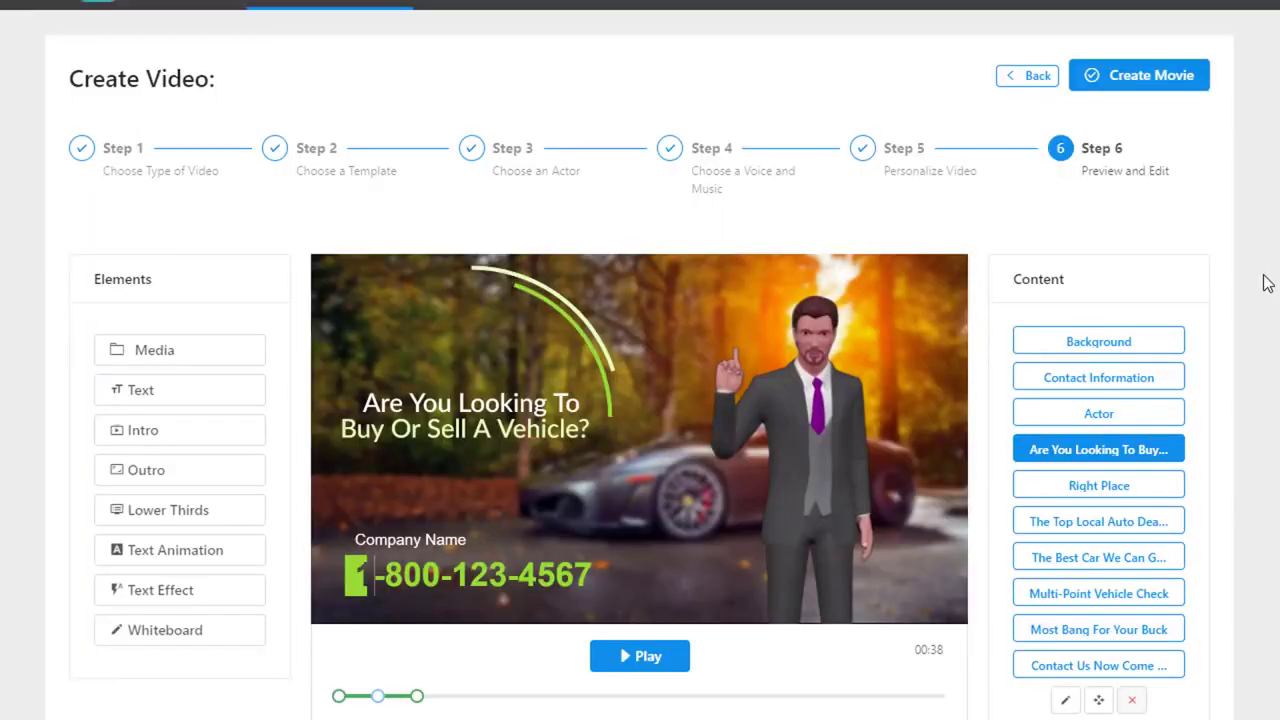
{"action": "mouse_move", "coordinate": [760, 310]}
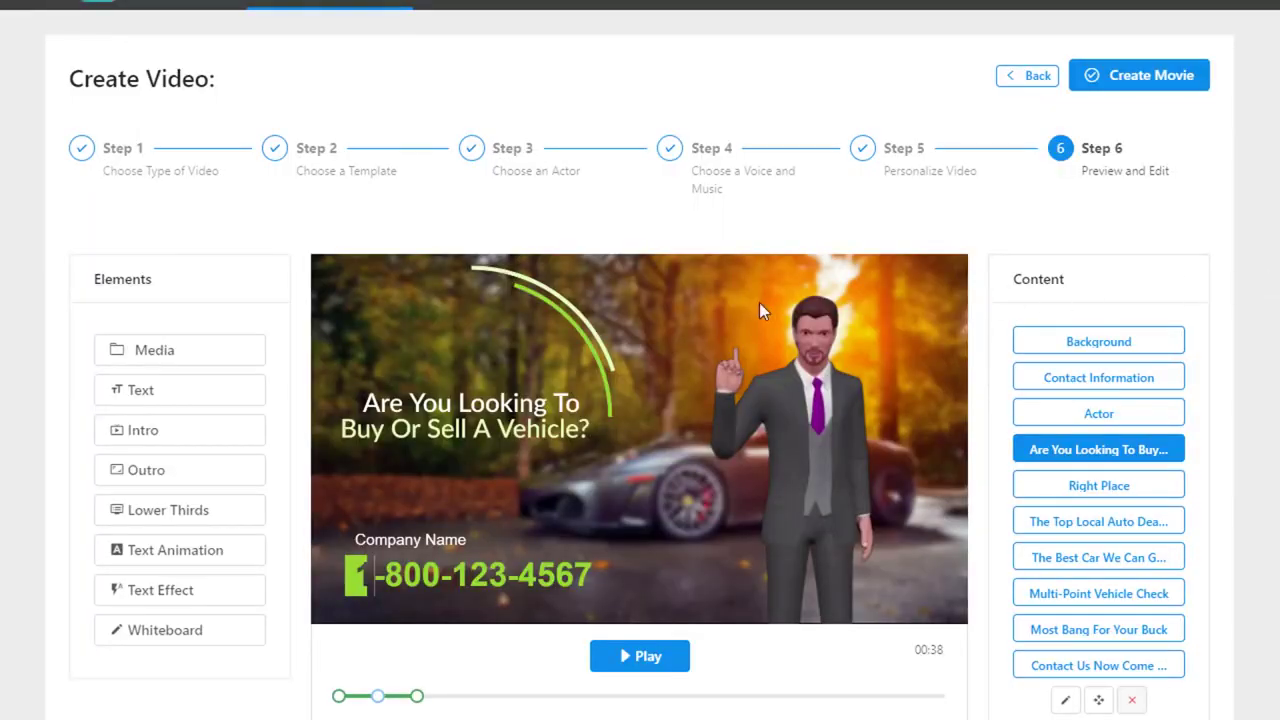
{"action": "mouse_move", "coordinate": [932, 560]}
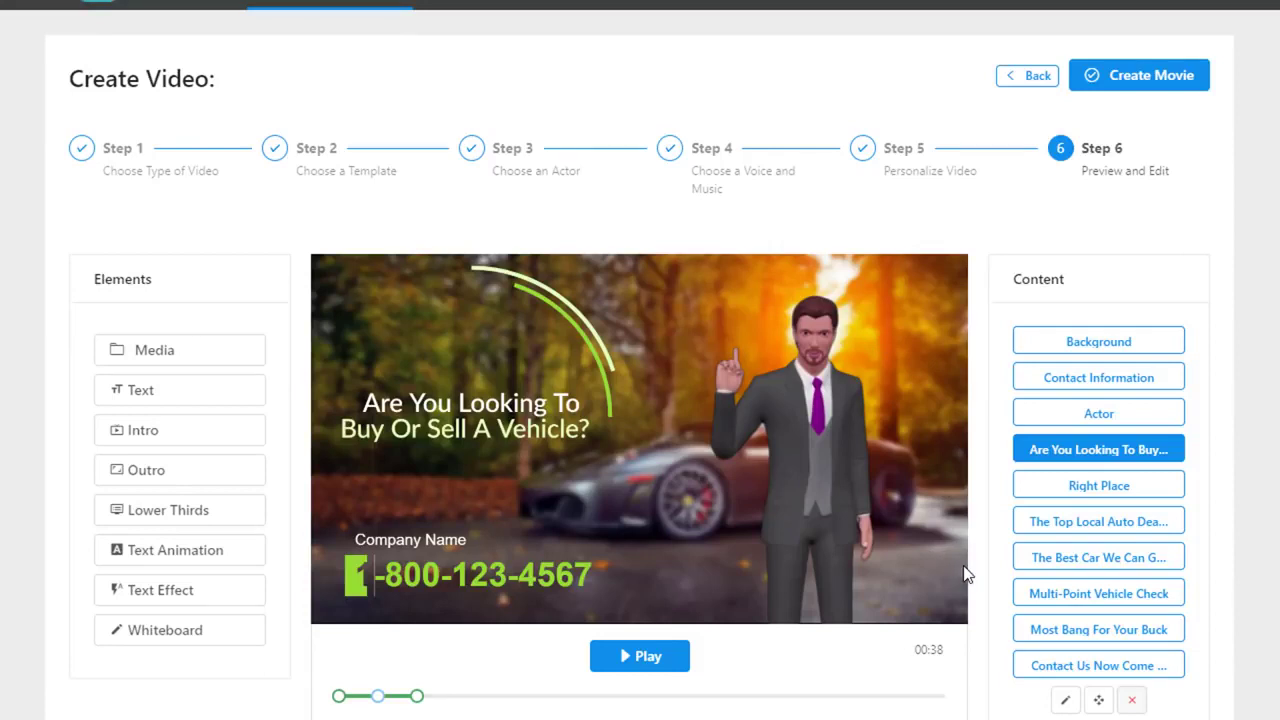
{"action": "mouse_move", "coordinate": [904, 580]}
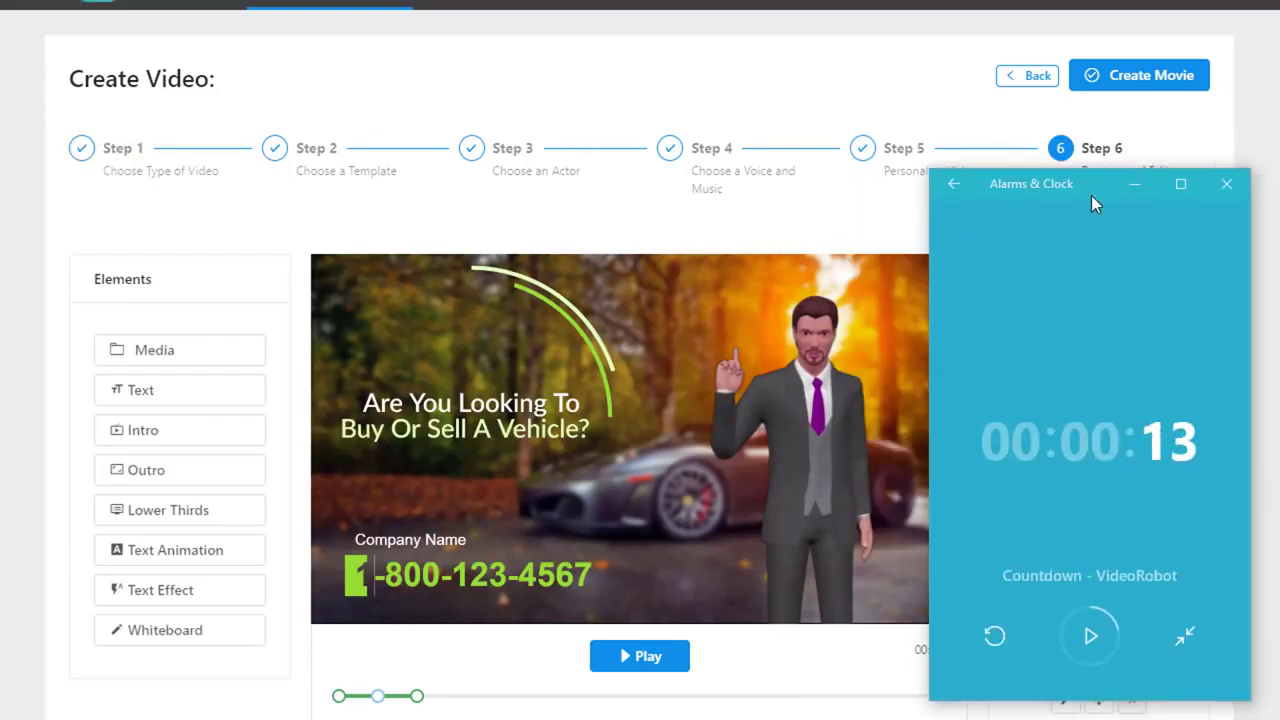
{"action": "left_click", "coordinate": [1088, 636]}
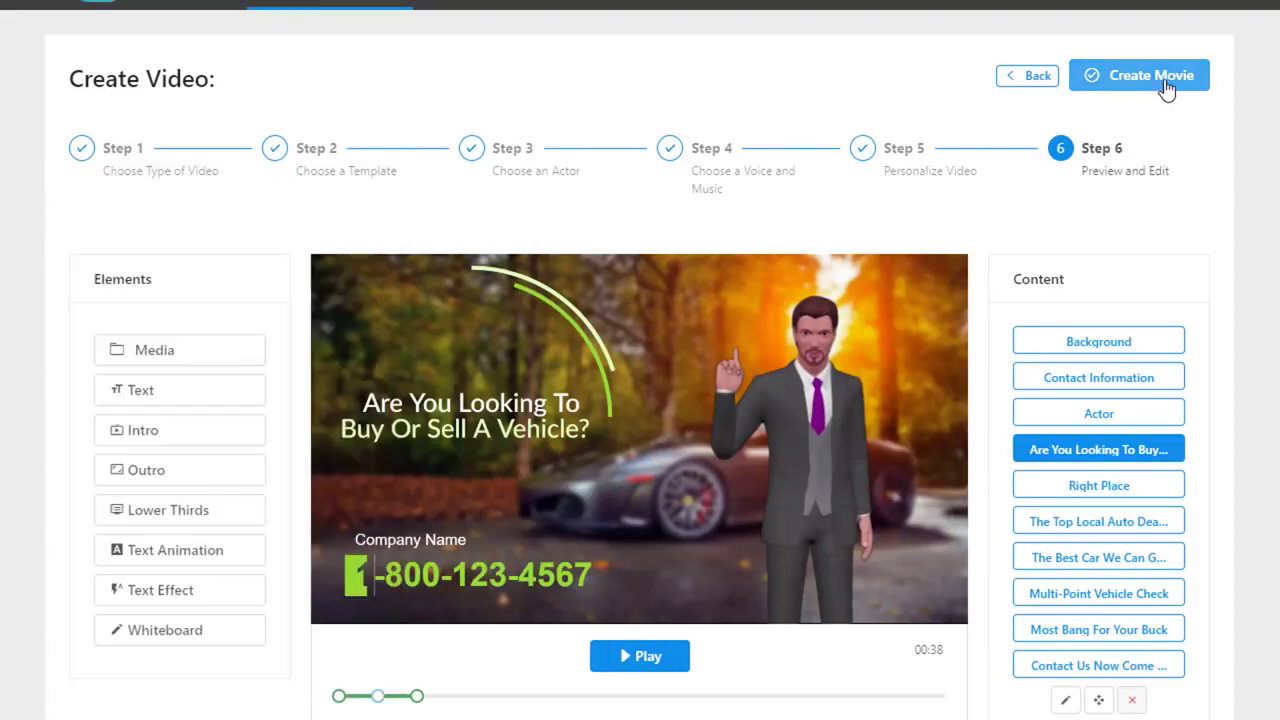
Submit the movie 'Cardealership' for rendering at 720p HD MP4.
{"action": "left_click", "coordinate": [1140, 76]}
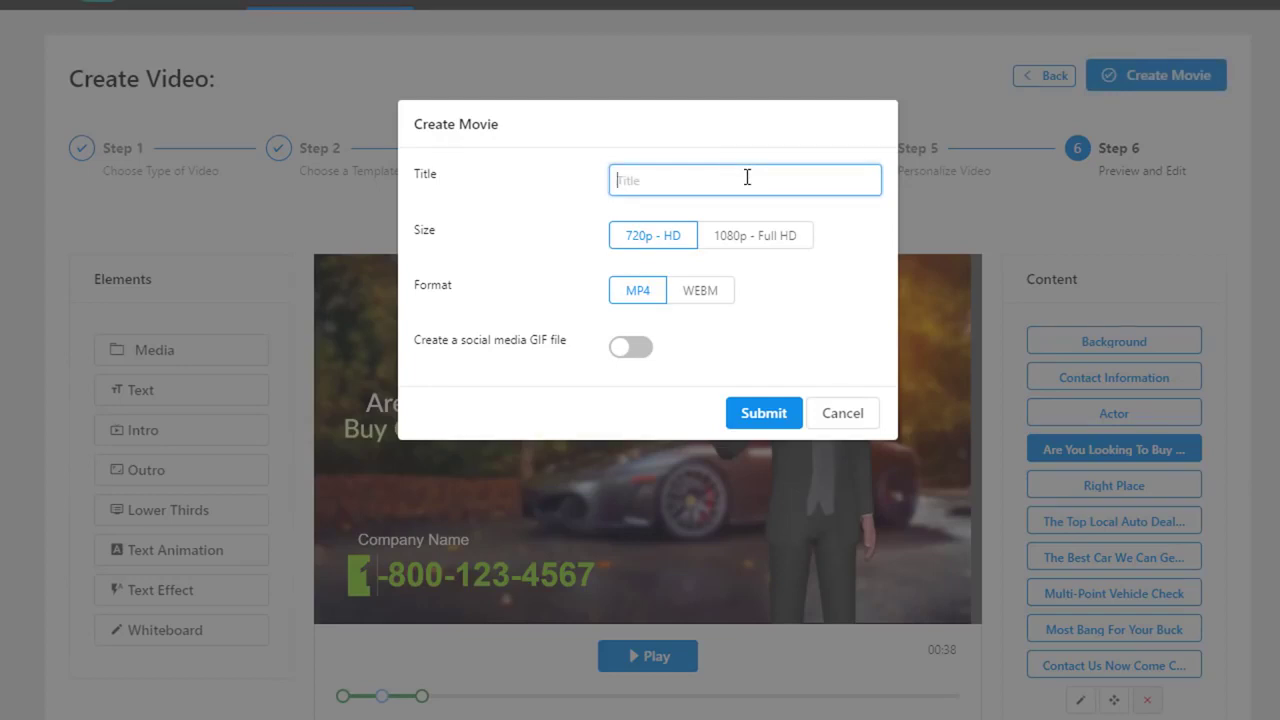
{"action": "type", "text": "Cardealership"}
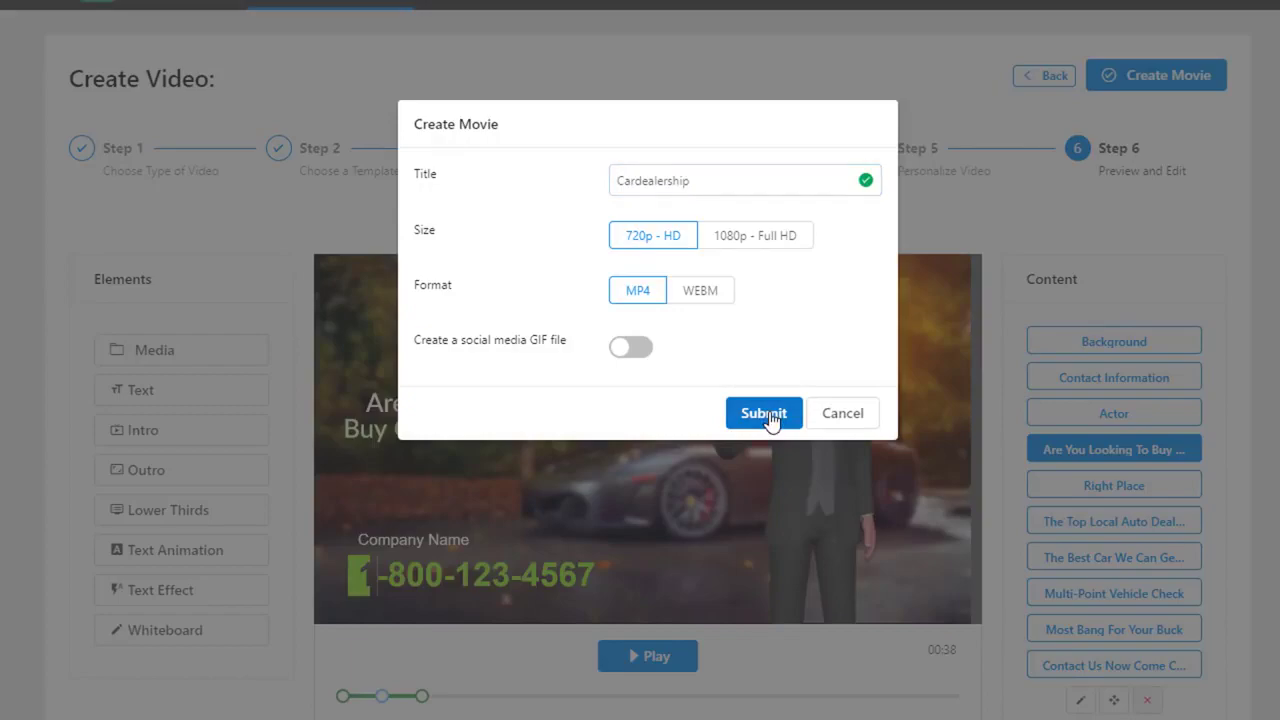
{"action": "left_click", "coordinate": [764, 412]}
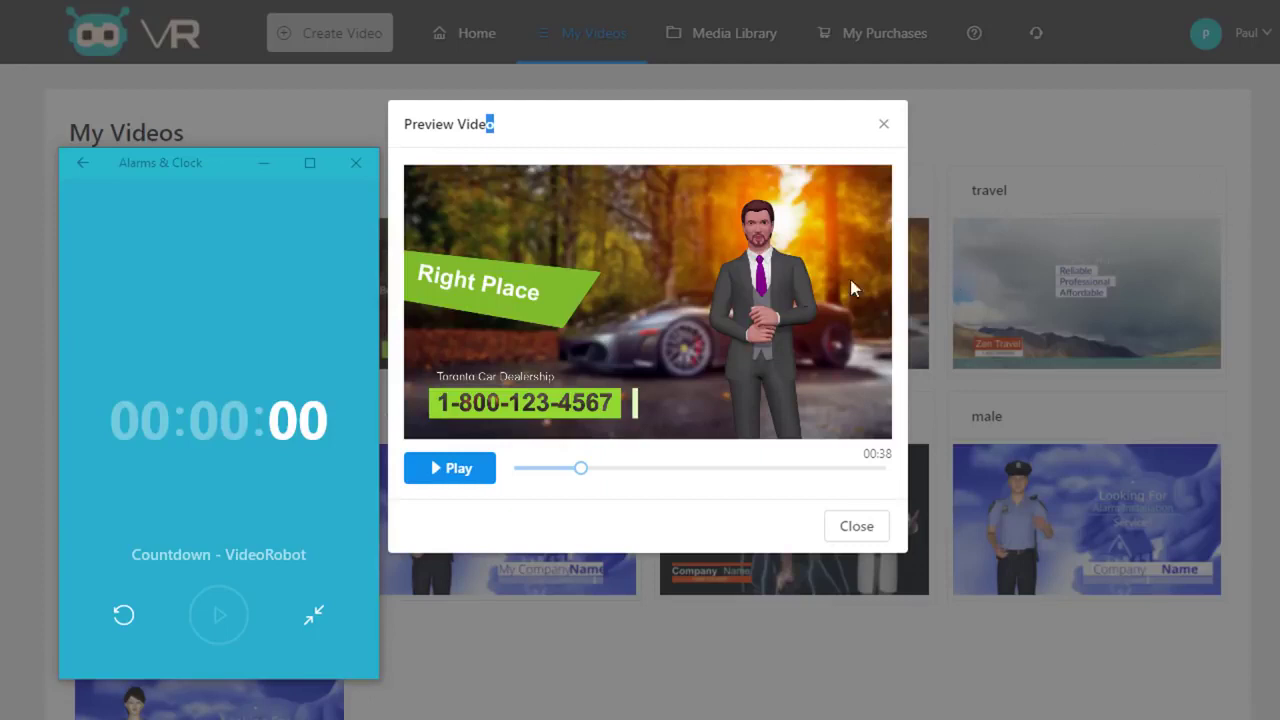
{"action": "mouse_move", "coordinate": [724, 292]}
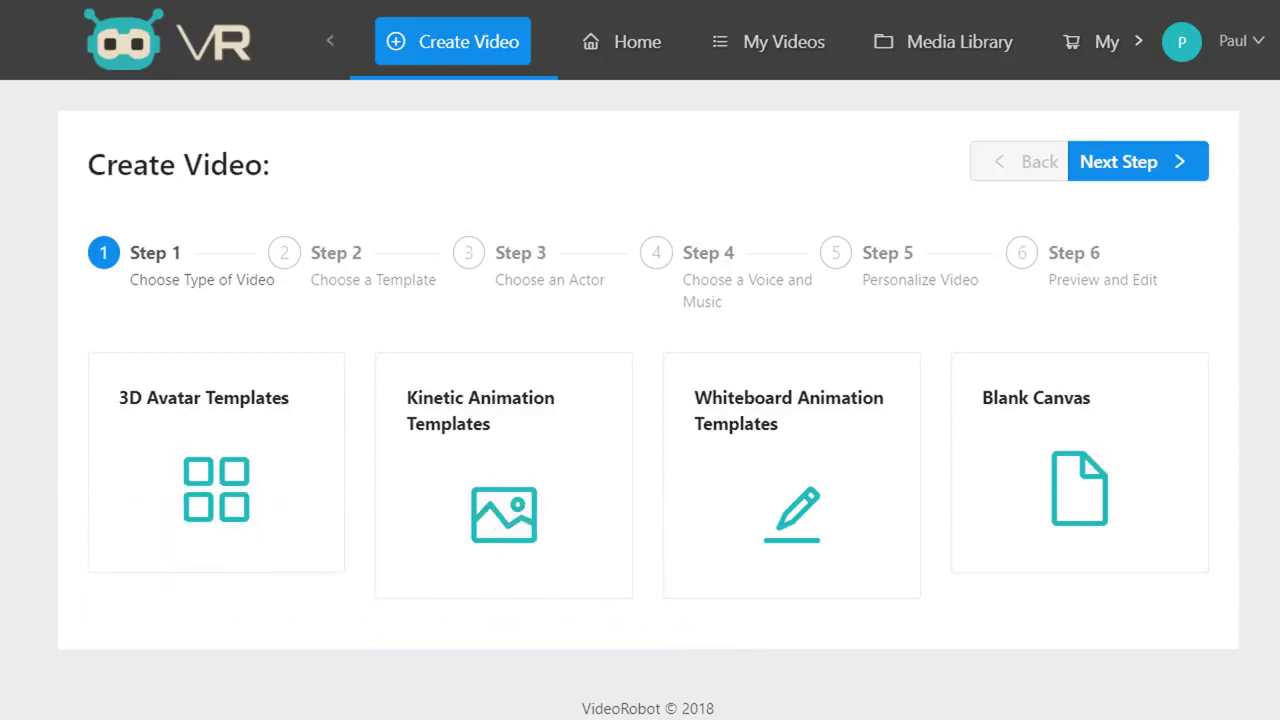
{"action": "mouse_move", "coordinate": [664, 162]}
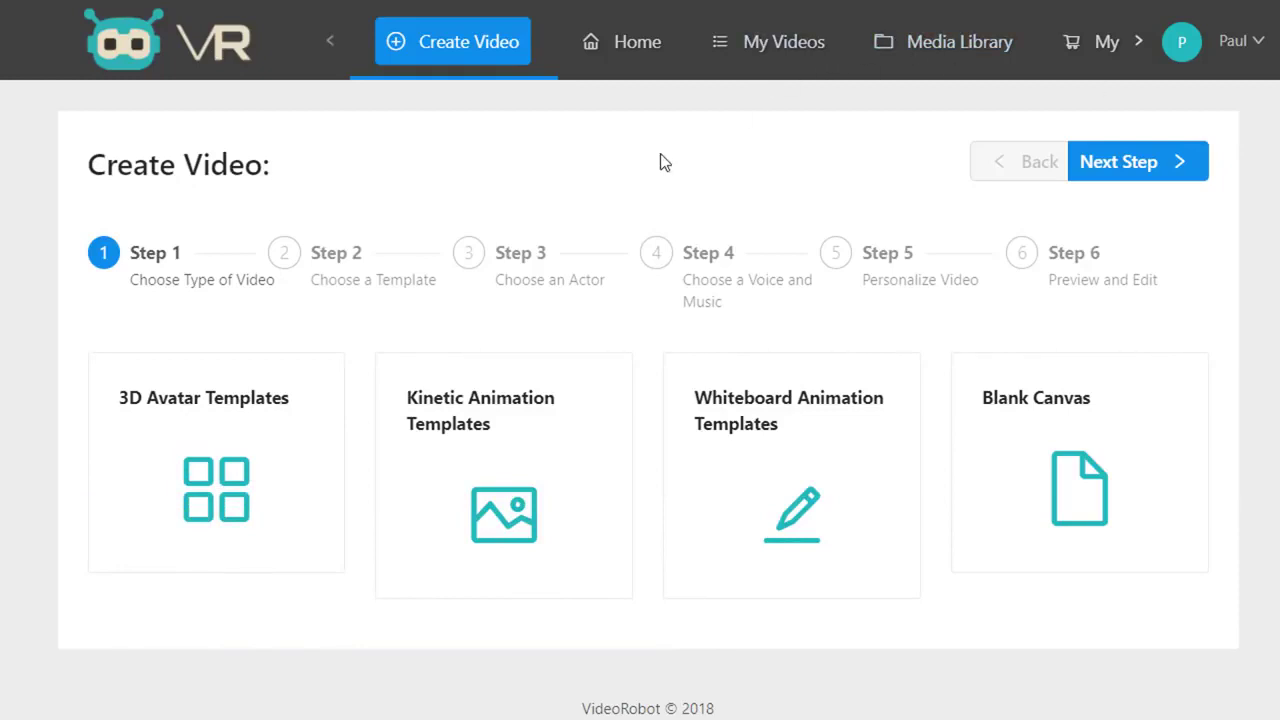
{"action": "mouse_move", "coordinate": [408, 164]}
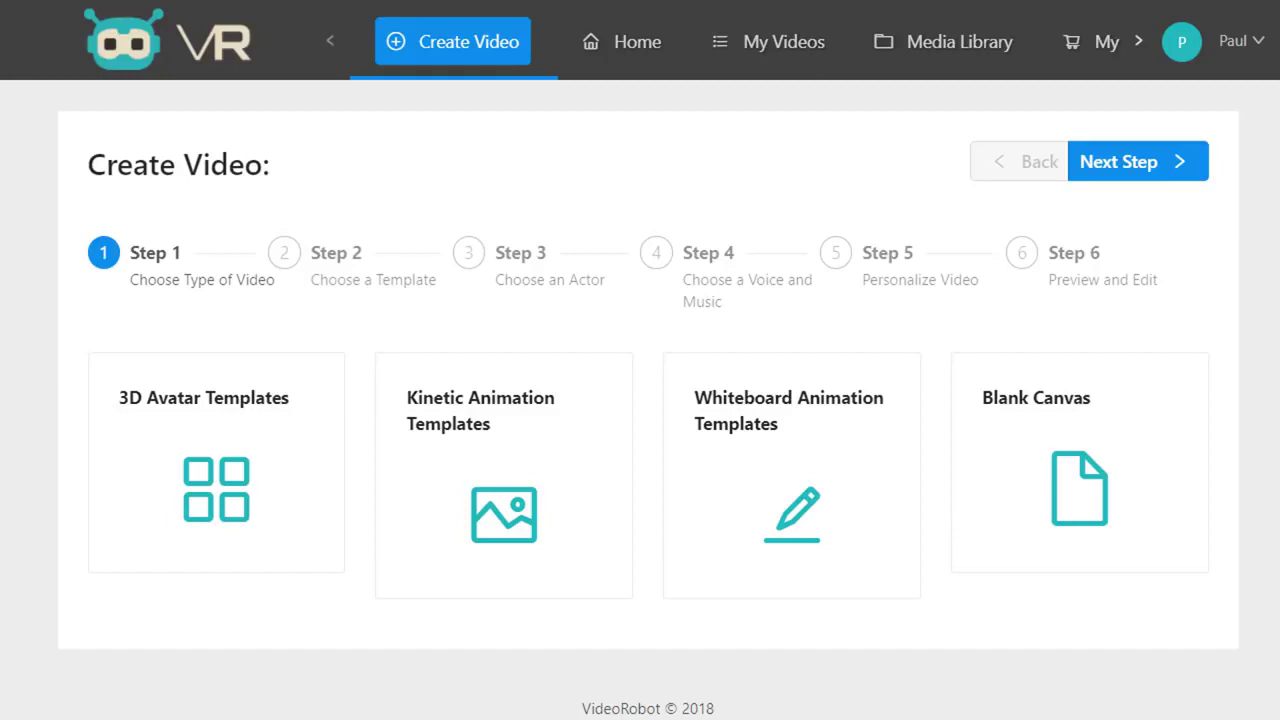
Choose whiteboard animation as the new video's type.
{"action": "left_click", "coordinate": [1136, 160]}
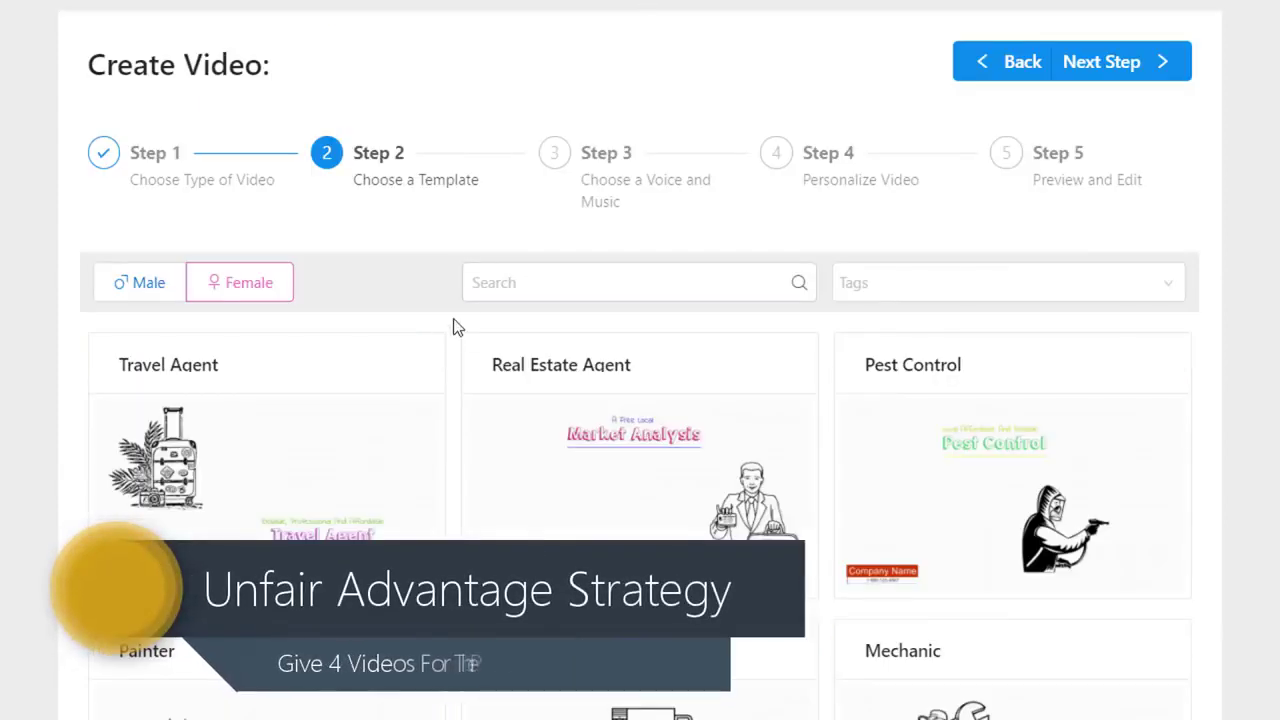
{"action": "mouse_move", "coordinate": [510, 344]}
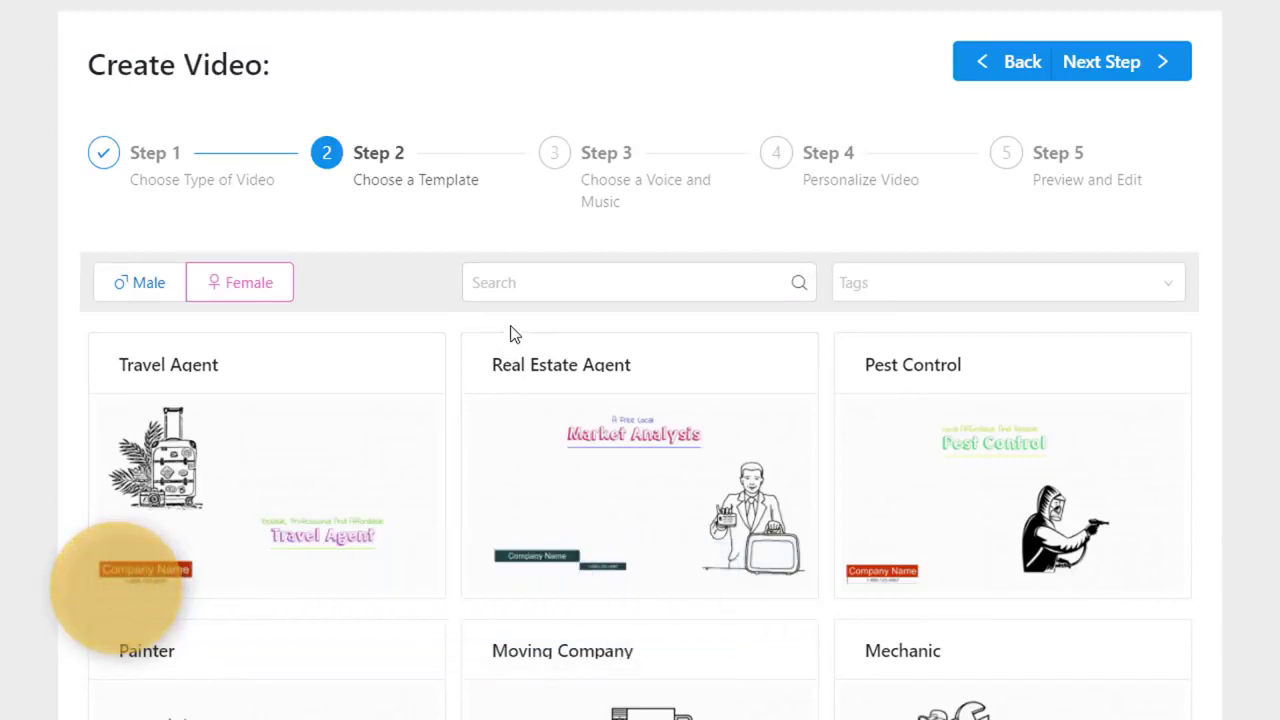
Focus the Search box above the whiteboard template gallery.
{"action": "left_click", "coordinate": [638, 282]}
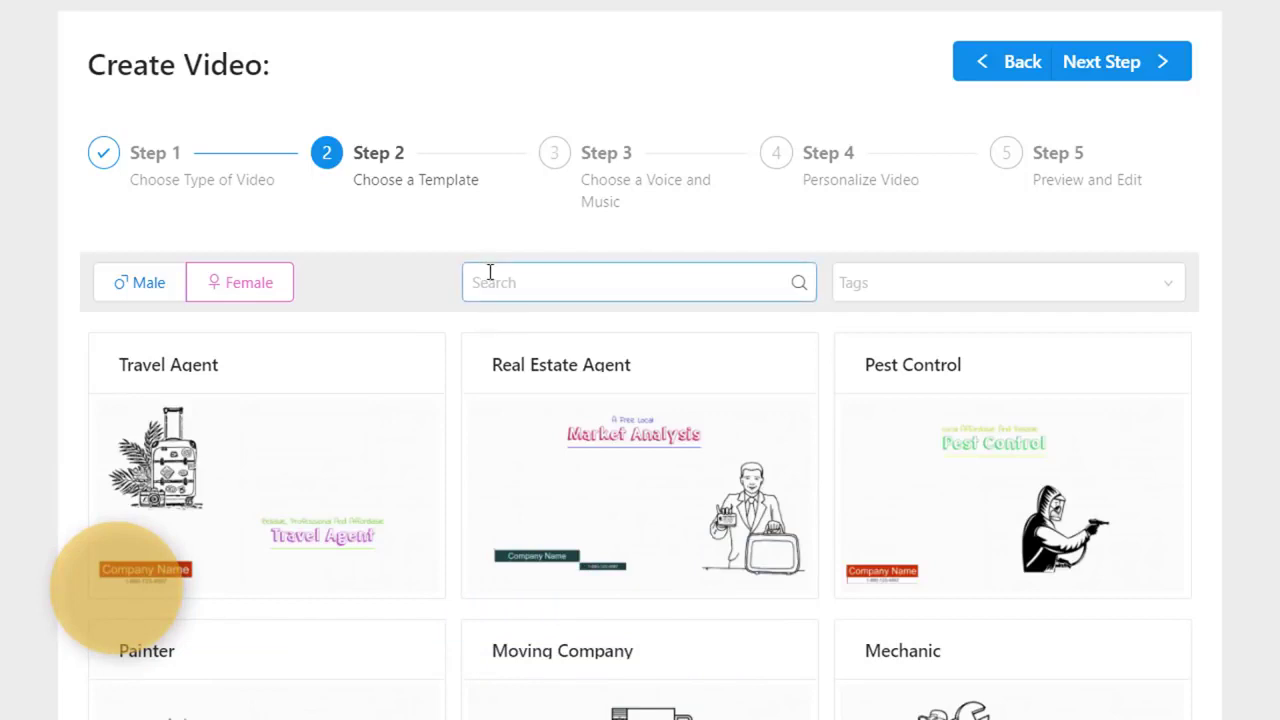
{"action": "mouse_move", "coordinate": [456, 282]}
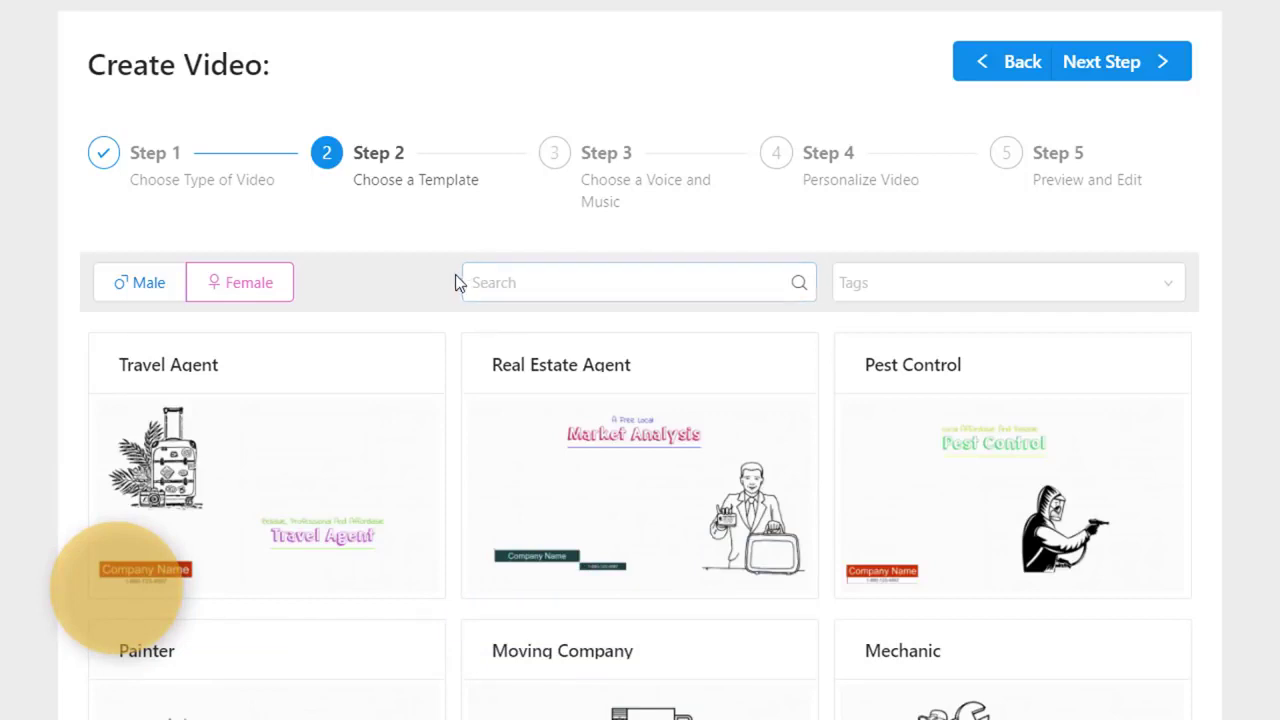